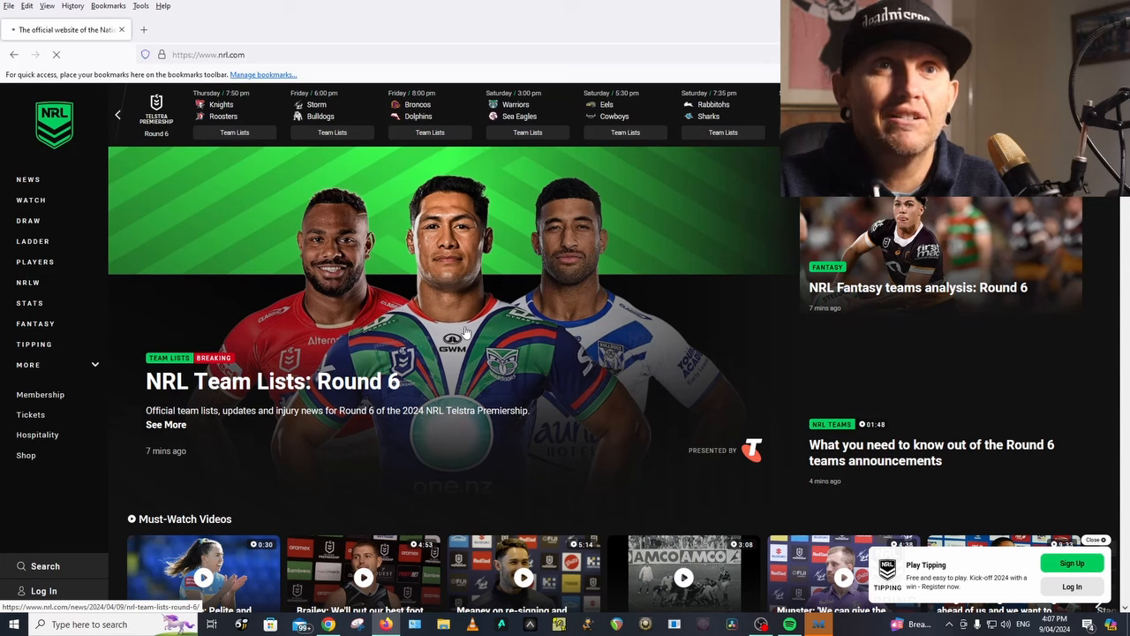
Open the 'NRL Team Lists: Round 6' article in a new tab from the homepage headline.
right_click(466, 332)
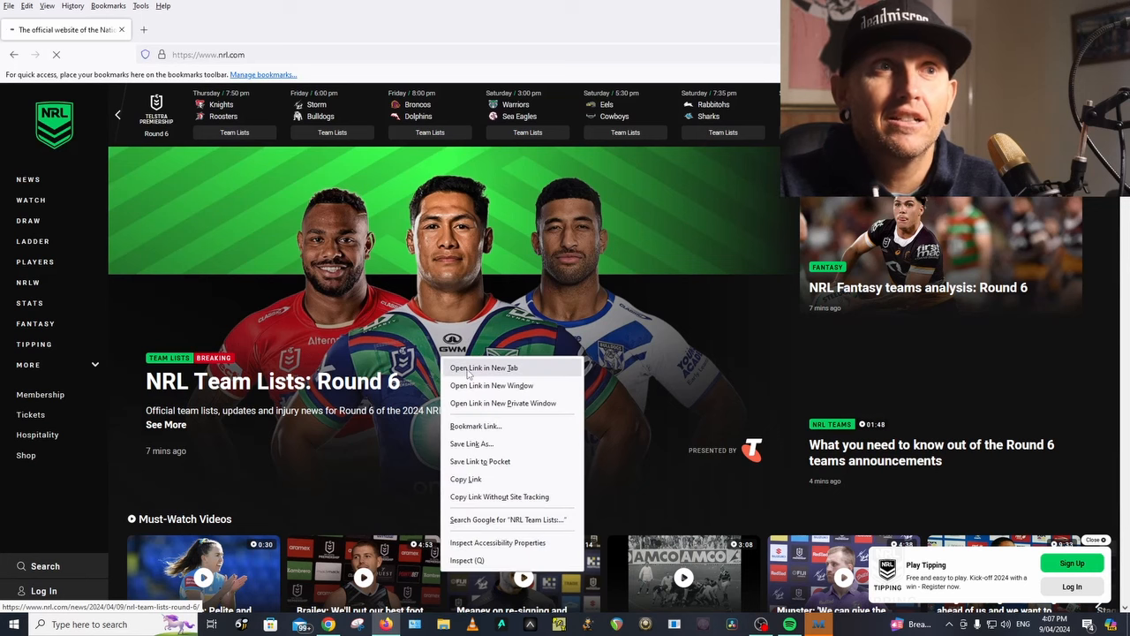
click(484, 367)
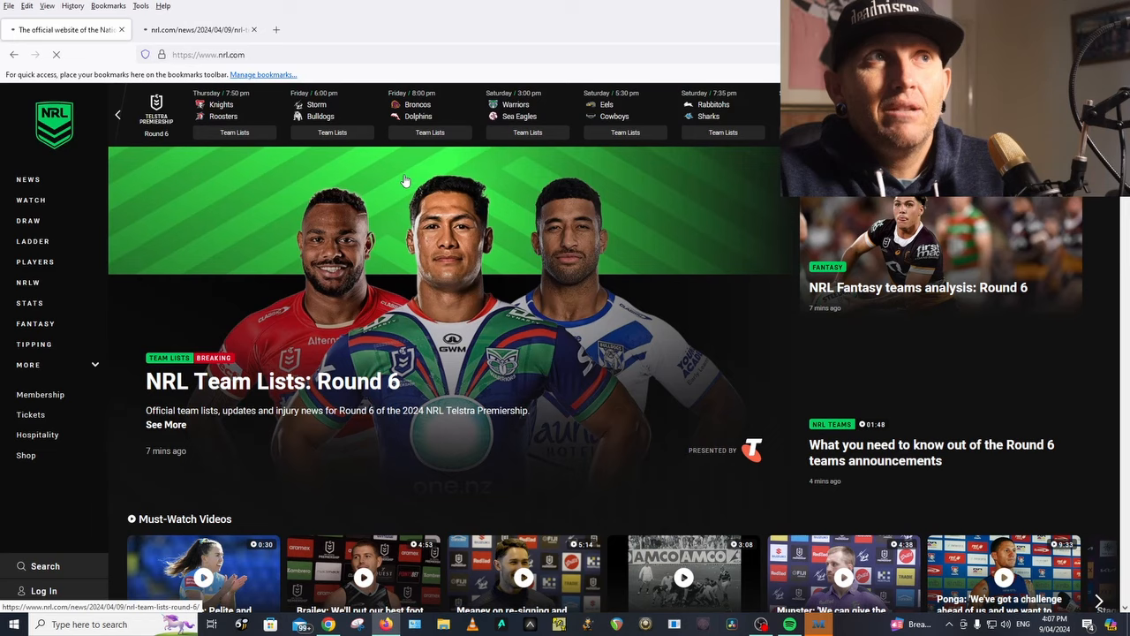
Switch to the Round 6 article tab and close the NRL.com homepage tab.
click(194, 29)
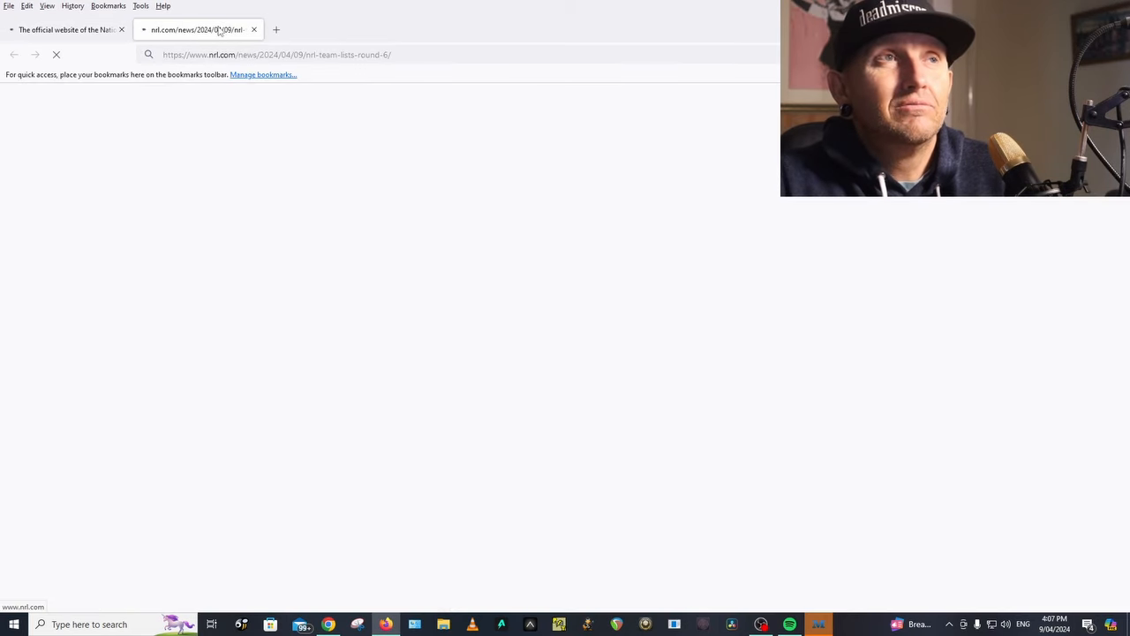
click(67, 29)
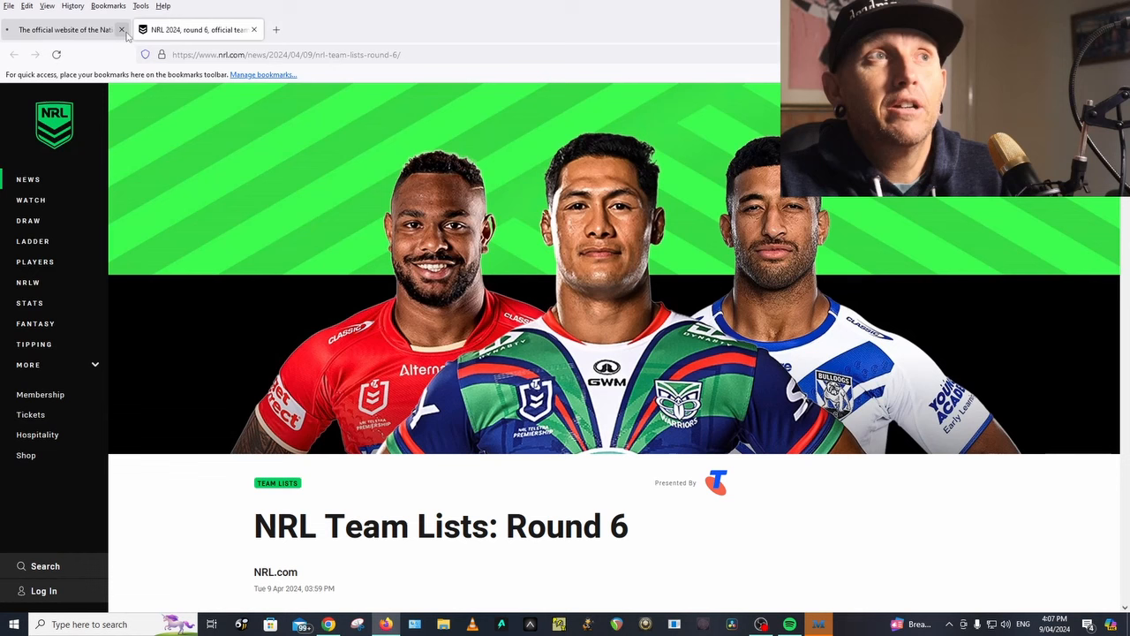
click(120, 28)
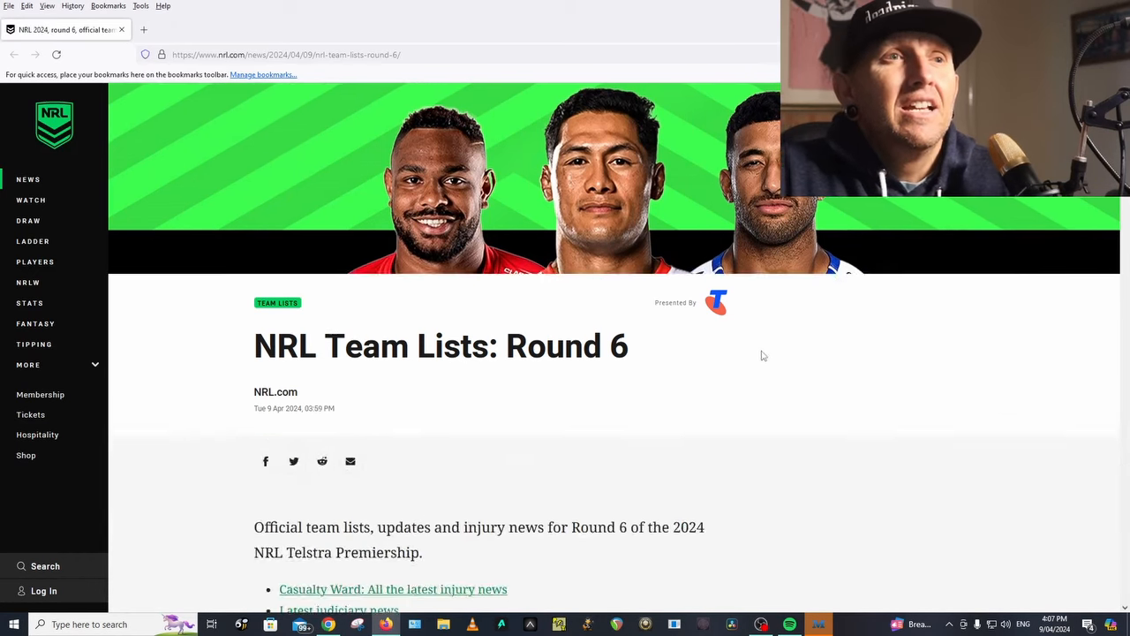
Scroll the article down to the Knights v Roosters lineups and their team news notes.
scroll(down, 3)
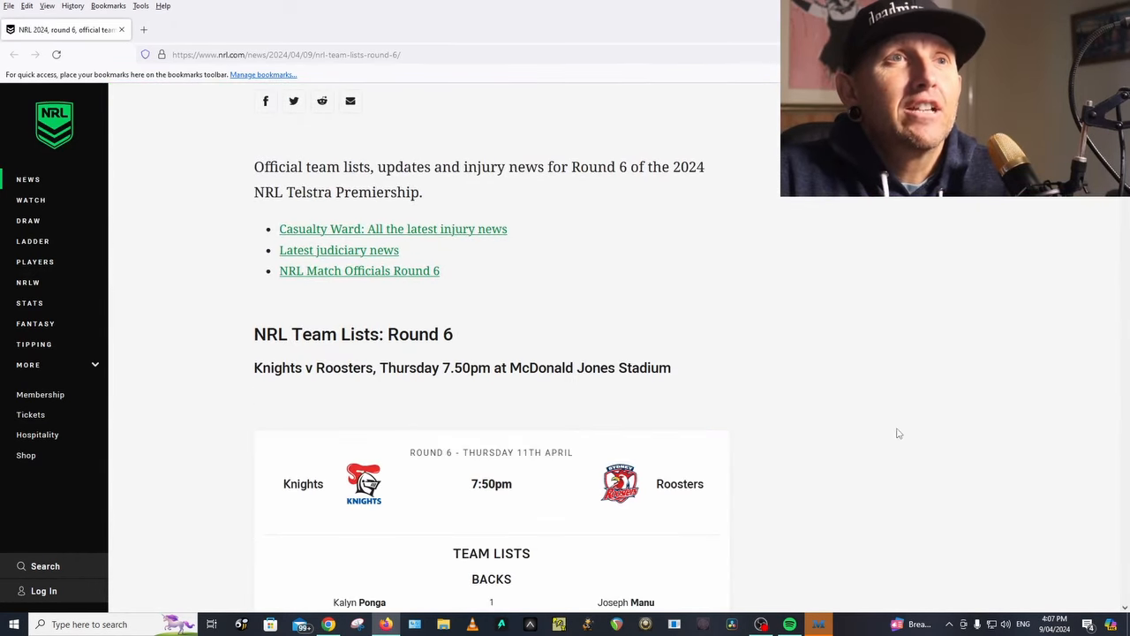
scroll(down, 3)
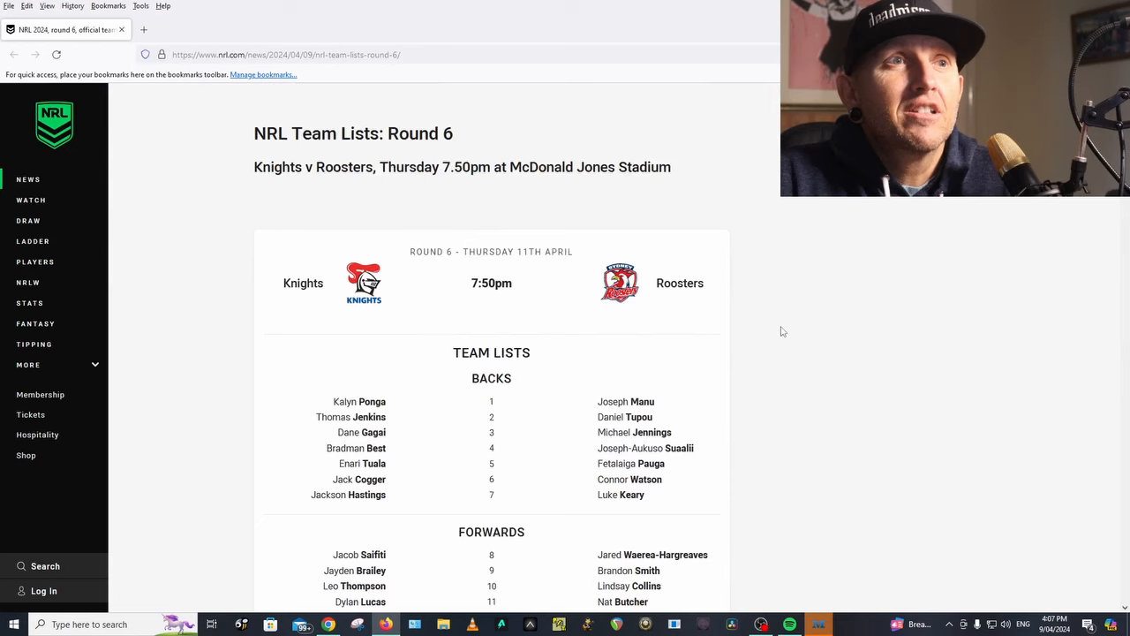
scroll(down, 3)
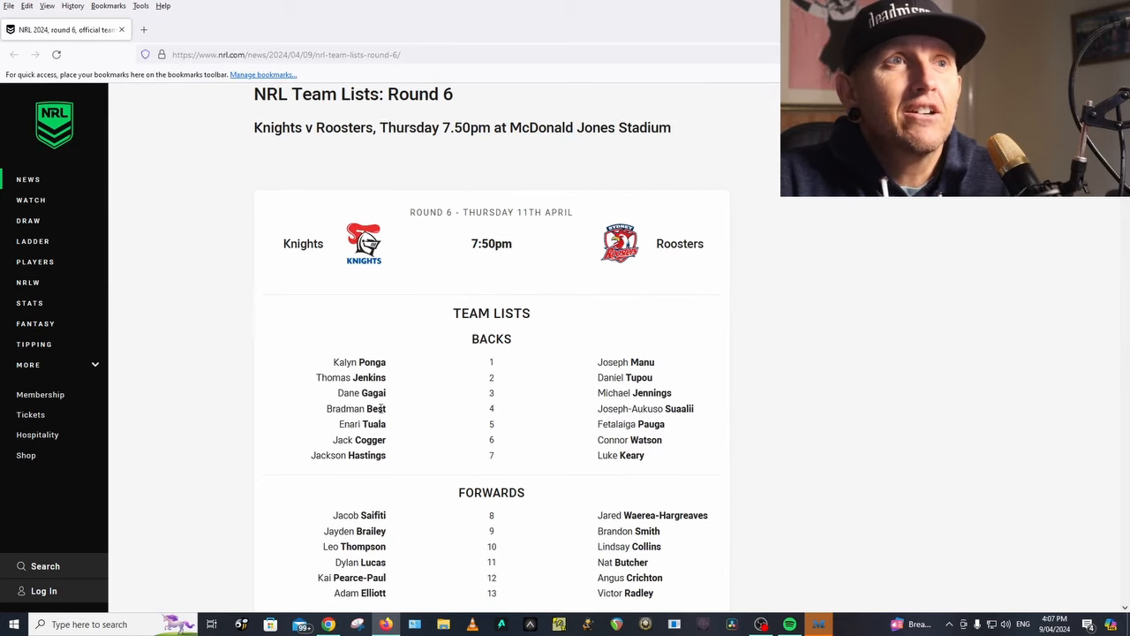
scroll(down, 3)
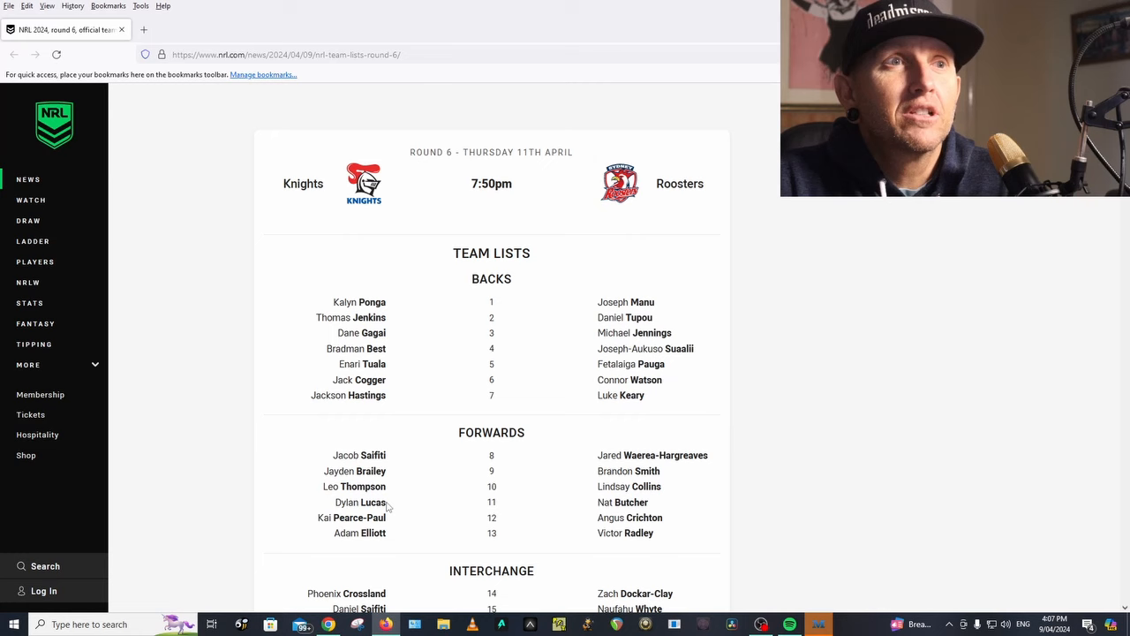
scroll(down, 3)
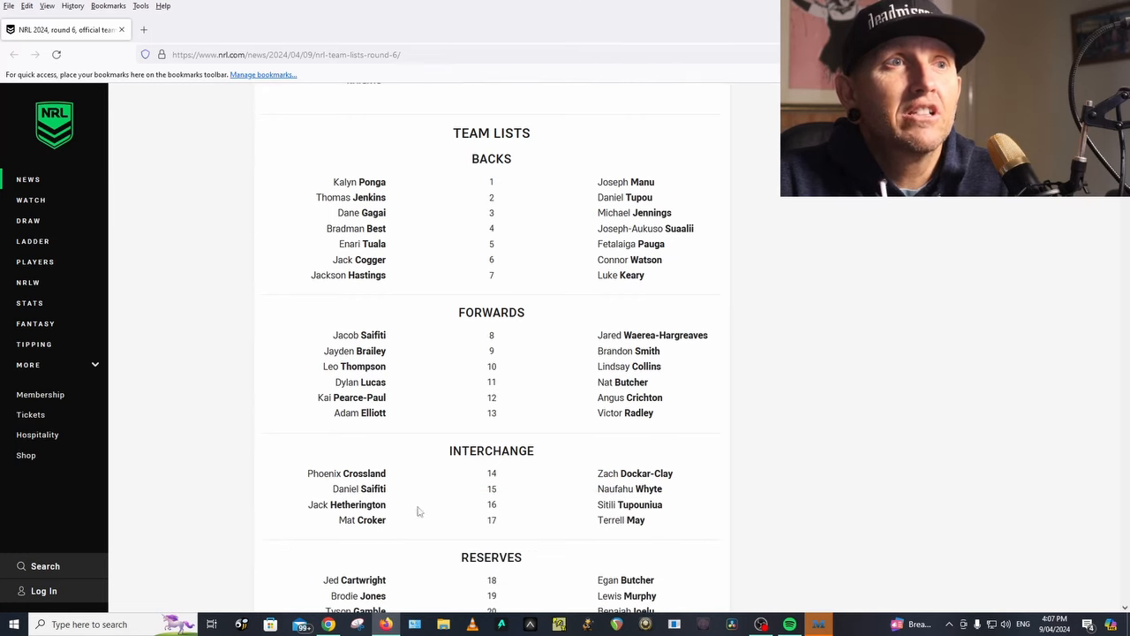
scroll(down, 3)
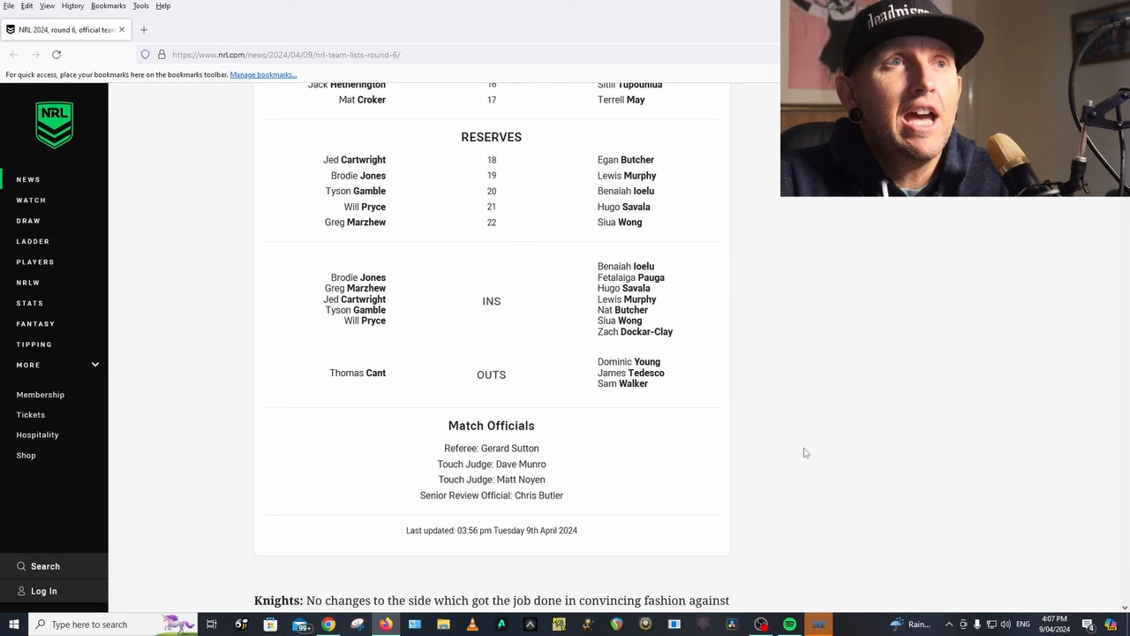
scroll(up, 3)
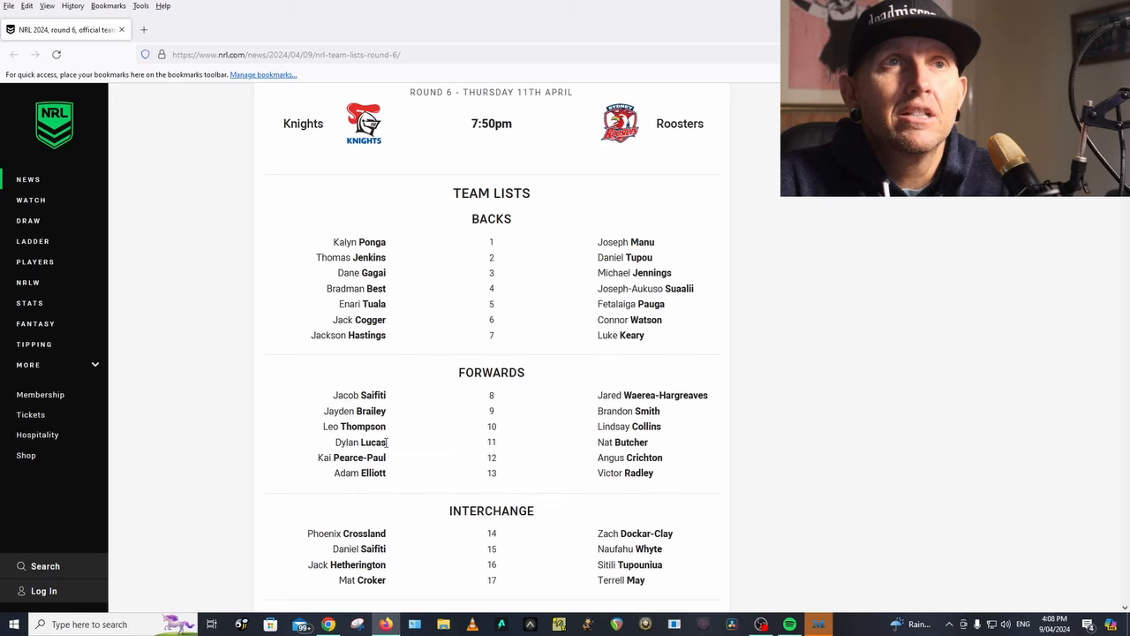
mouse_move(436, 309)
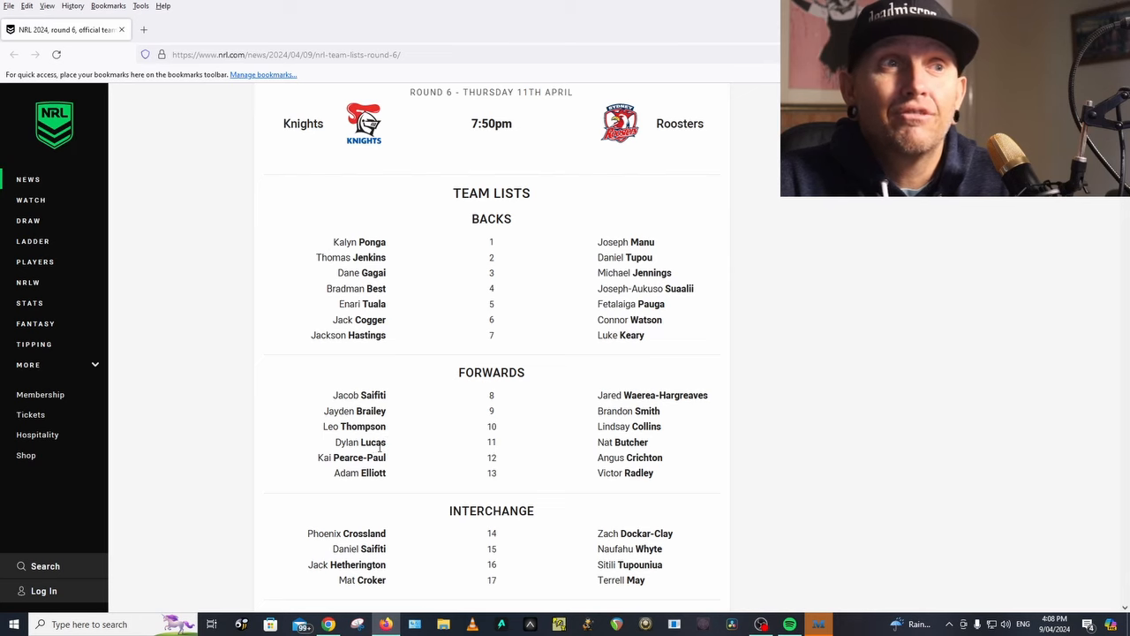
mouse_move(879, 390)
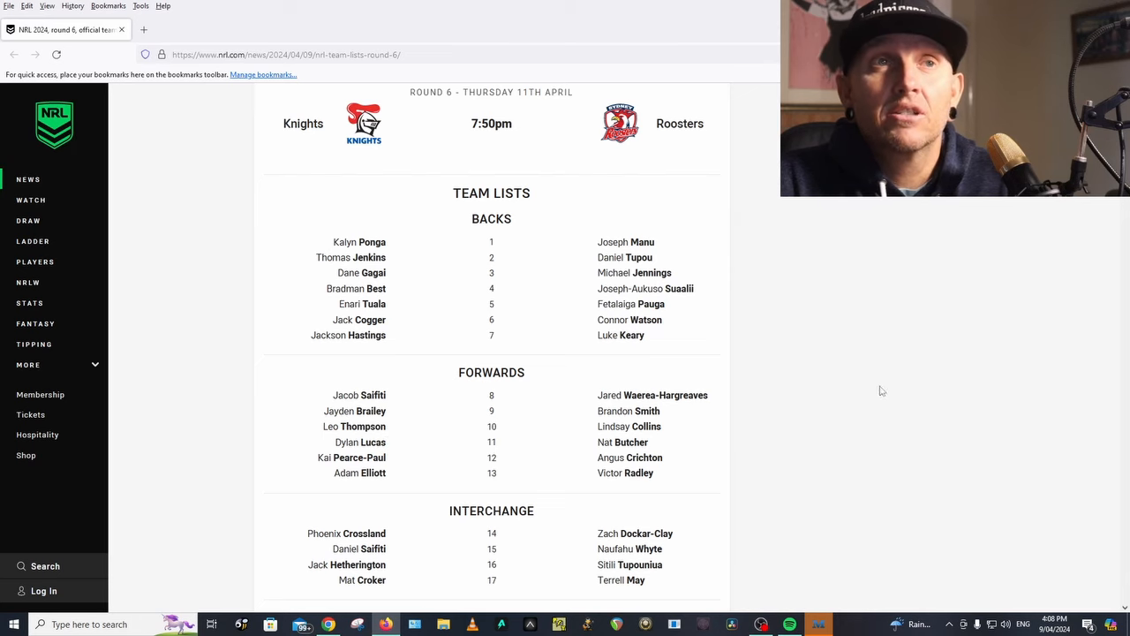
mouse_move(862, 392)
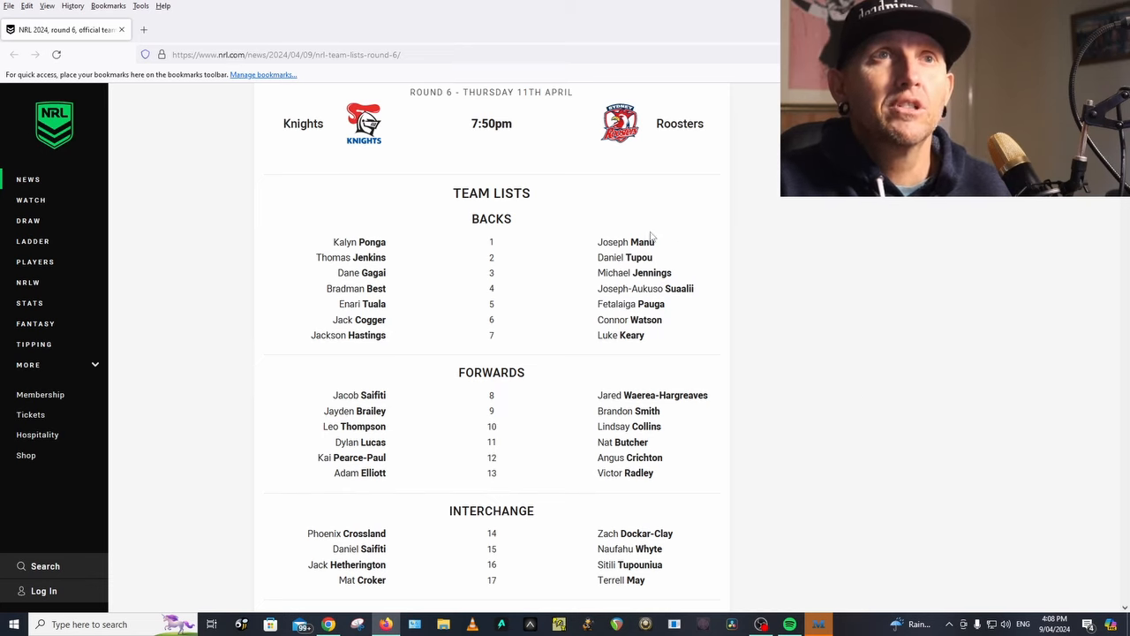
mouse_move(689, 261)
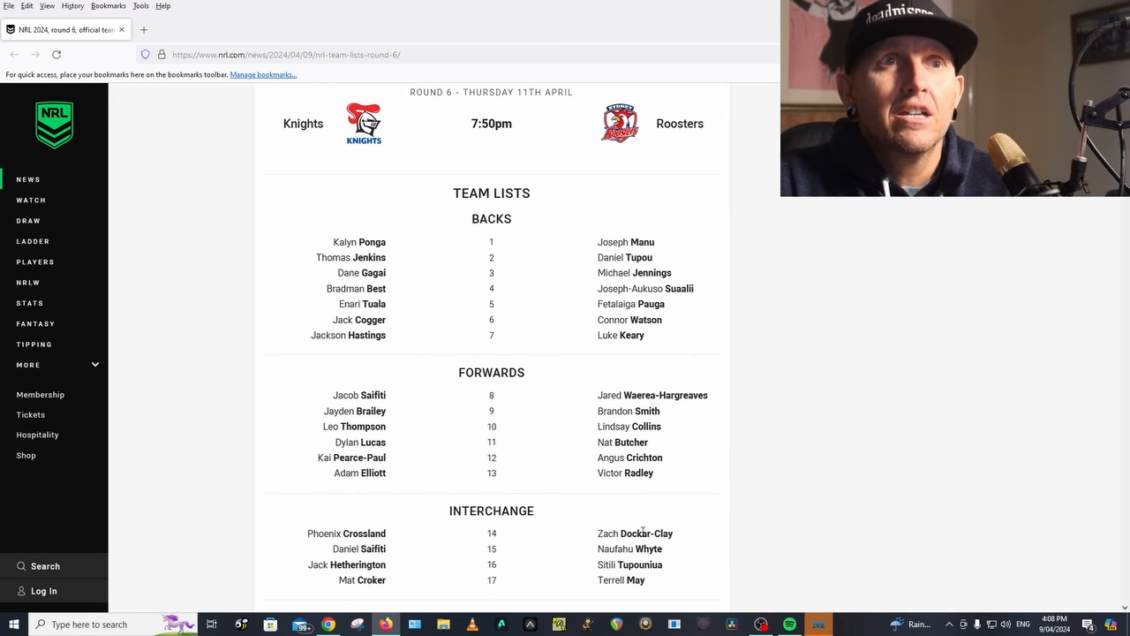
scroll(down, 3)
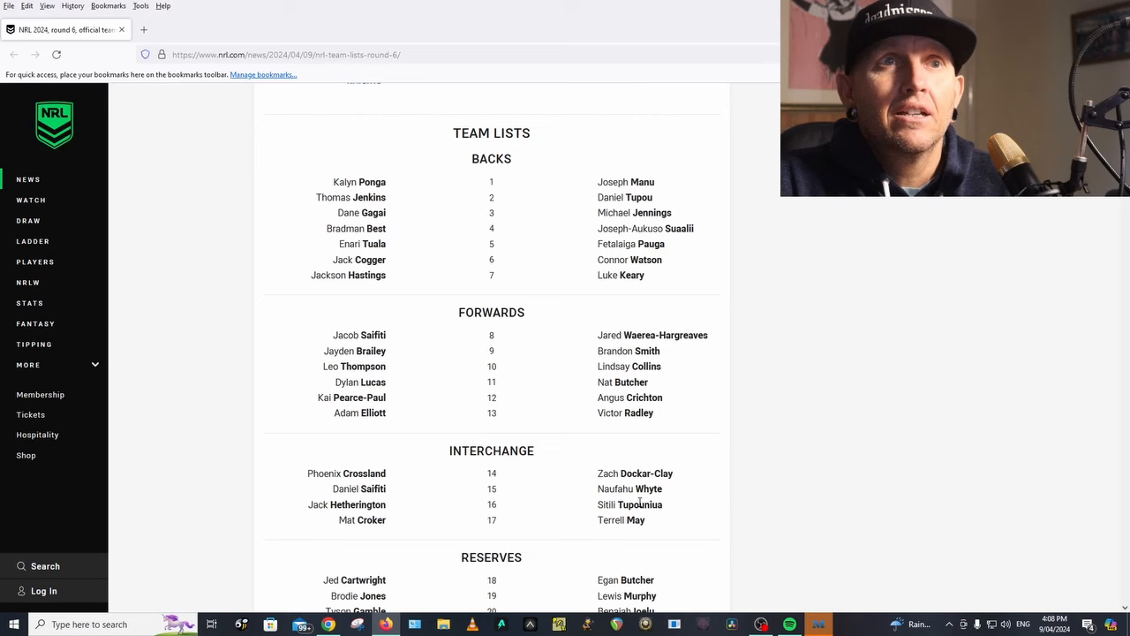
mouse_move(715, 477)
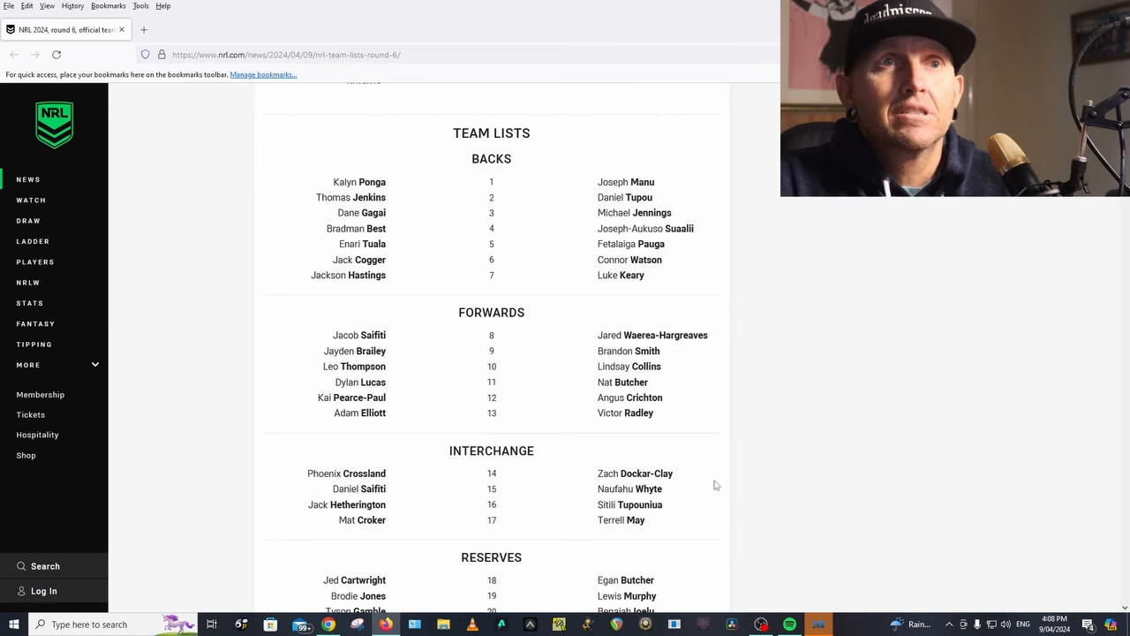
mouse_move(656, 526)
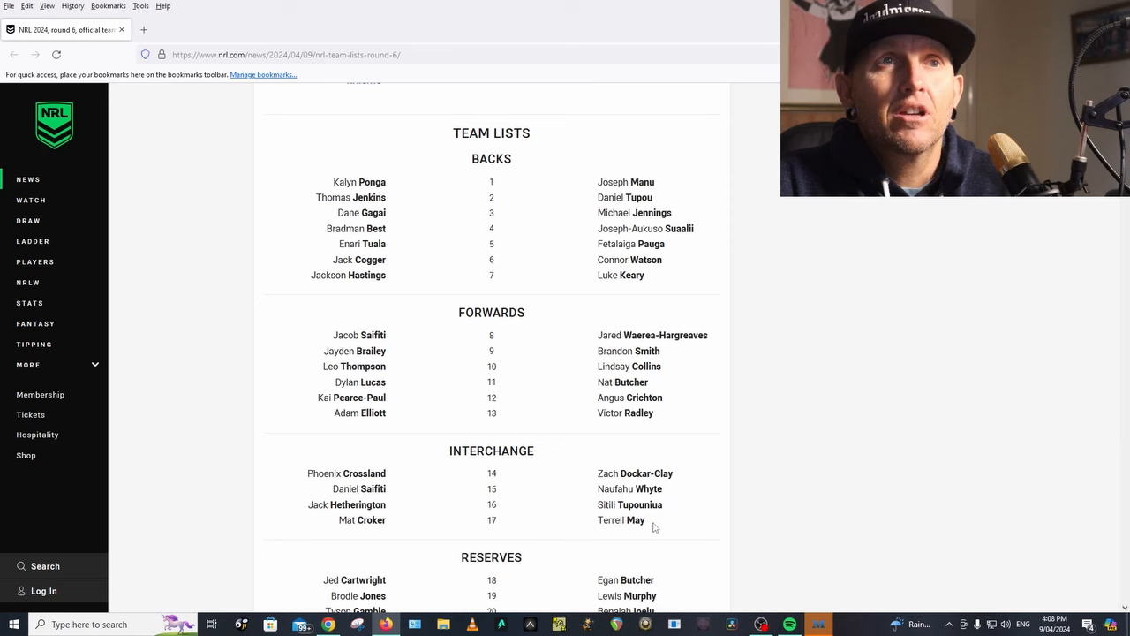
mouse_move(706, 409)
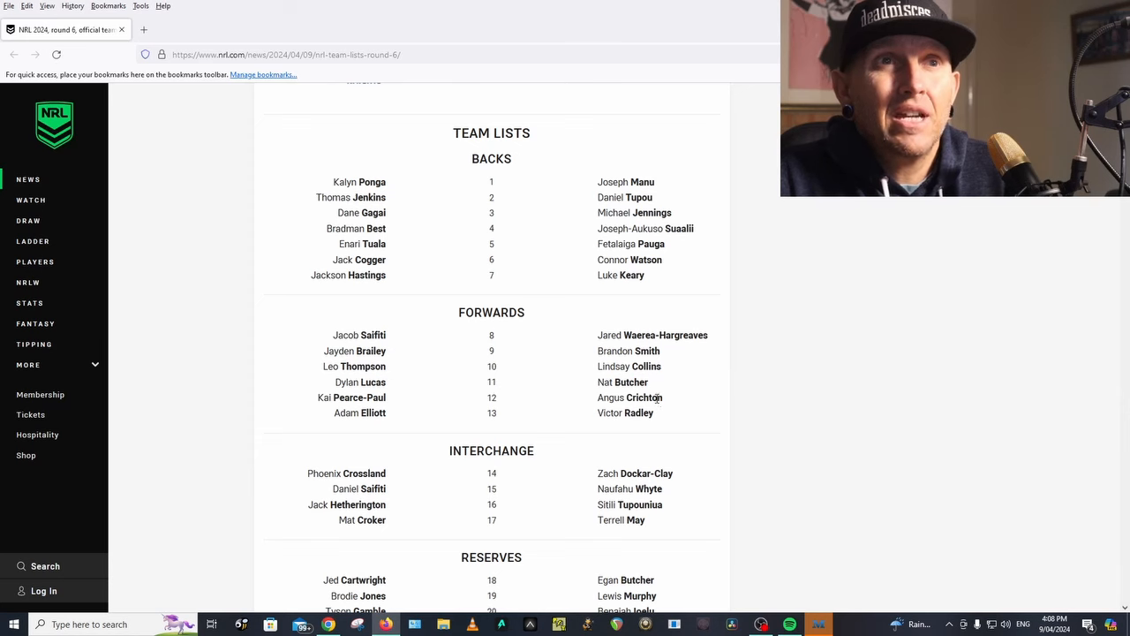
mouse_move(682, 402)
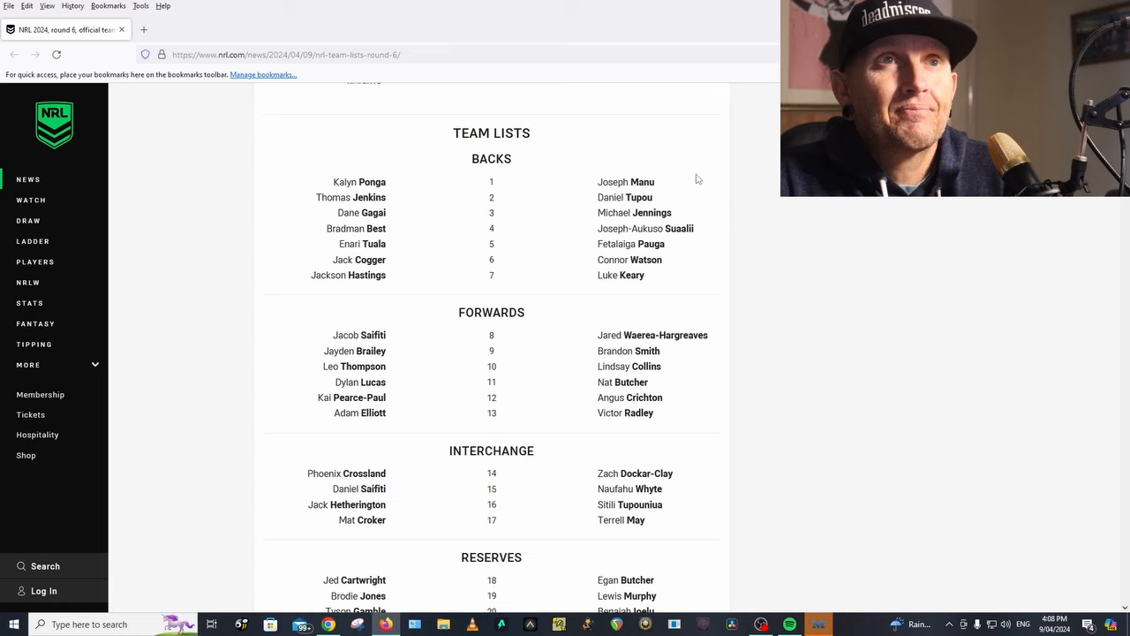
scroll(down, 3)
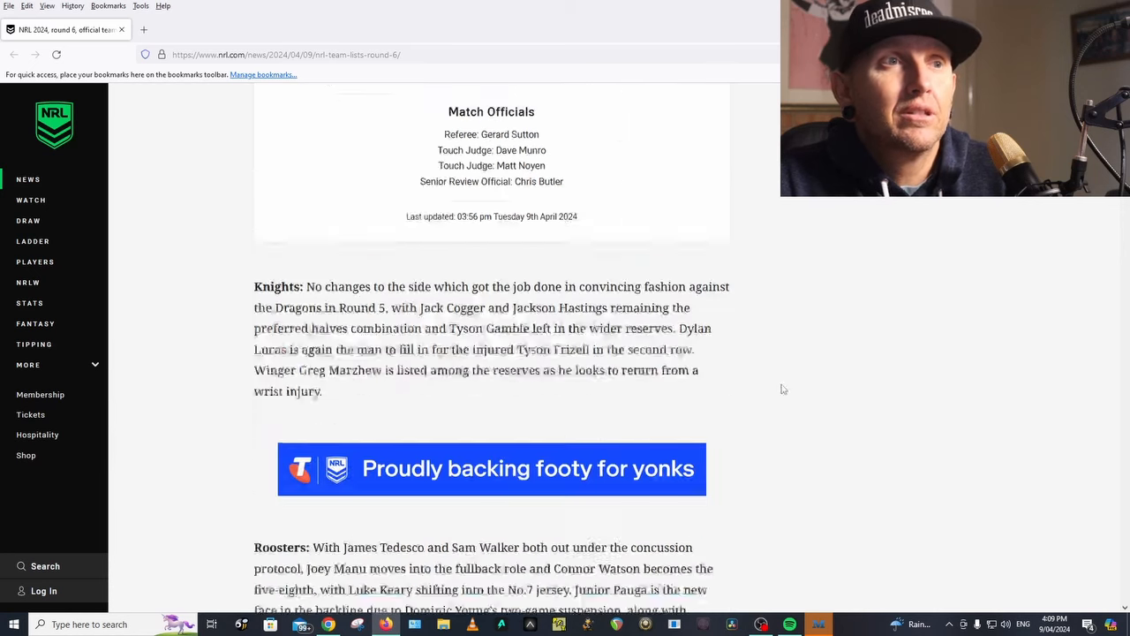
Scroll past the Match Officials box through the Knights and Roosters notes to Storm v Bulldogs.
scroll(down, 3)
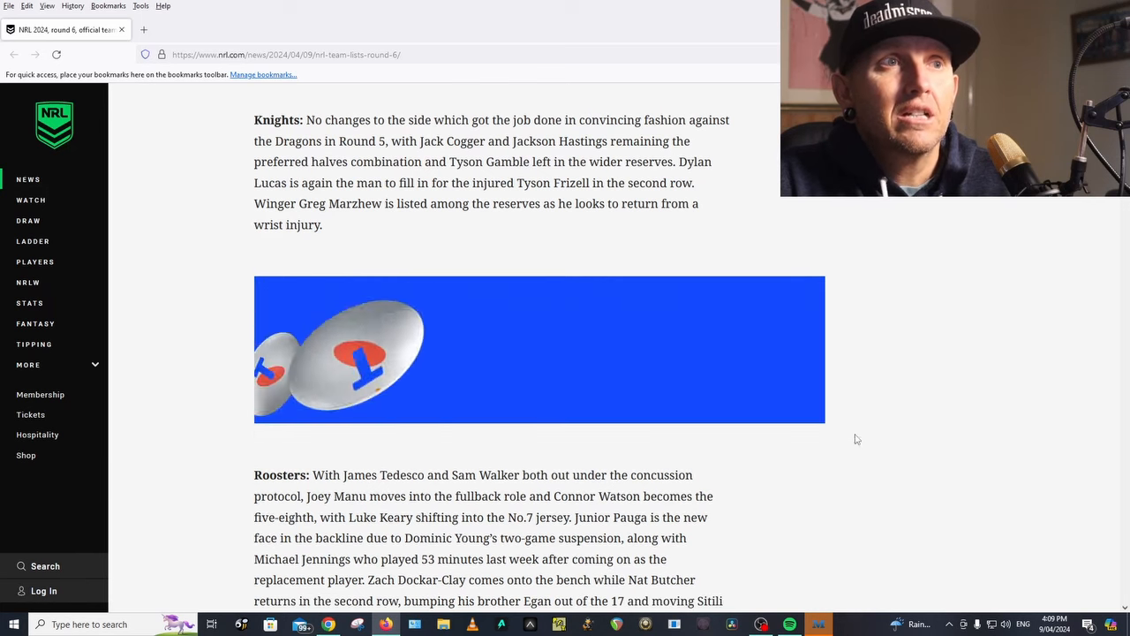
scroll(down, 3)
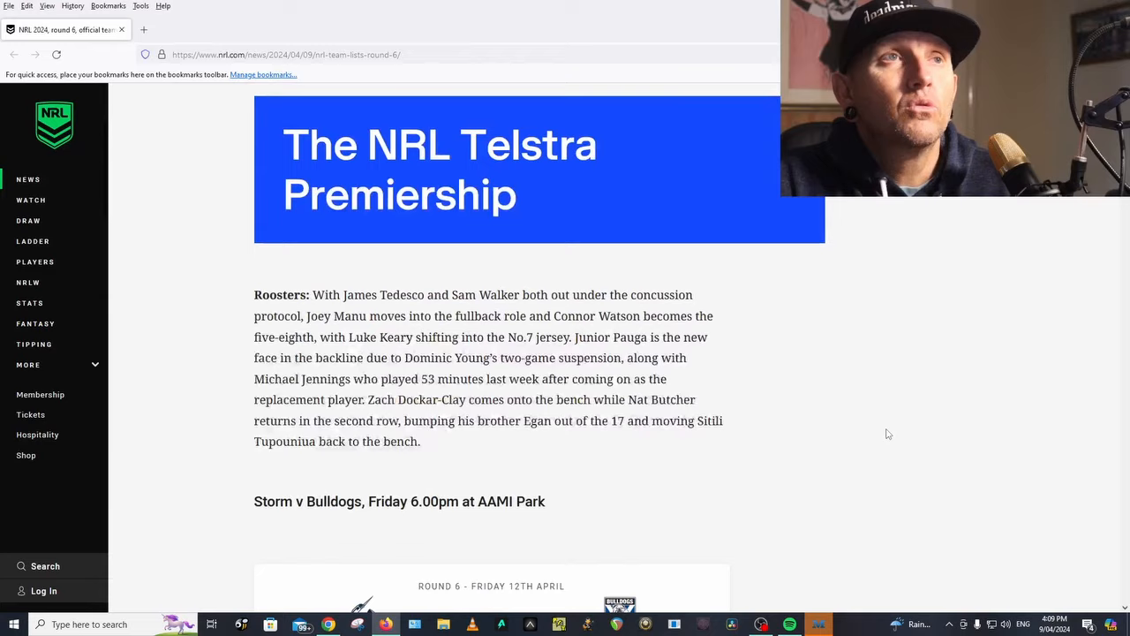
scroll(up, 3)
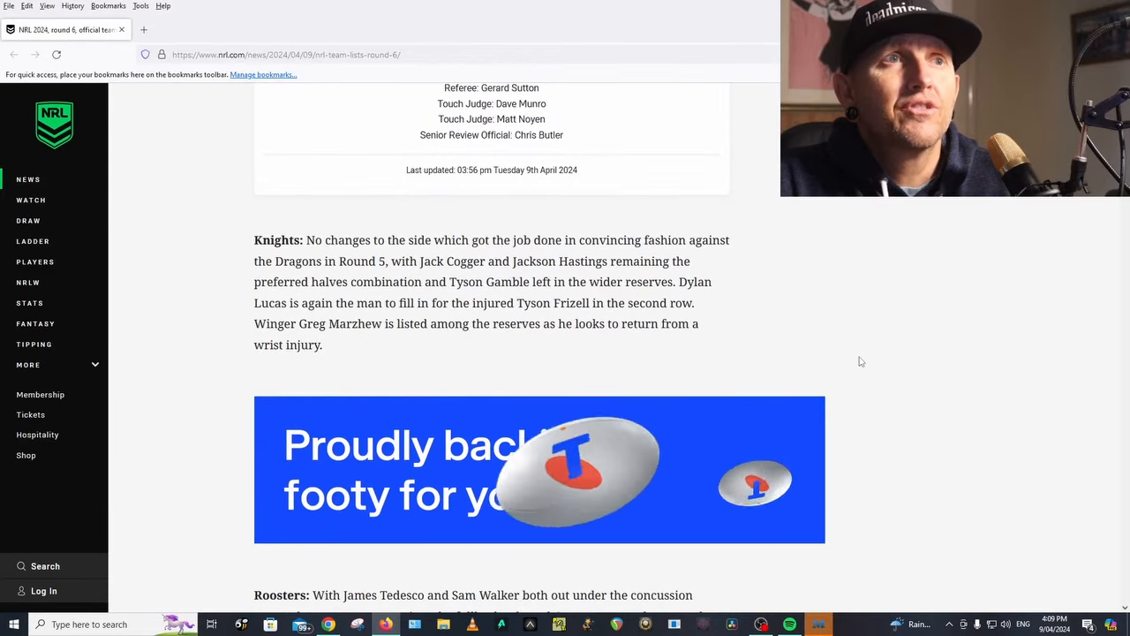
scroll(down, 3)
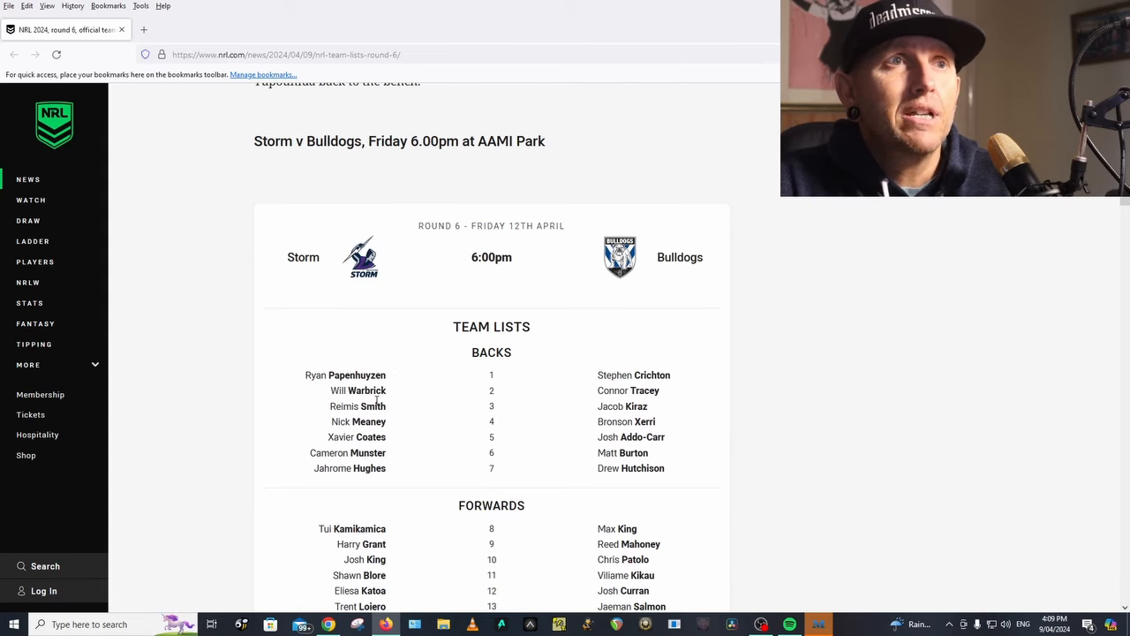
mouse_move(392, 455)
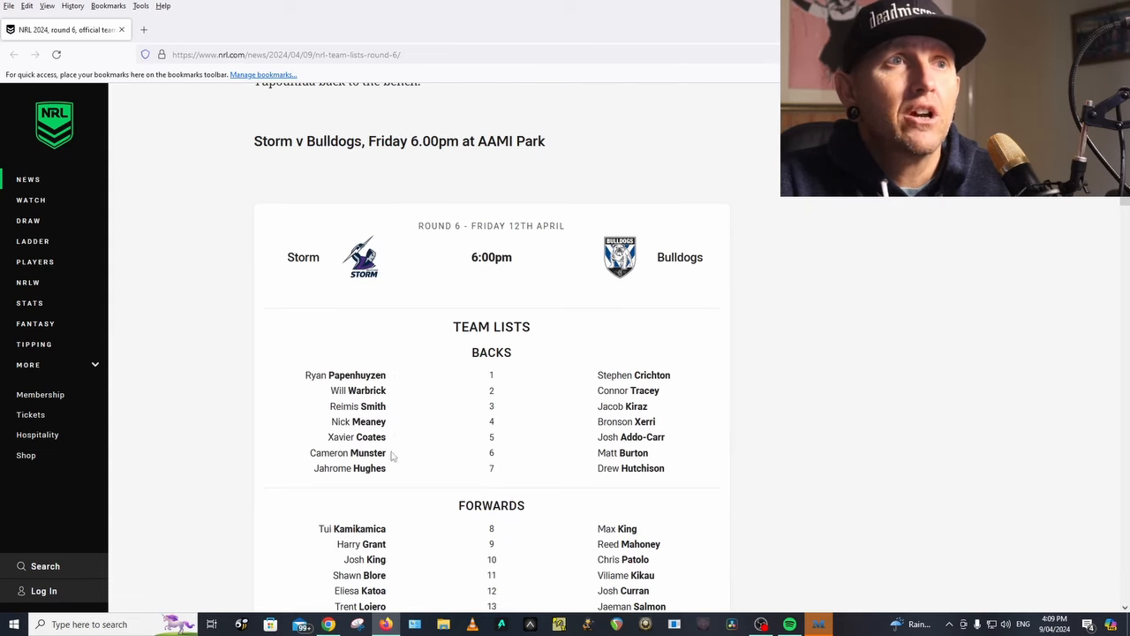
Scroll through the Storm v Bulldogs lineups, ins and outs and officials to their team notes.
scroll(down, 3)
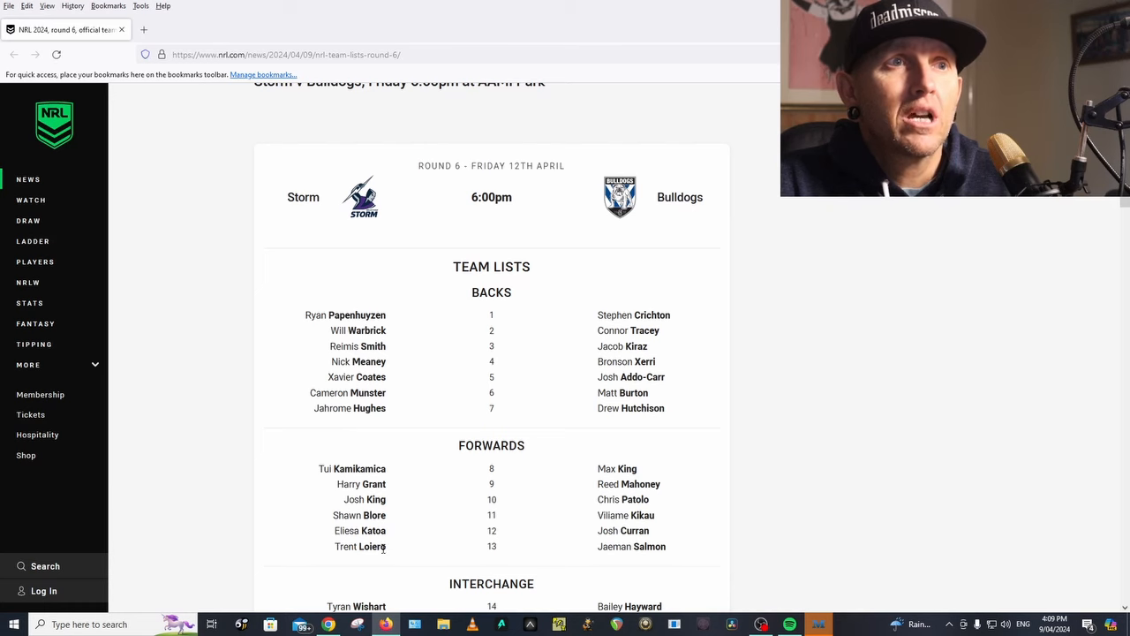
scroll(down, 3)
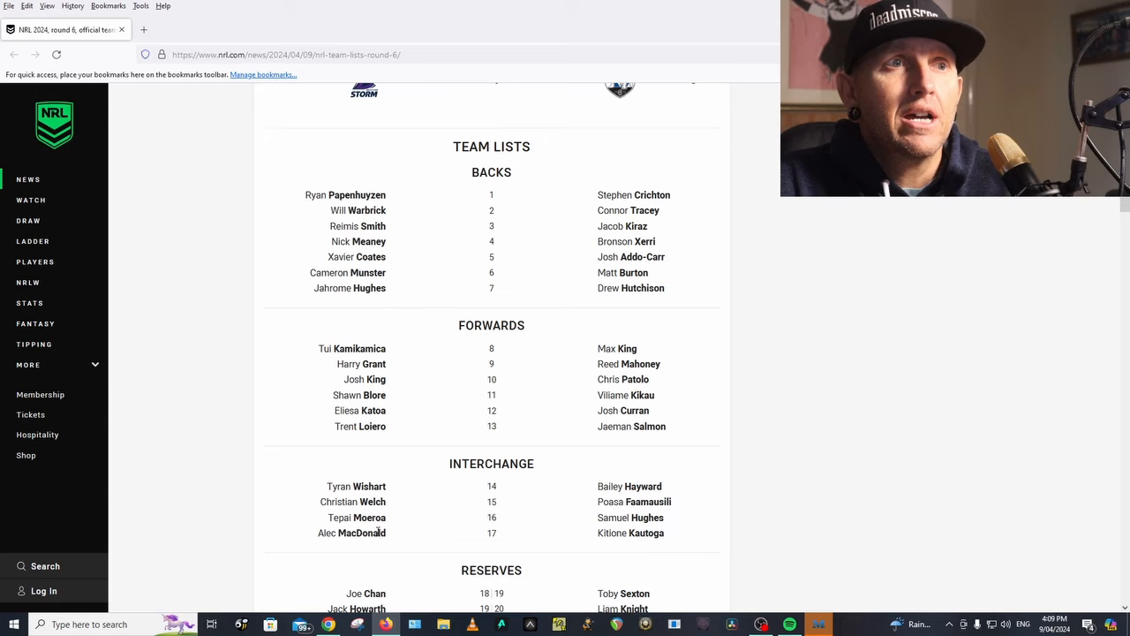
scroll(down, 3)
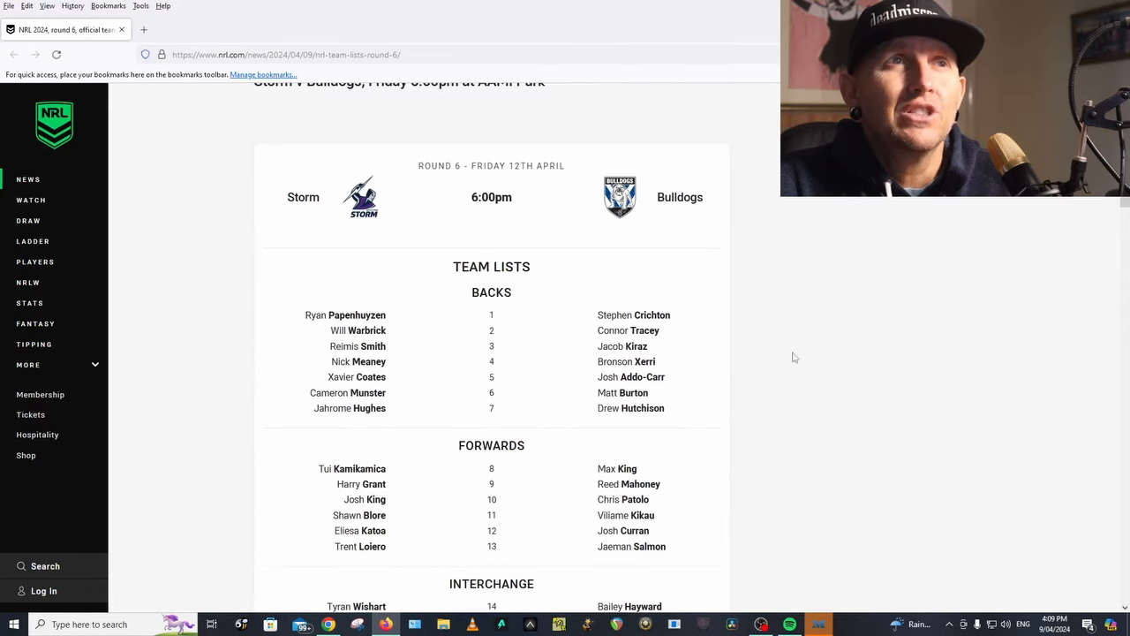
mouse_move(411, 316)
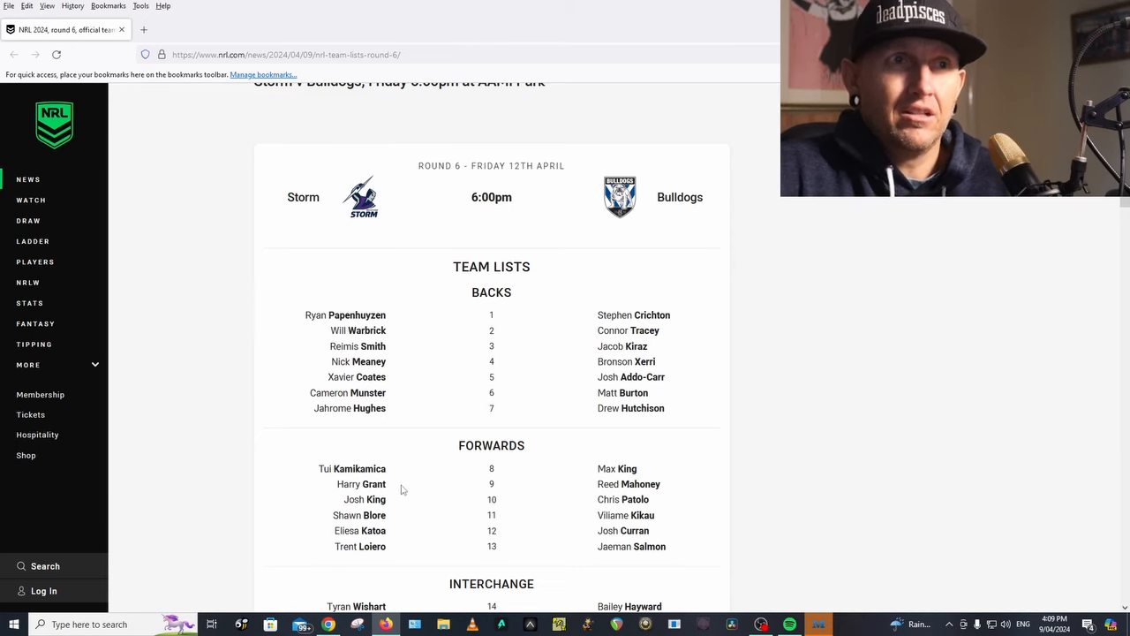
mouse_move(417, 534)
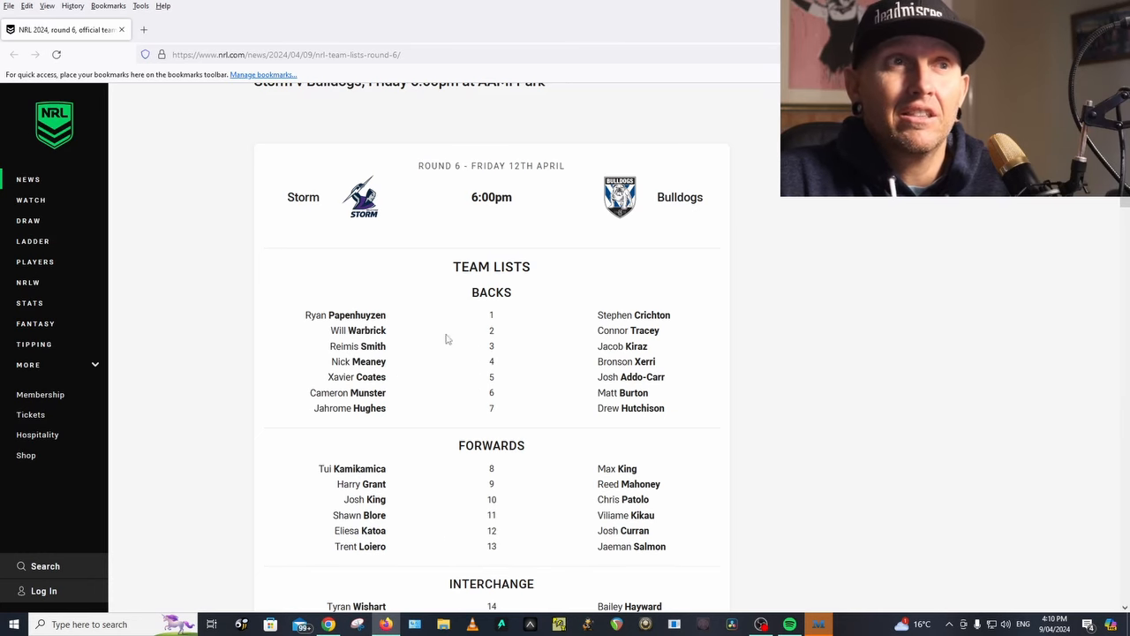
mouse_move(439, 406)
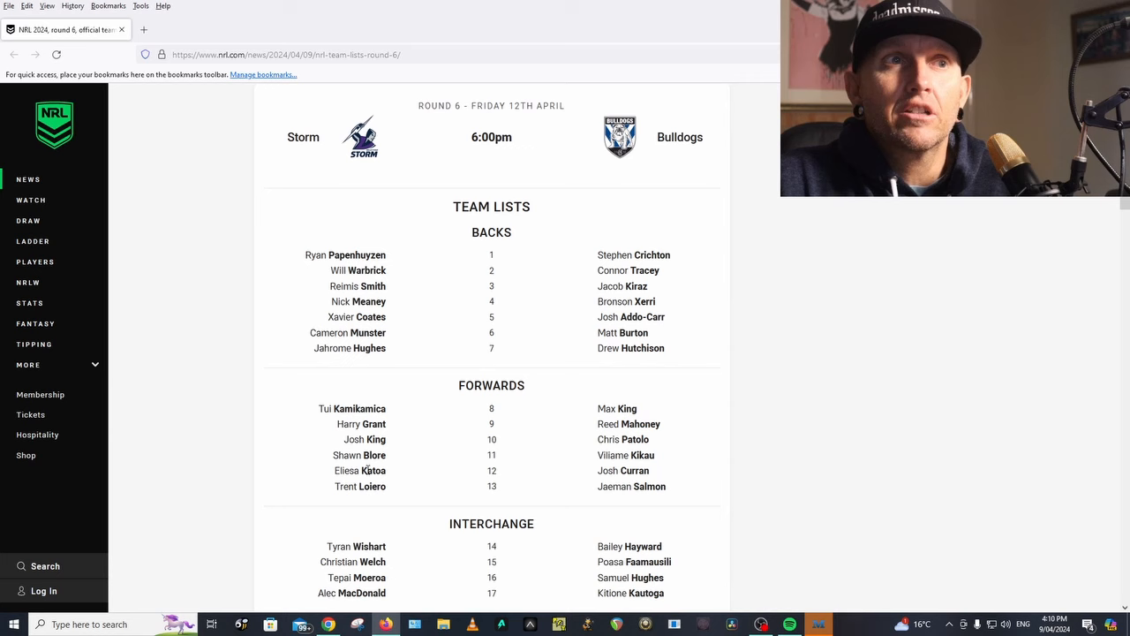
mouse_move(365, 469)
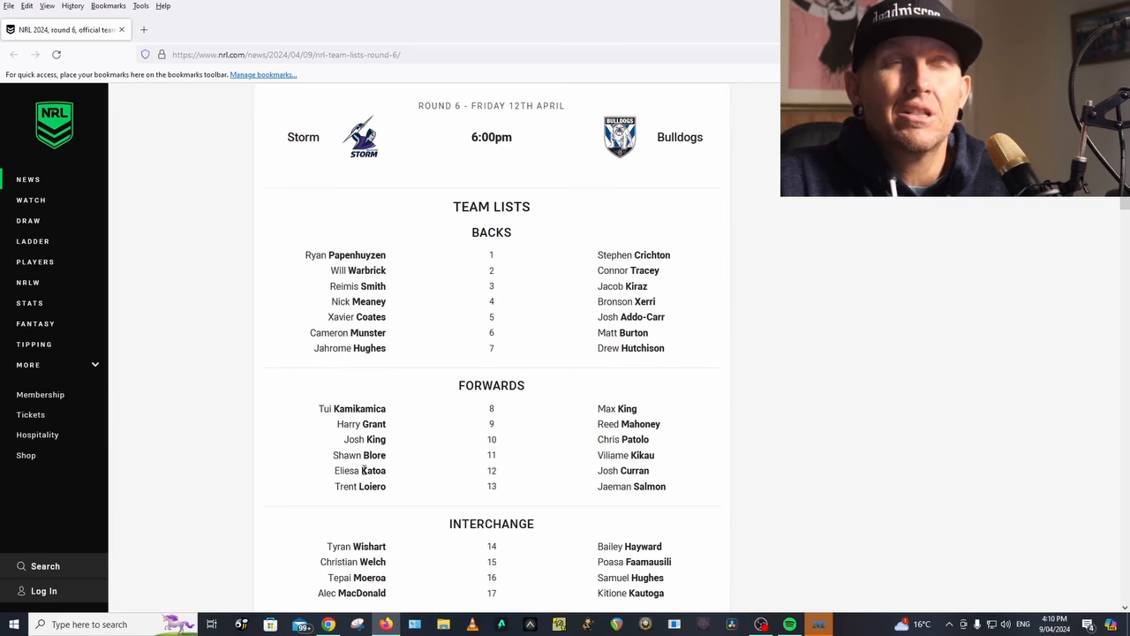
mouse_move(362, 456)
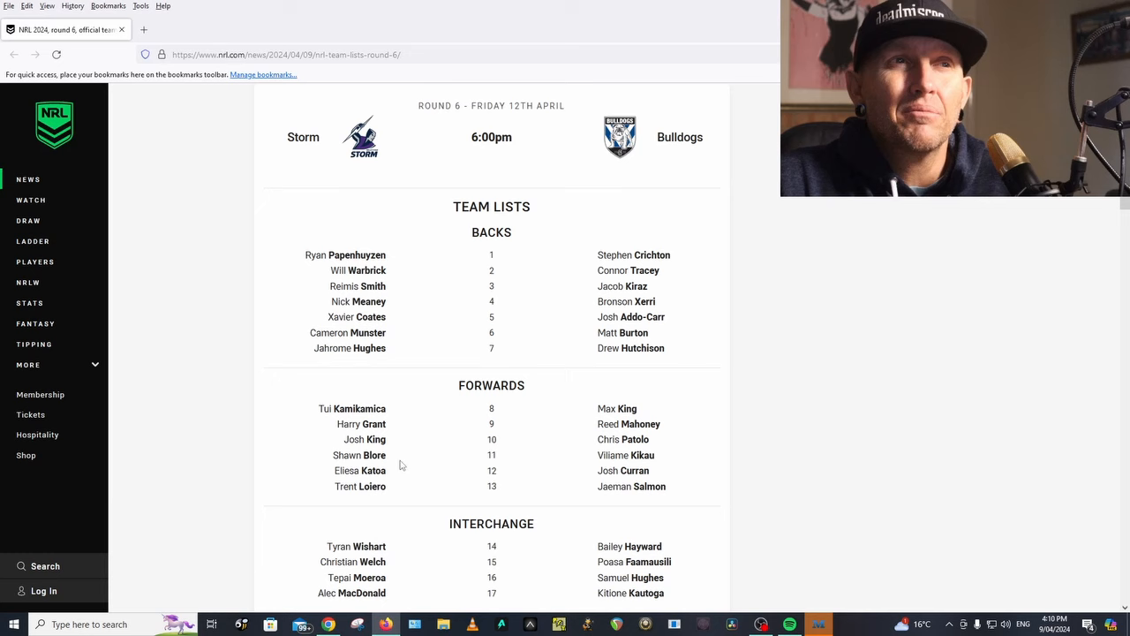
mouse_move(335, 466)
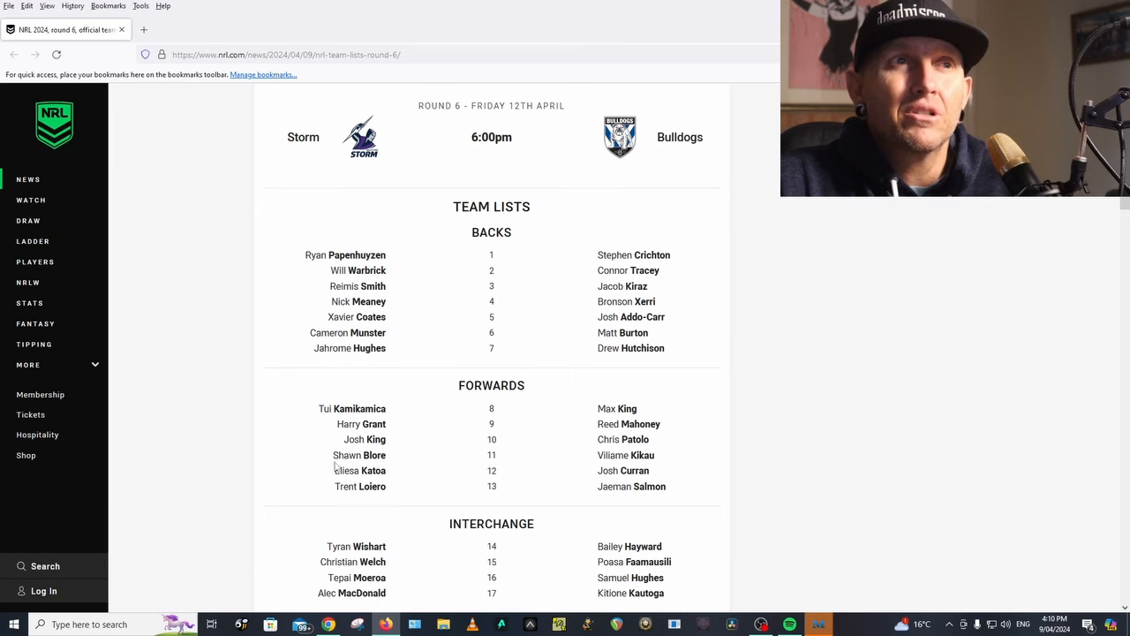
mouse_move(817, 452)
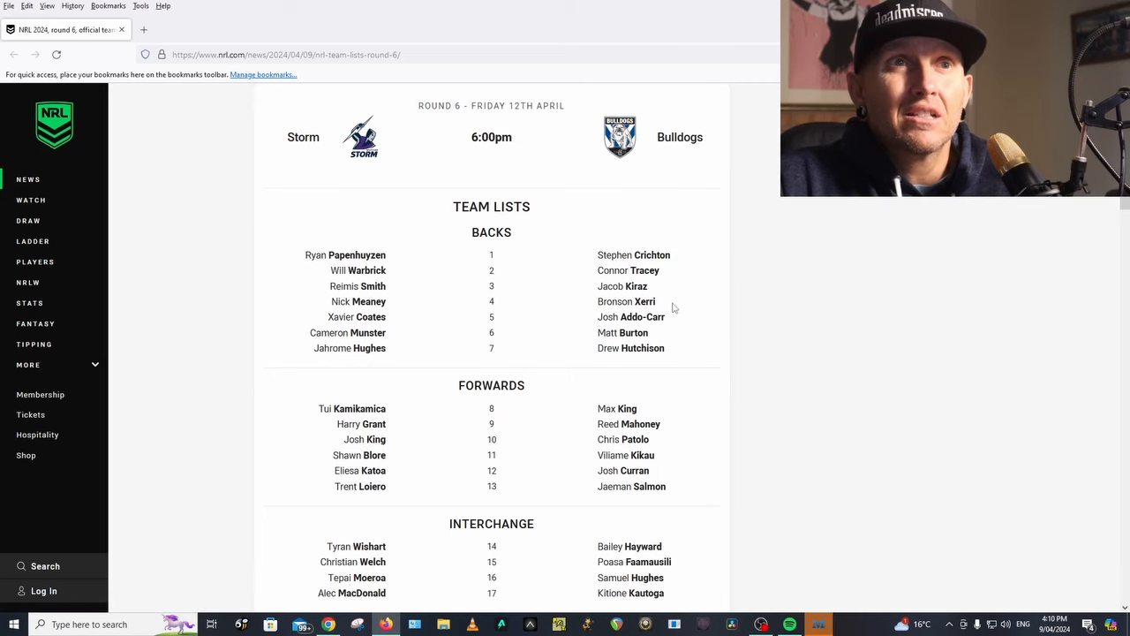
mouse_move(657, 337)
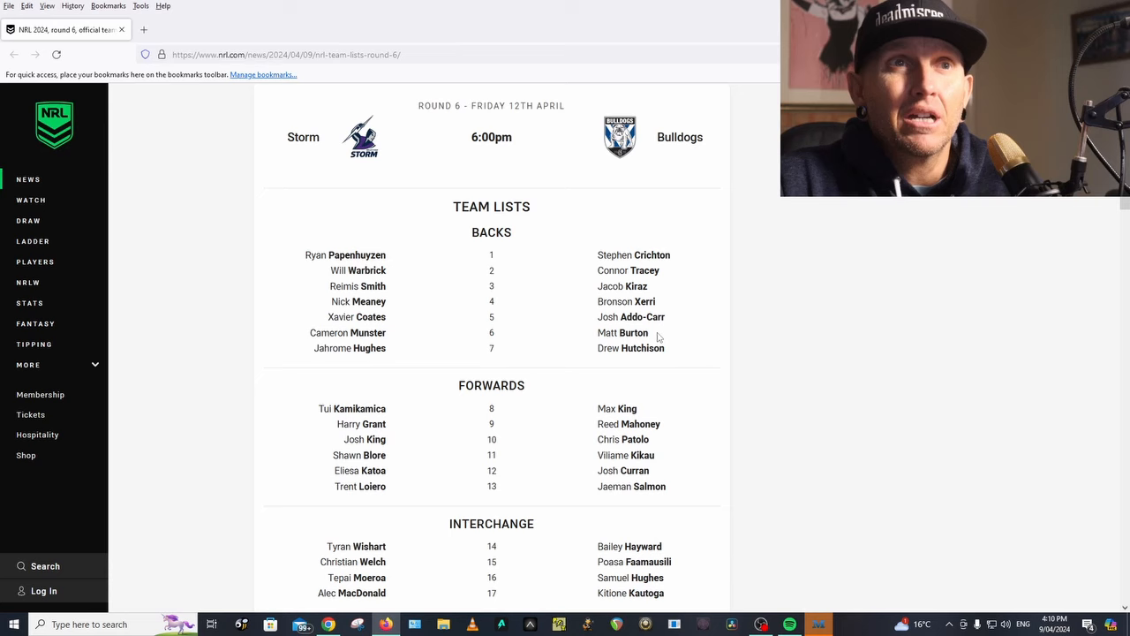
scroll(down, 3)
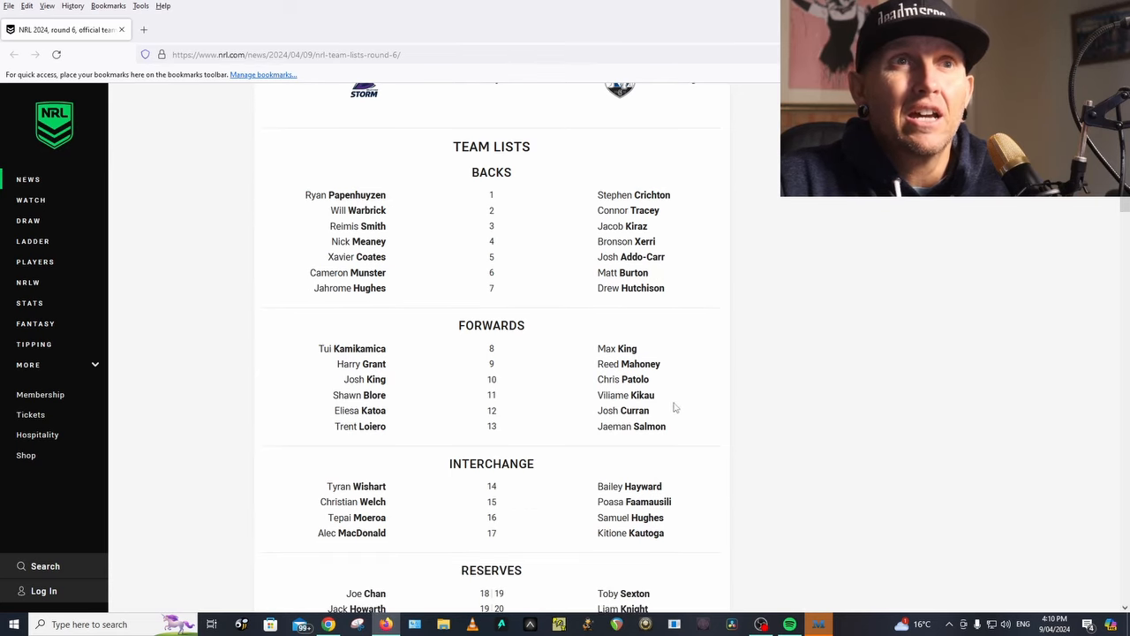
scroll(down, 3)
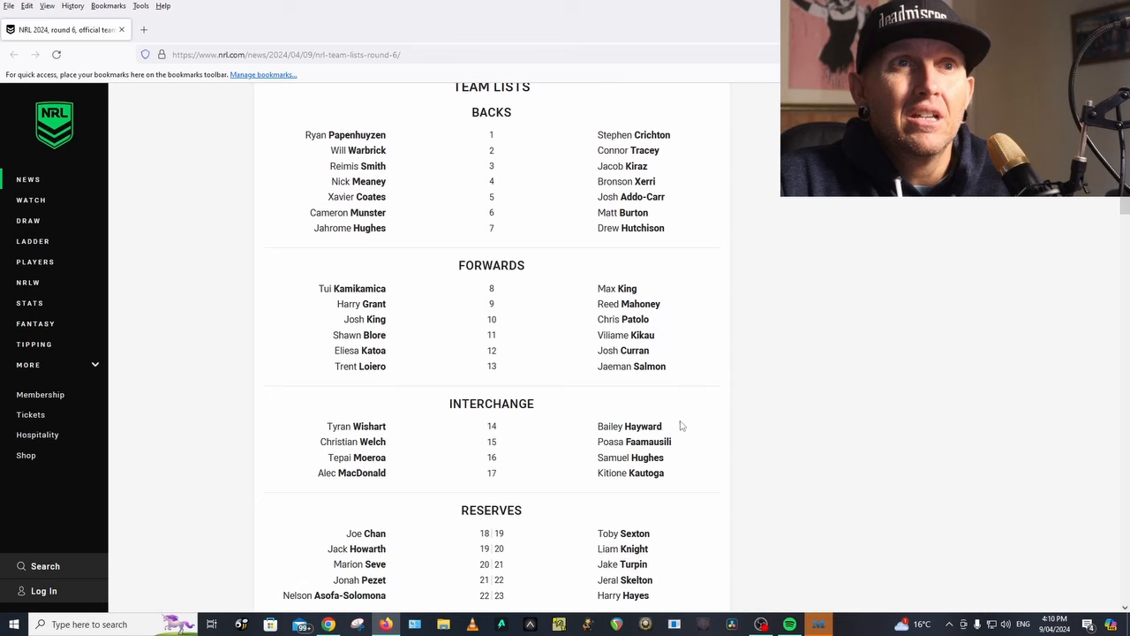
mouse_move(741, 443)
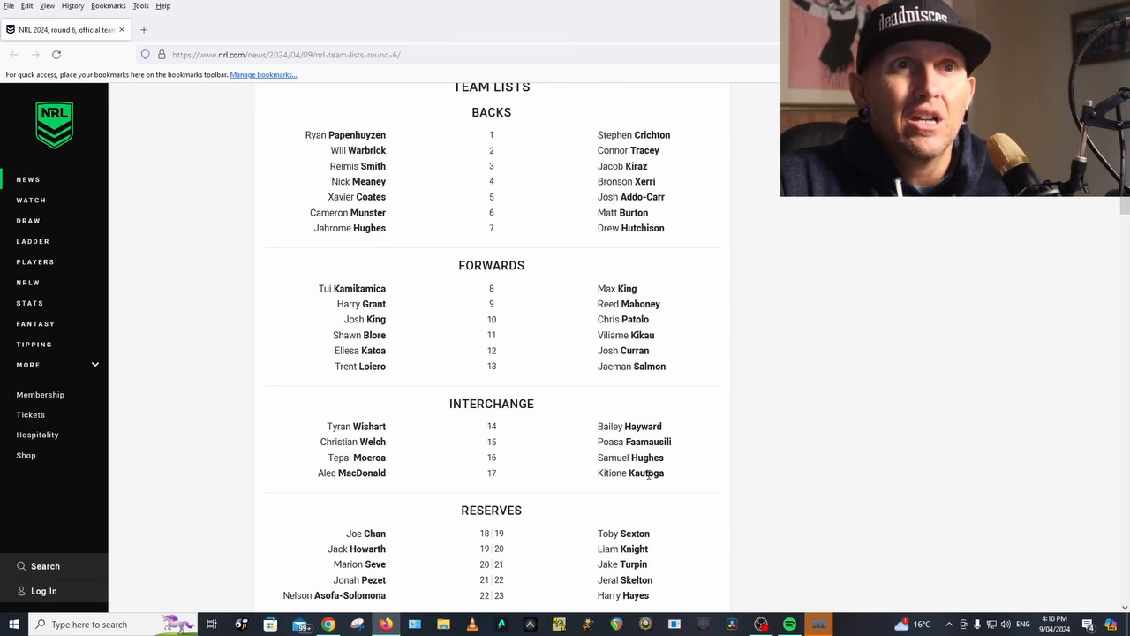
scroll(down, 3)
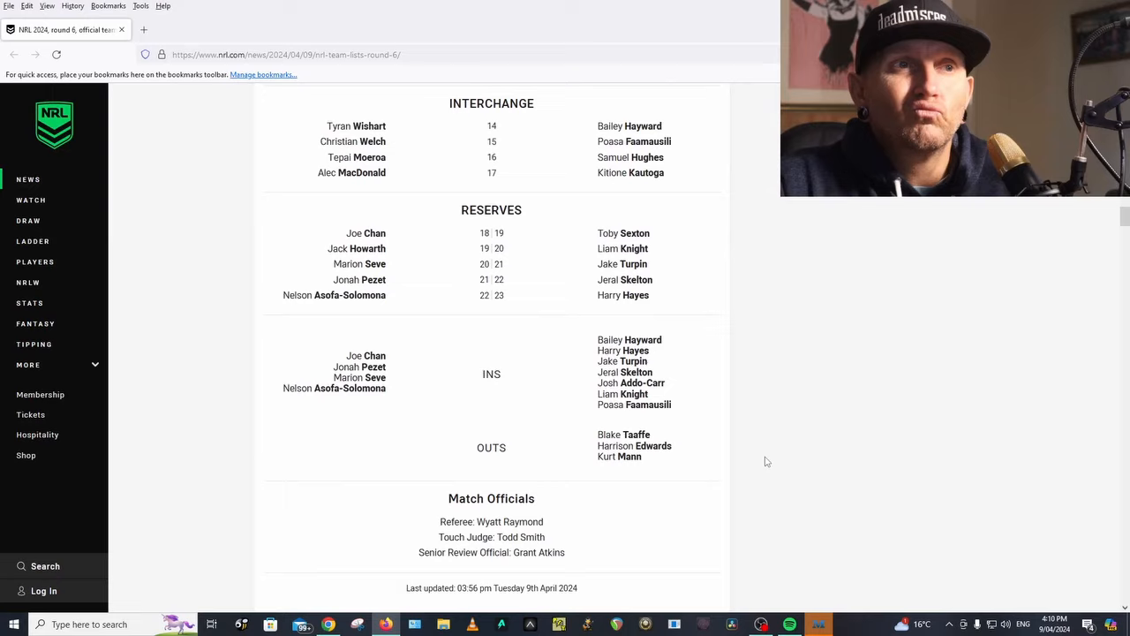
scroll(down, 3)
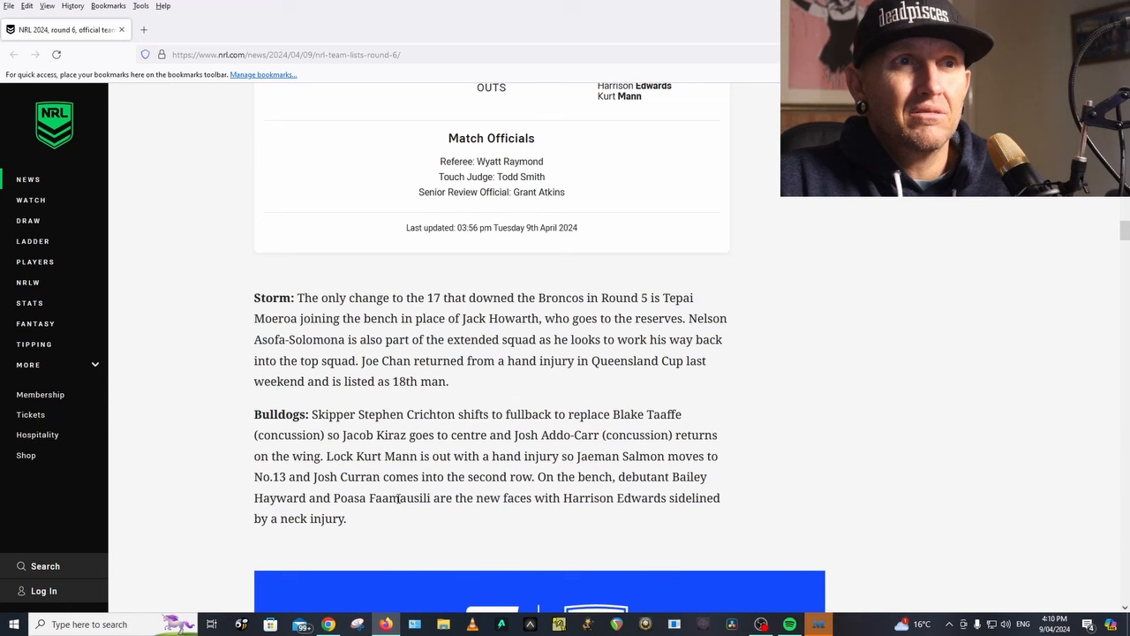
mouse_move(692, 493)
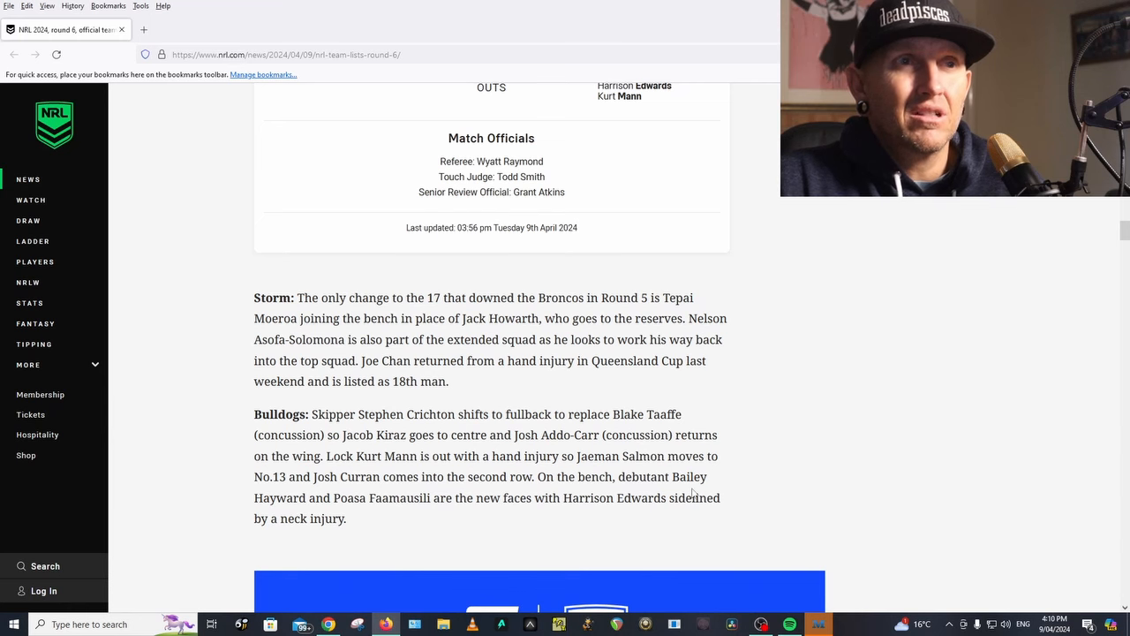
Scroll through the Broncos v Dolphins lineups, backing up to recheck the ins and outs.
scroll(down, 3)
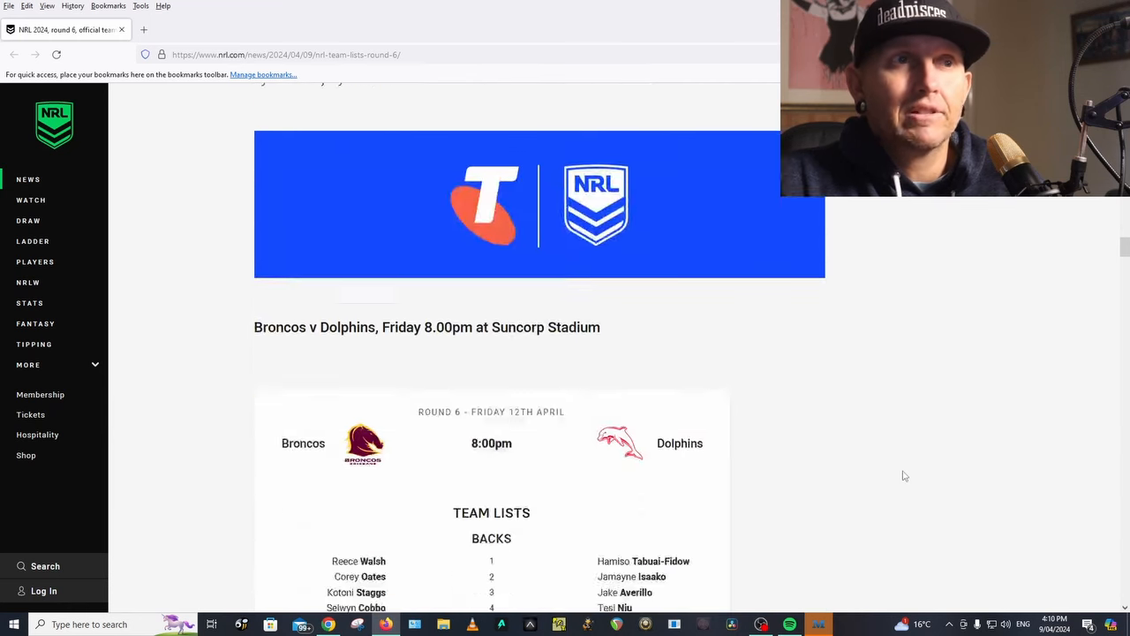
scroll(down, 3)
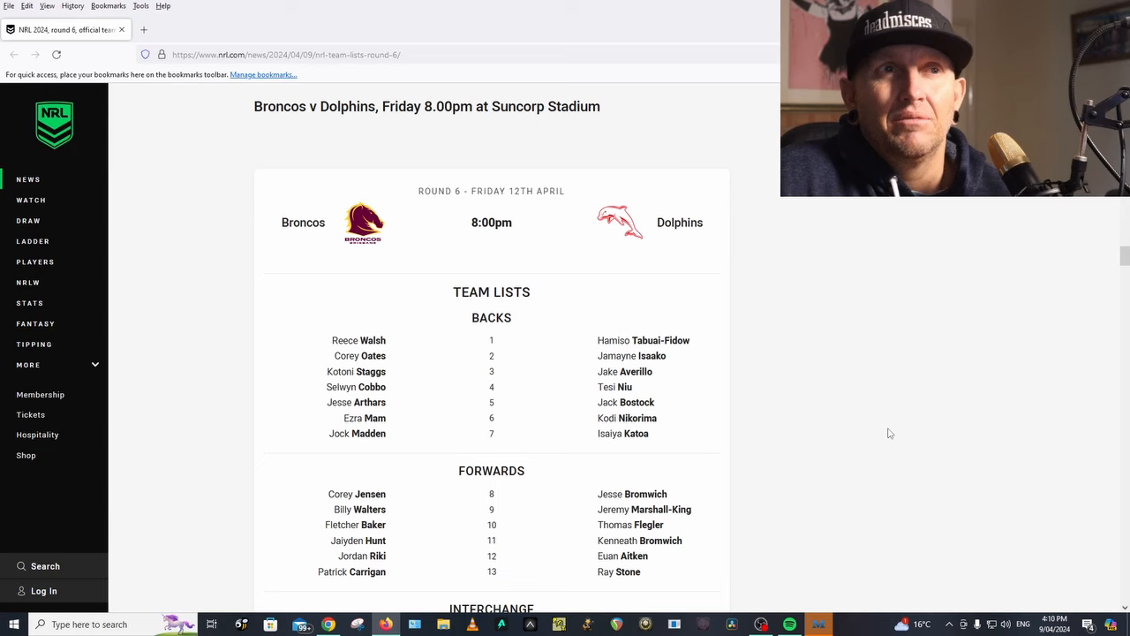
scroll(down, 3)
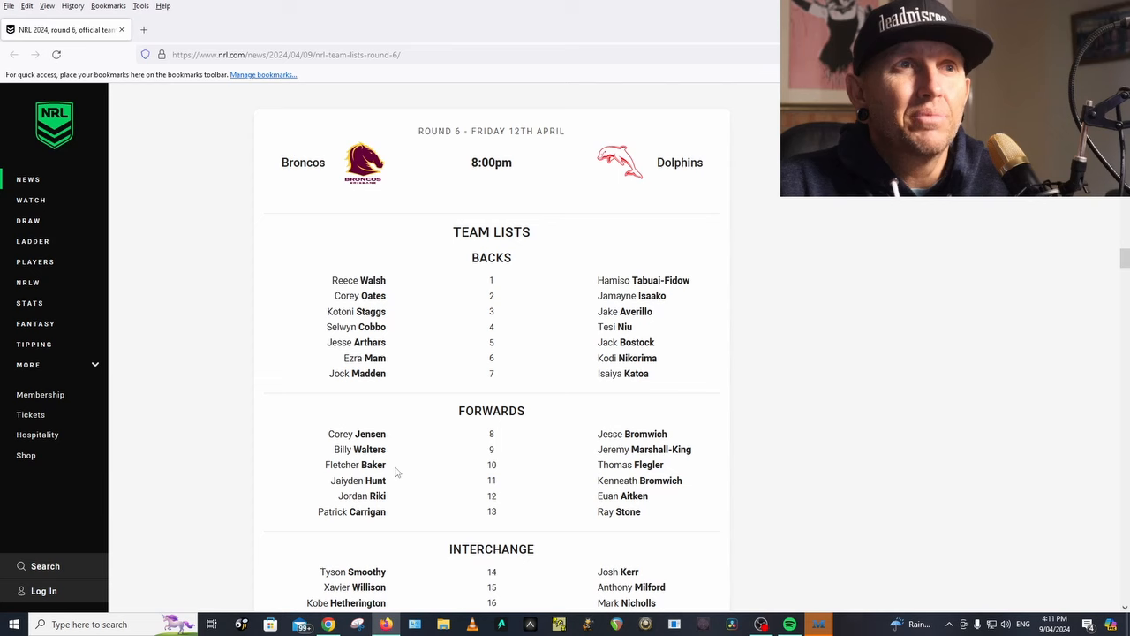
scroll(down, 3)
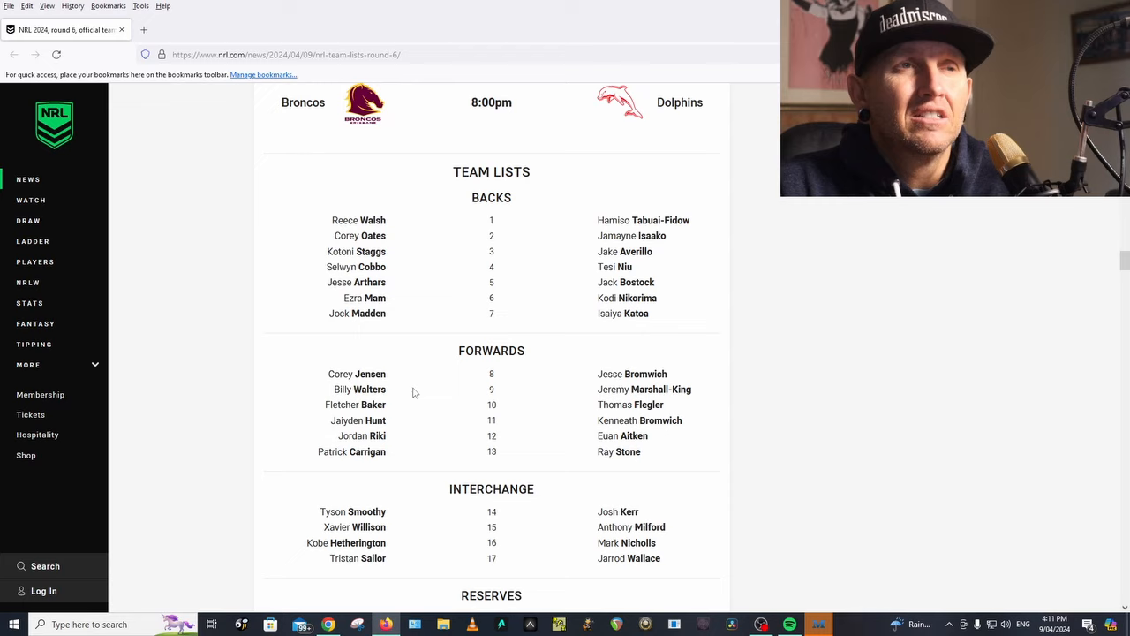
scroll(down, 3)
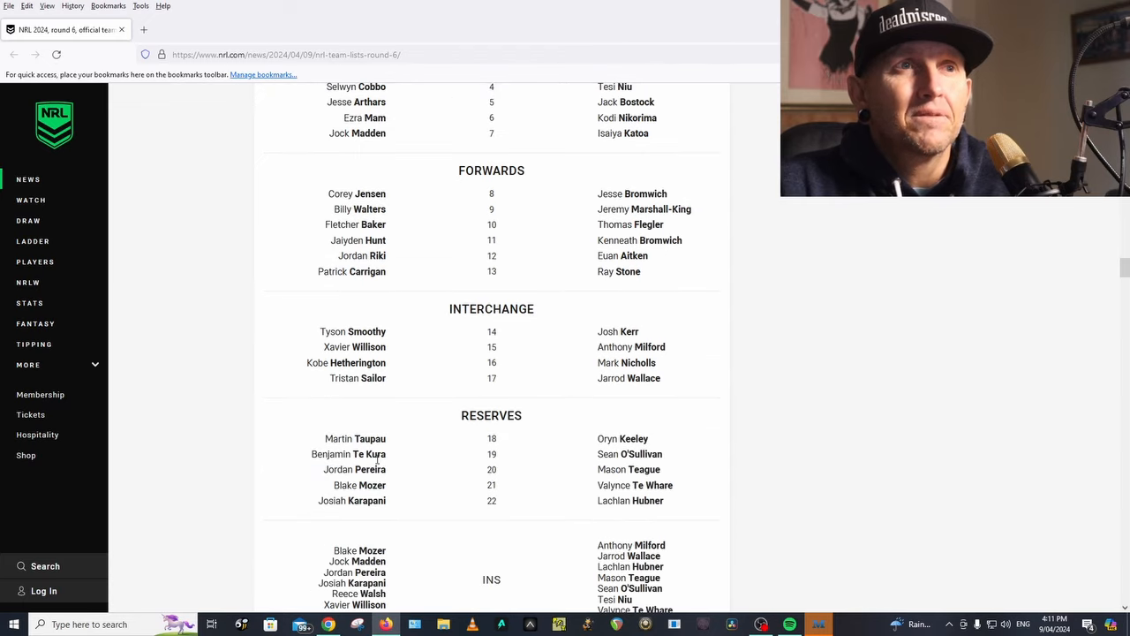
mouse_move(421, 476)
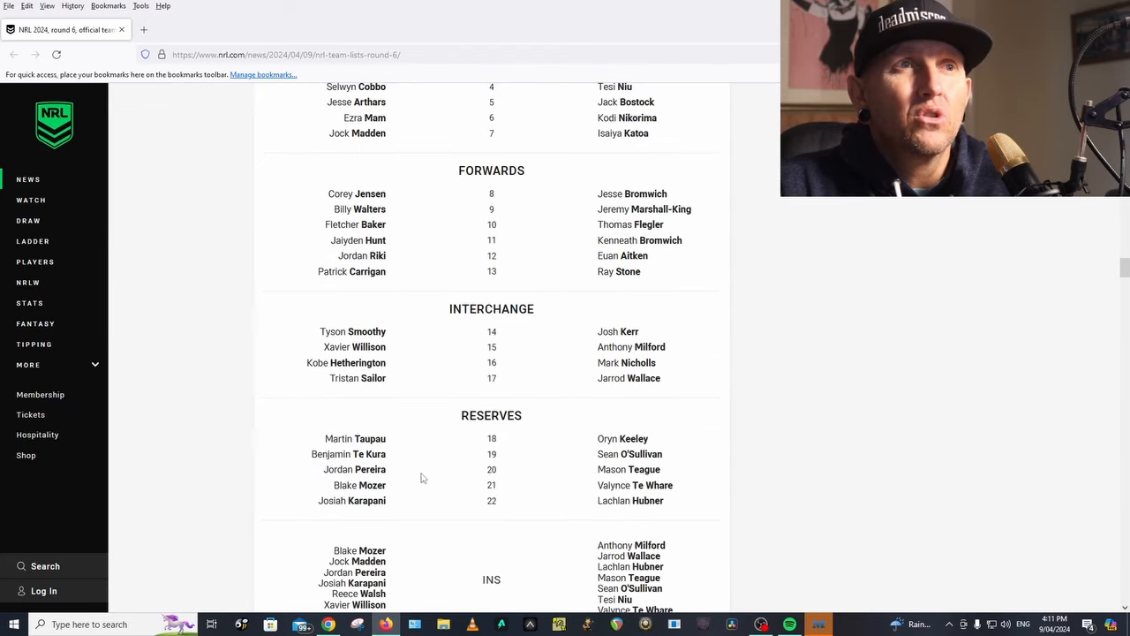
scroll(up, 3)
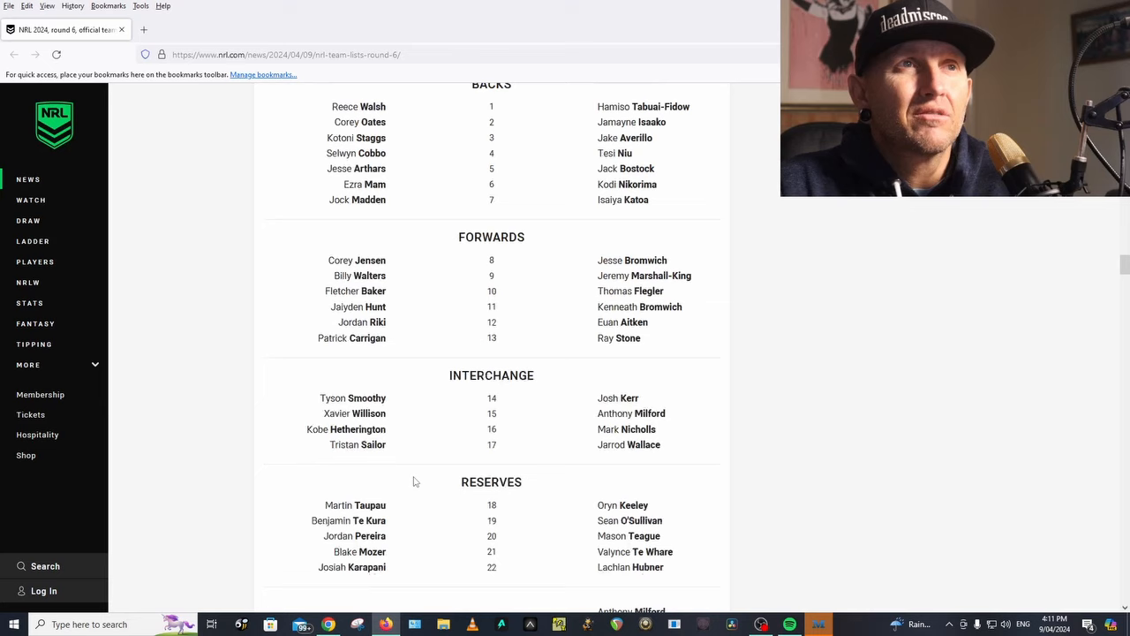
scroll(up, 3)
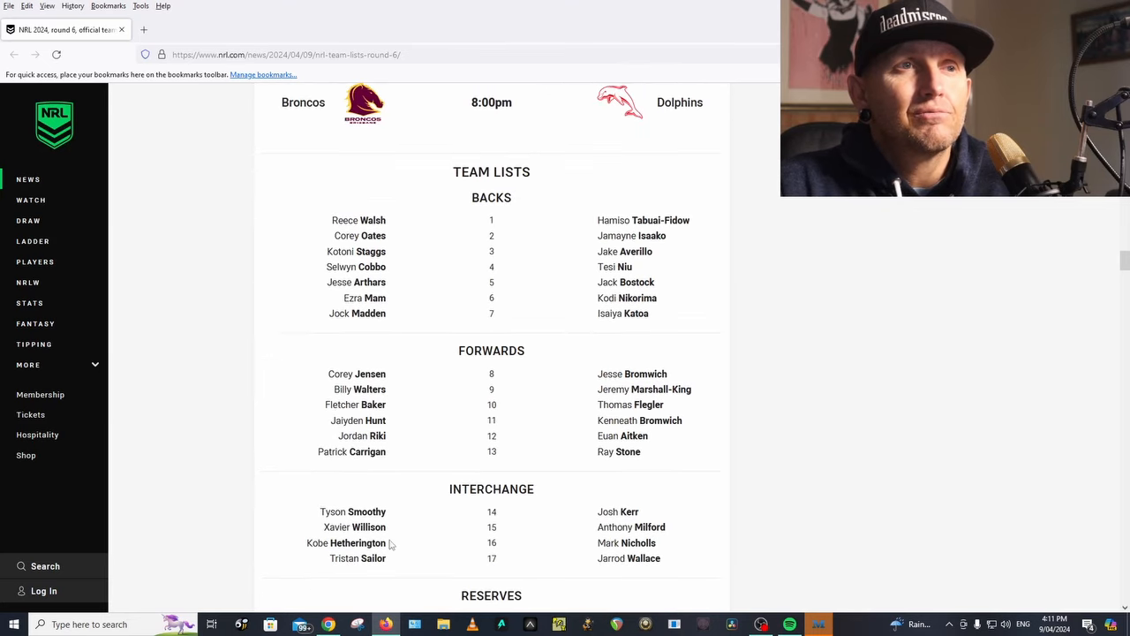
mouse_move(750, 452)
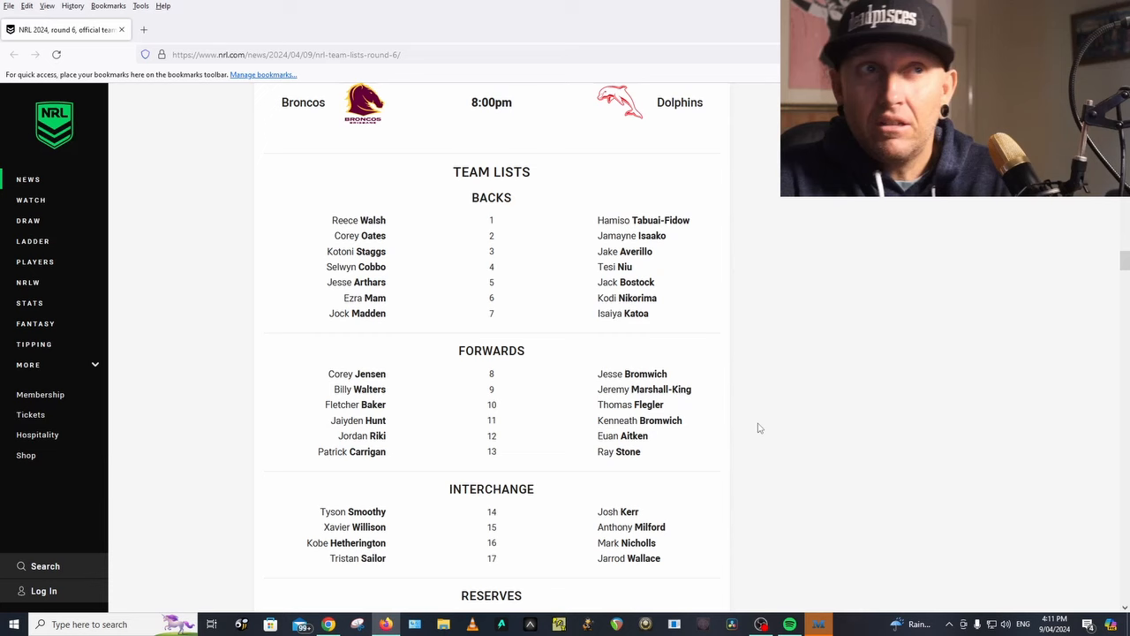
Scroll on to the Broncos and Dolphins team notes above the Warriors v Sea Eagles heading.
scroll(down, 3)
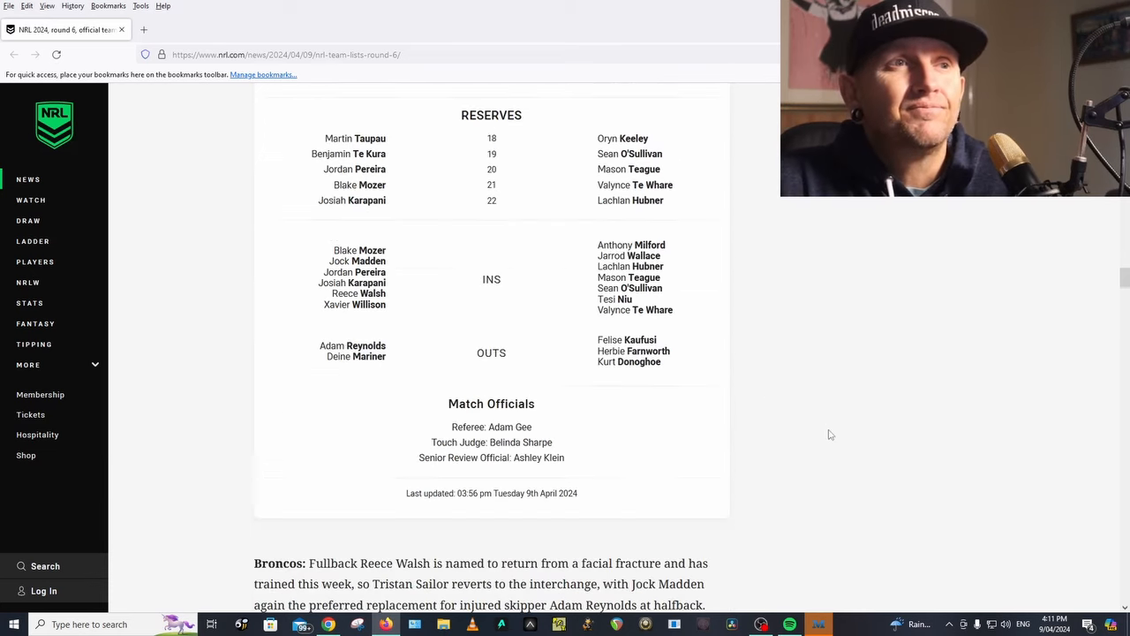
scroll(down, 3)
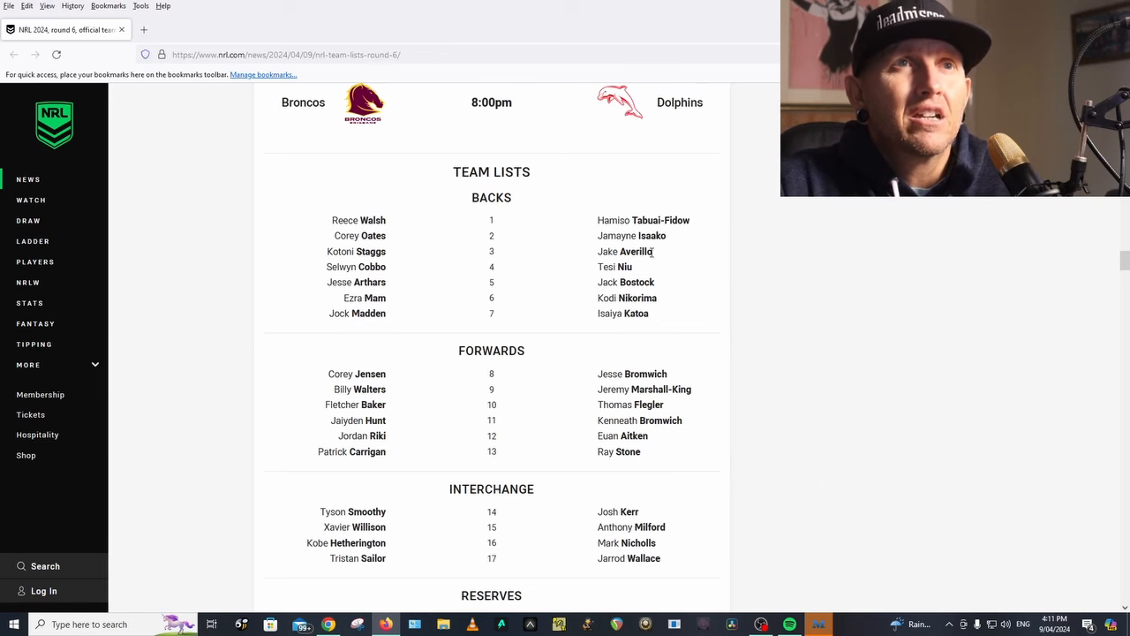
mouse_move(733, 286)
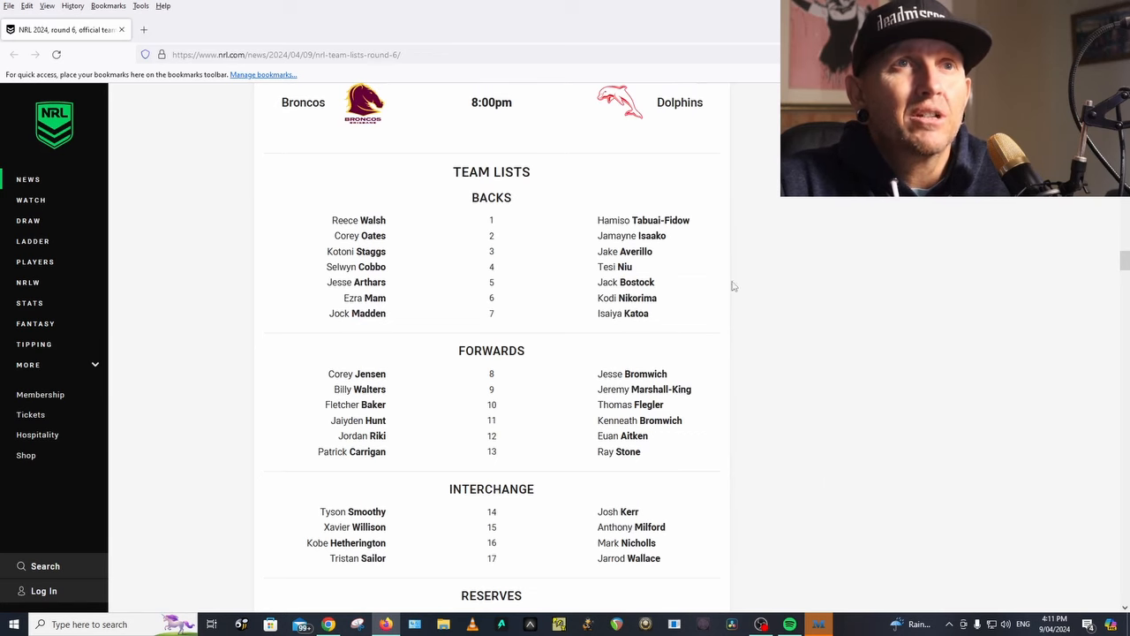
mouse_move(692, 318)
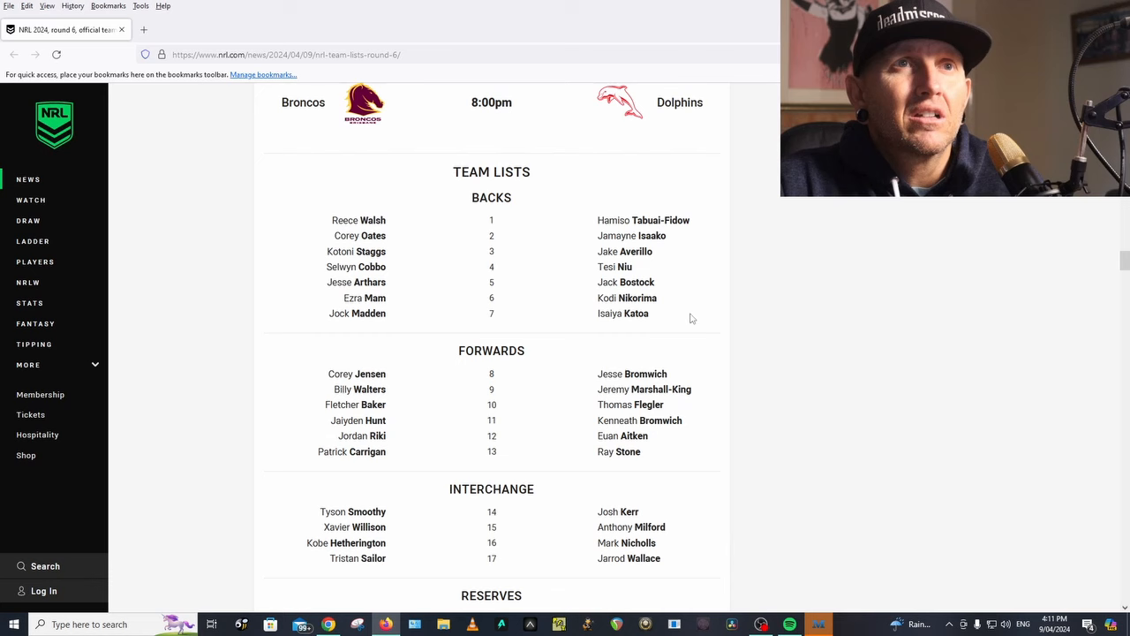
mouse_move(698, 425)
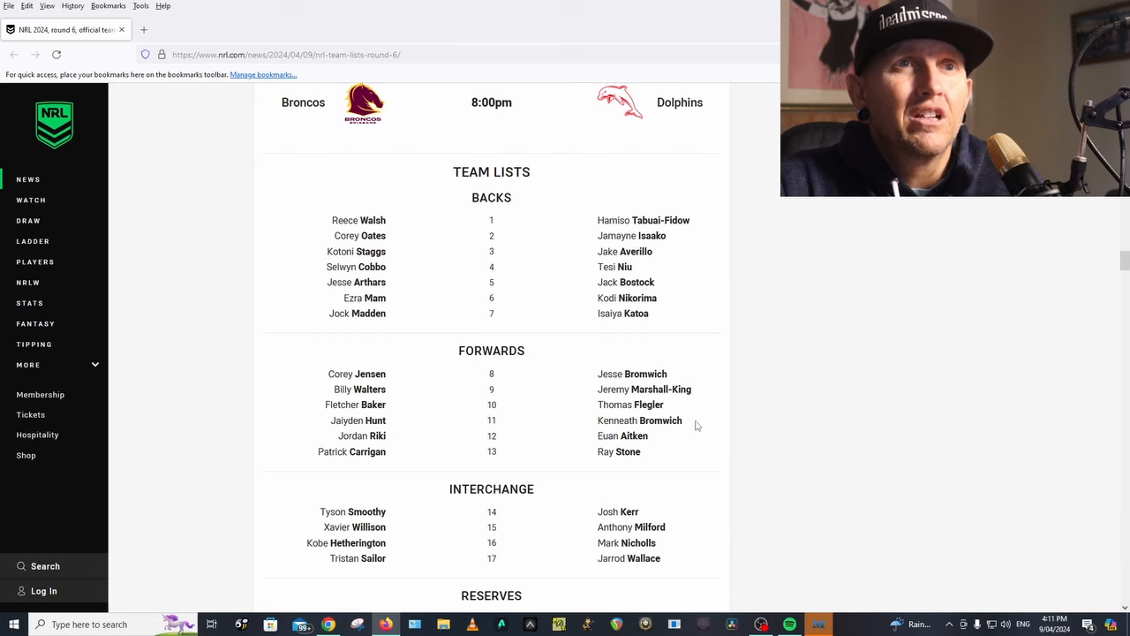
scroll(down, 3)
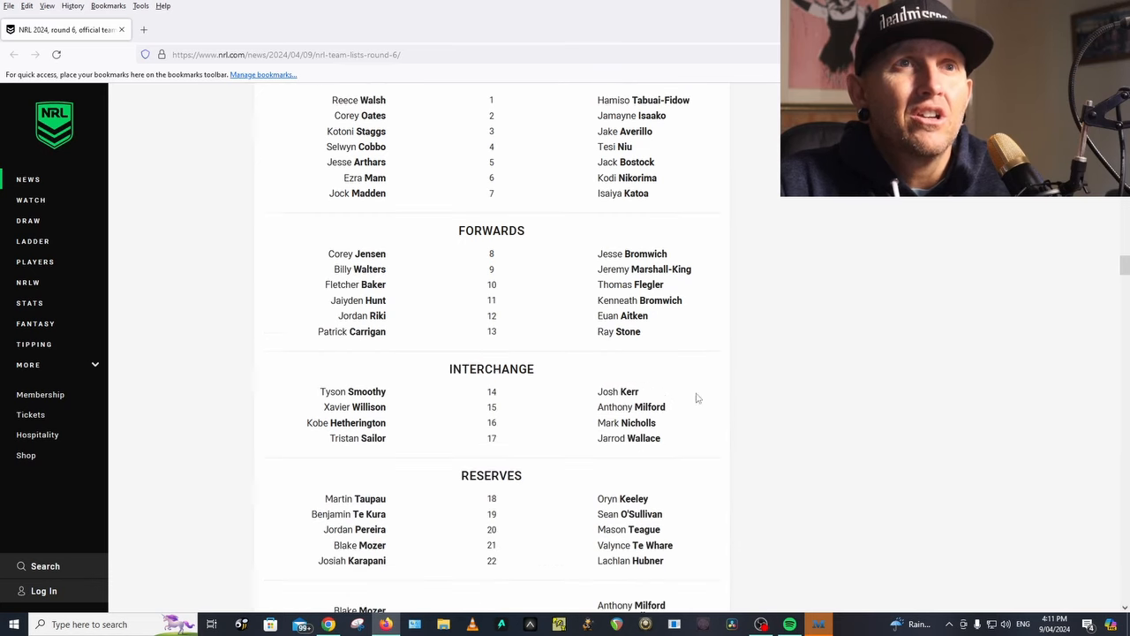
mouse_move(780, 410)
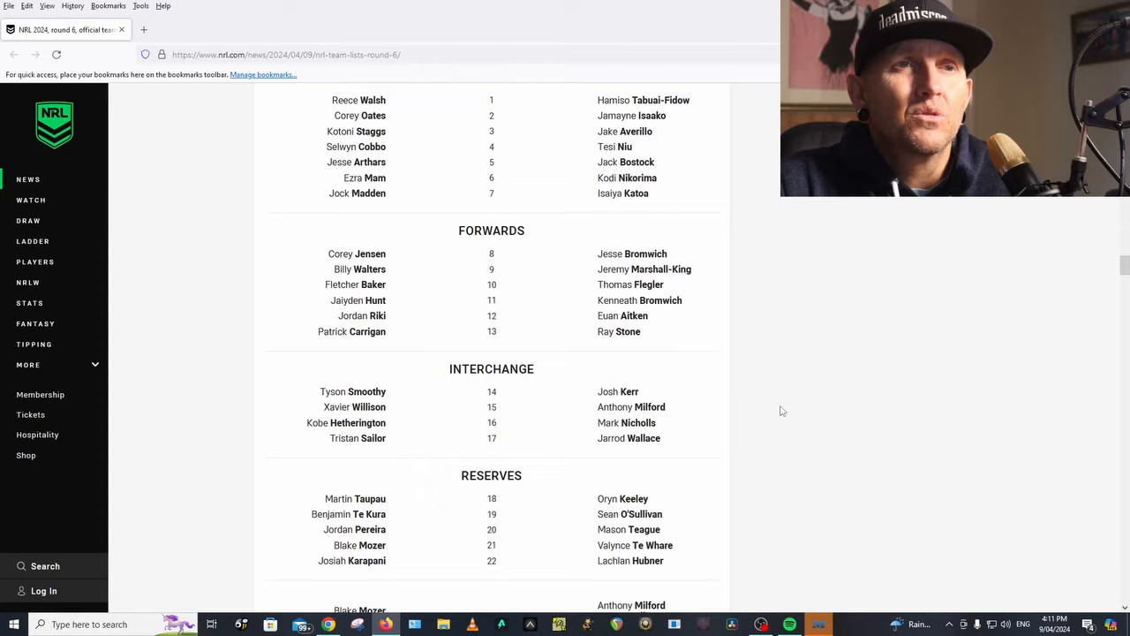
scroll(down, 3)
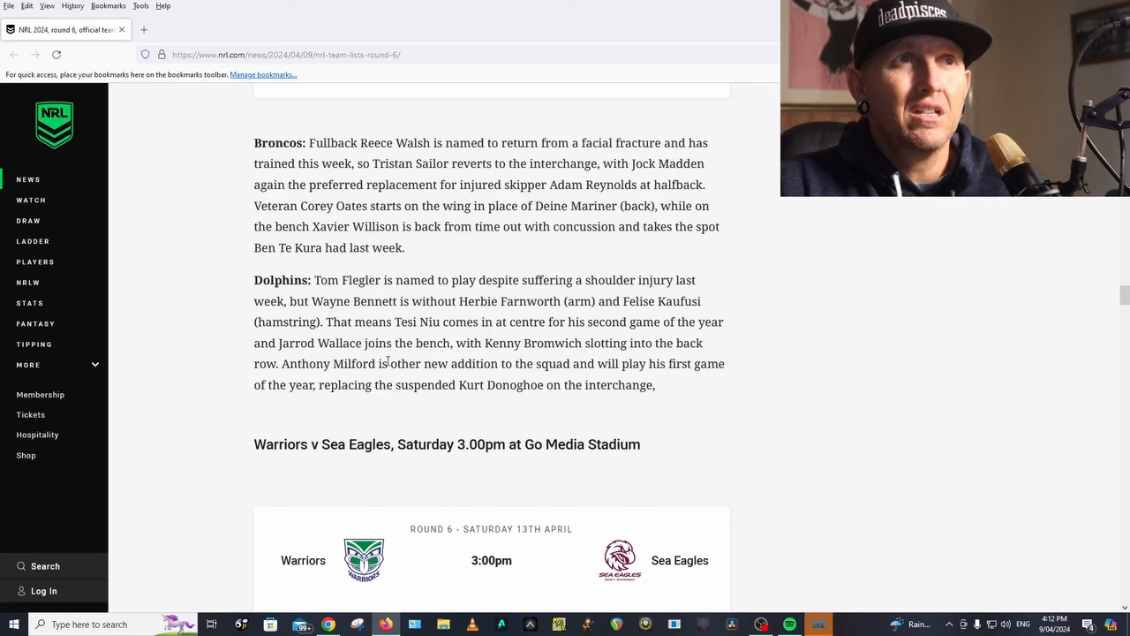
mouse_move(826, 371)
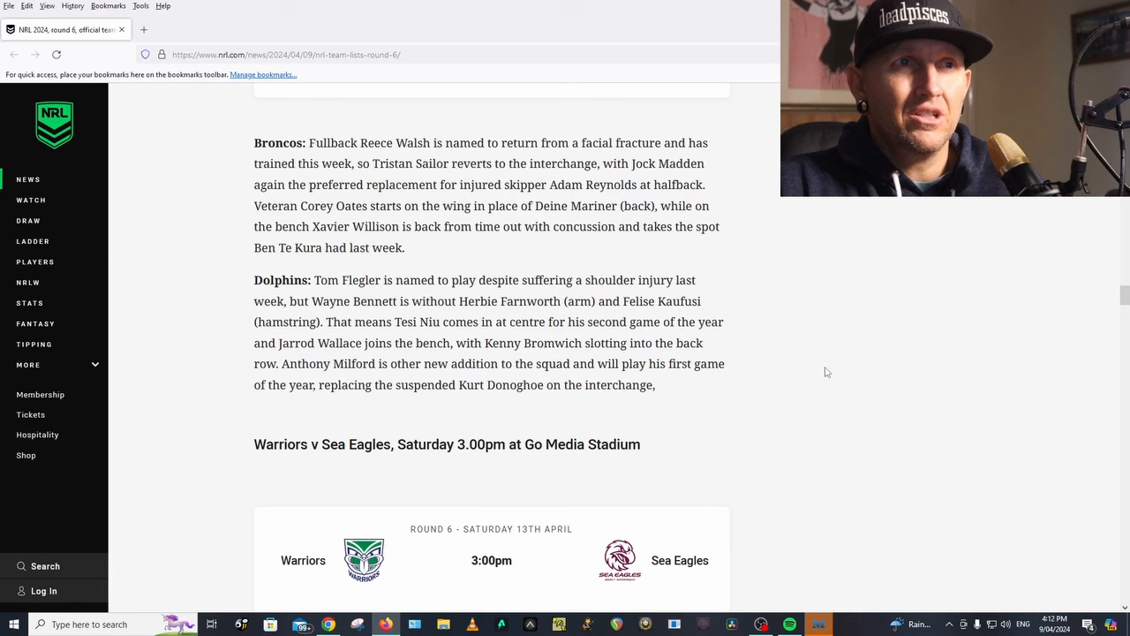
Scroll through the Warriors v Sea Eagles lineups and ins and outs.
scroll(down, 3)
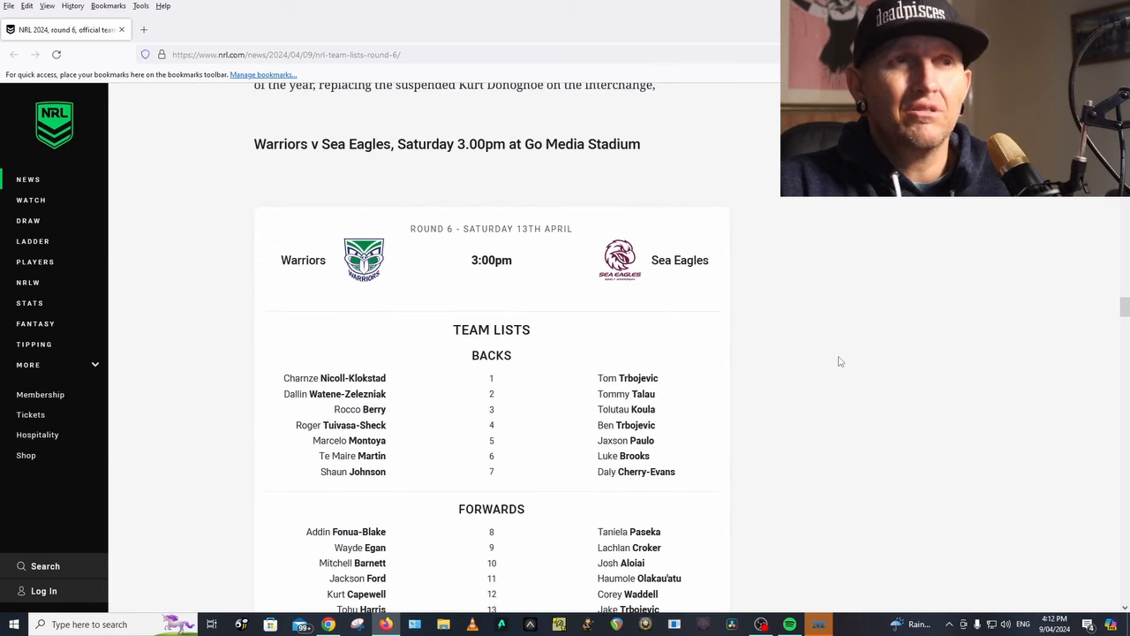
scroll(down, 3)
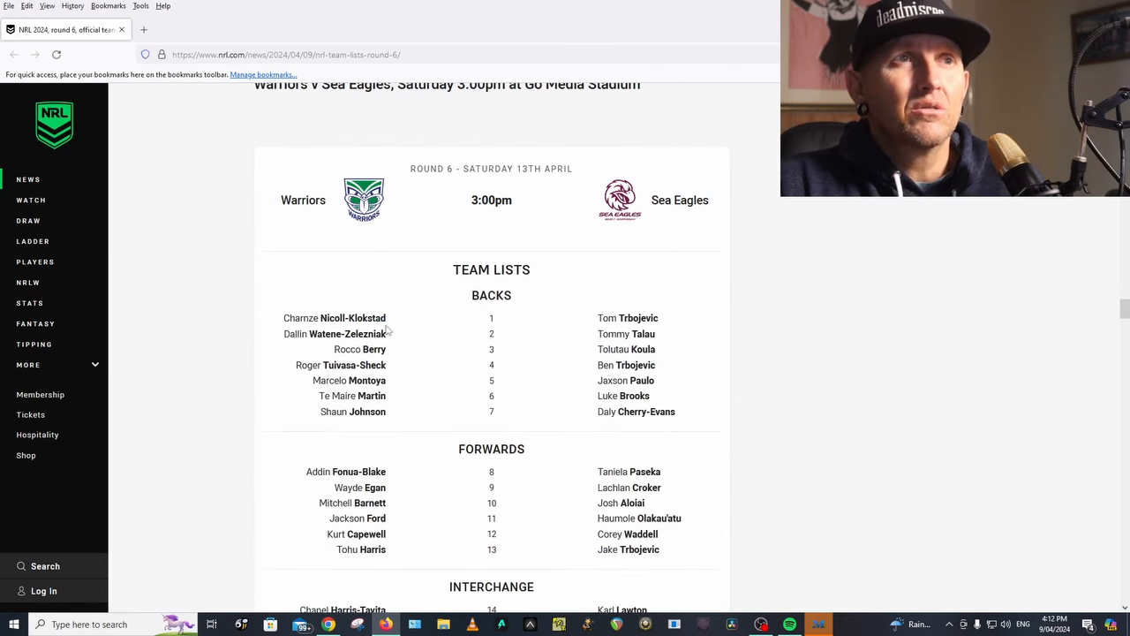
mouse_move(409, 356)
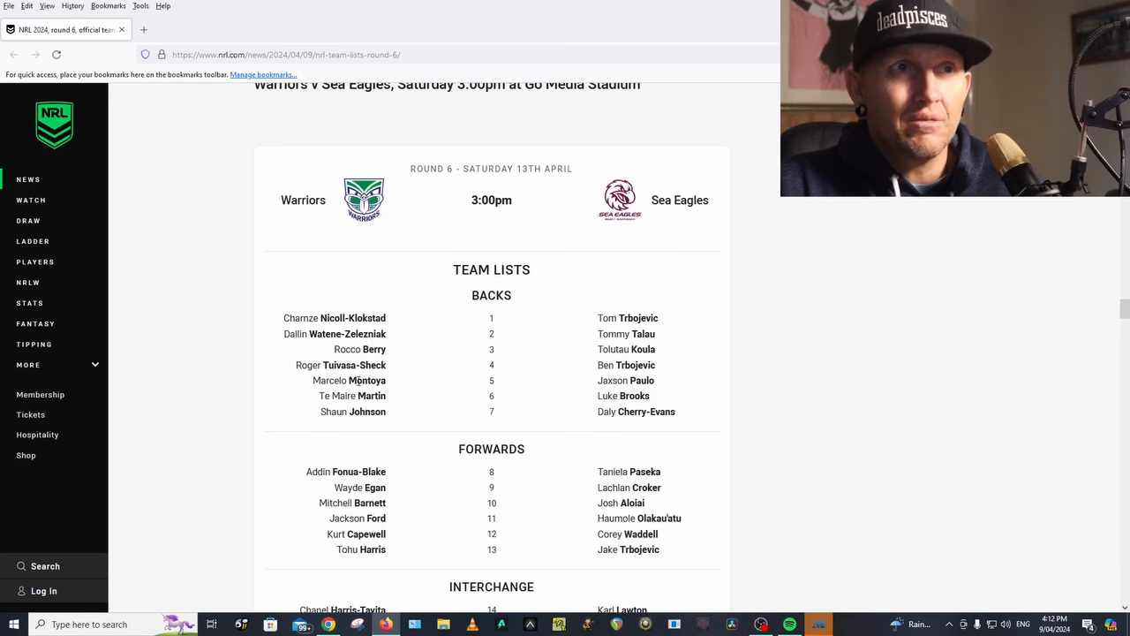
scroll(down, 3)
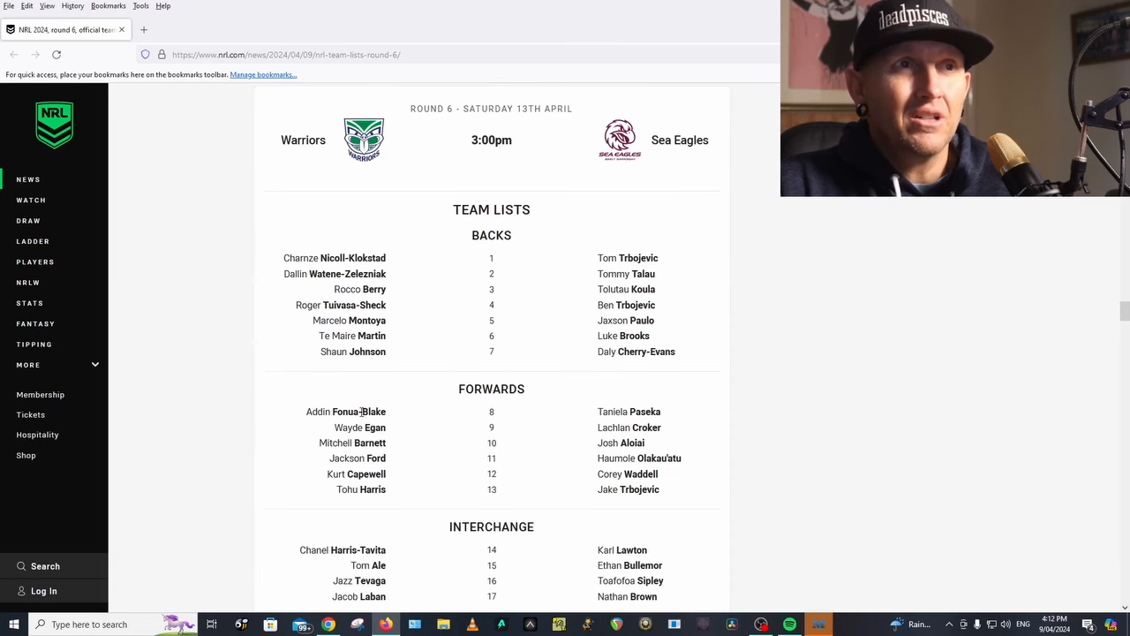
mouse_move(399, 480)
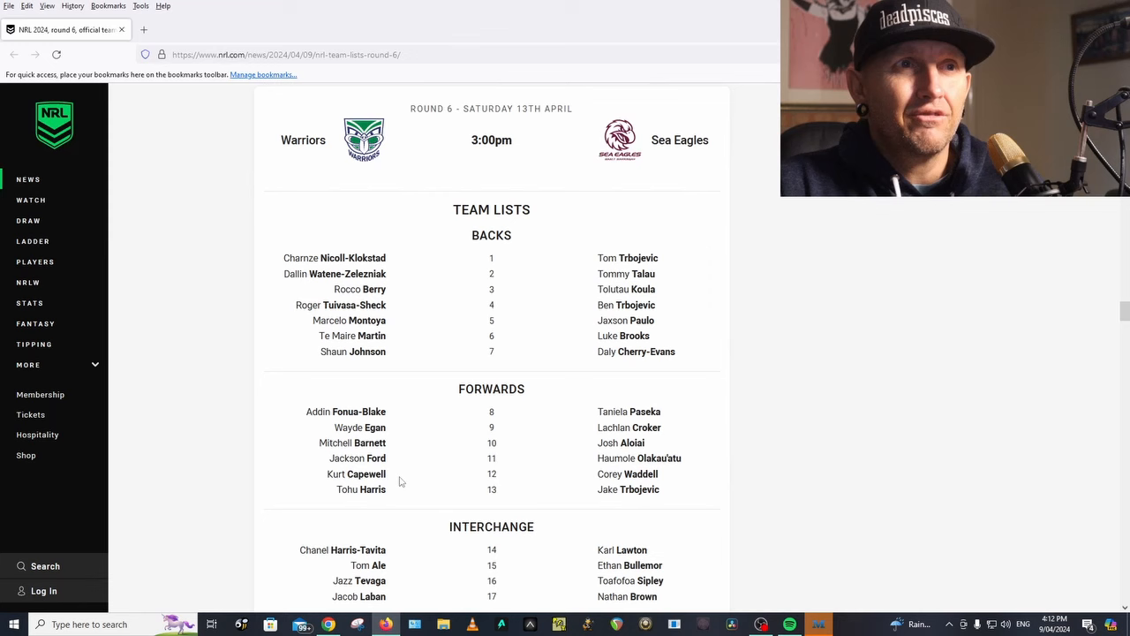
scroll(down, 3)
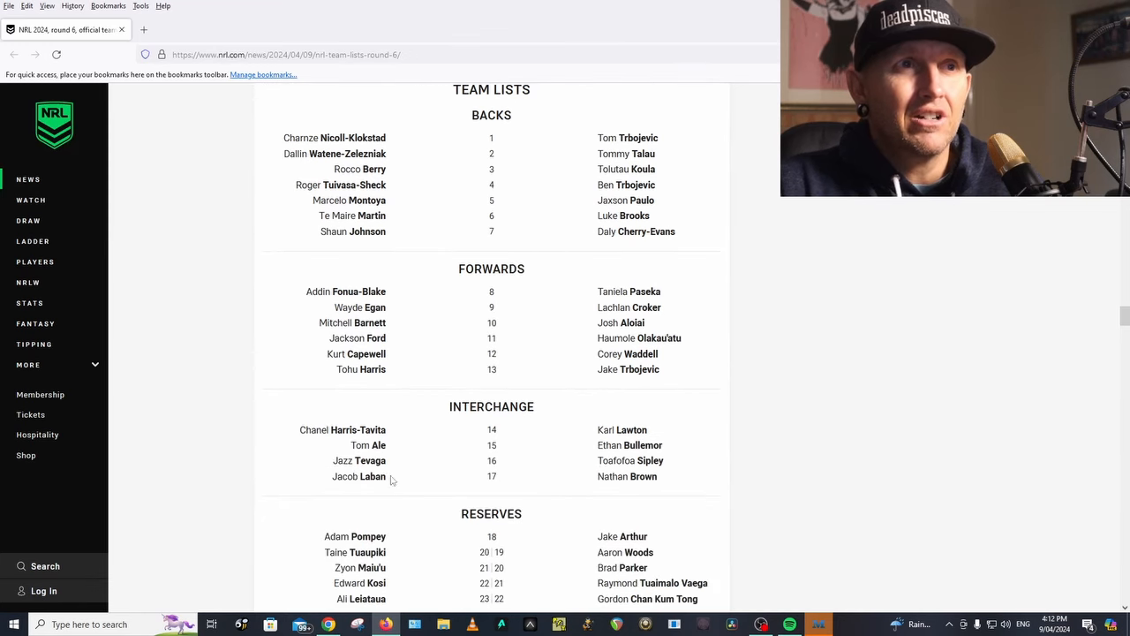
scroll(down, 3)
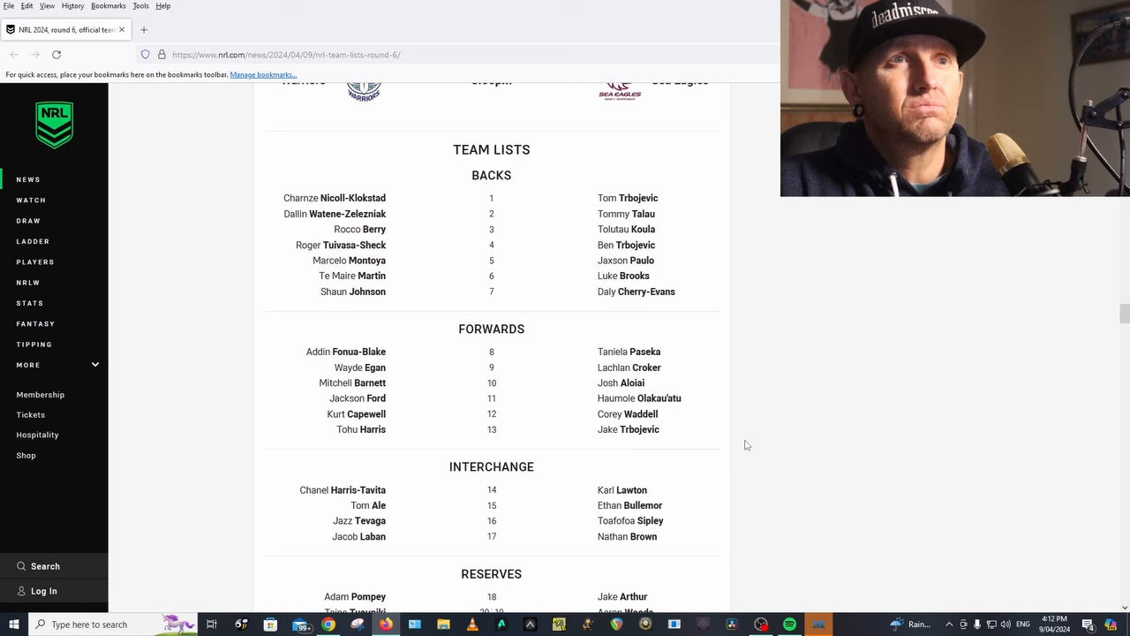
Scroll past the Warriors and Sea Eagles team notes to the Eels v Cowboys team lists.
scroll(down, 3)
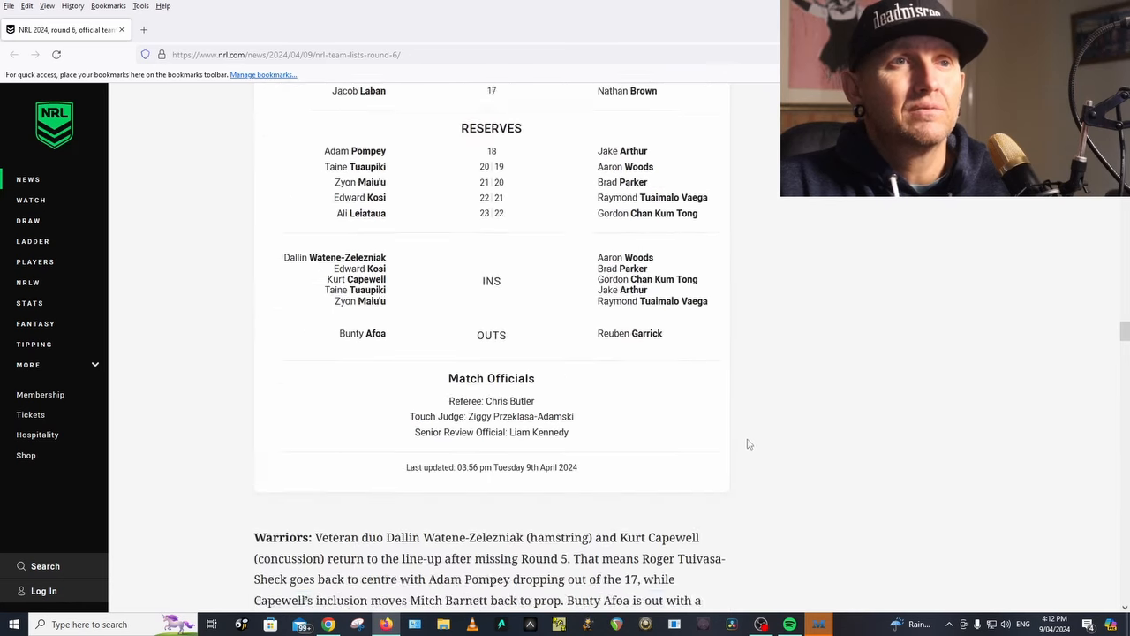
scroll(down, 3)
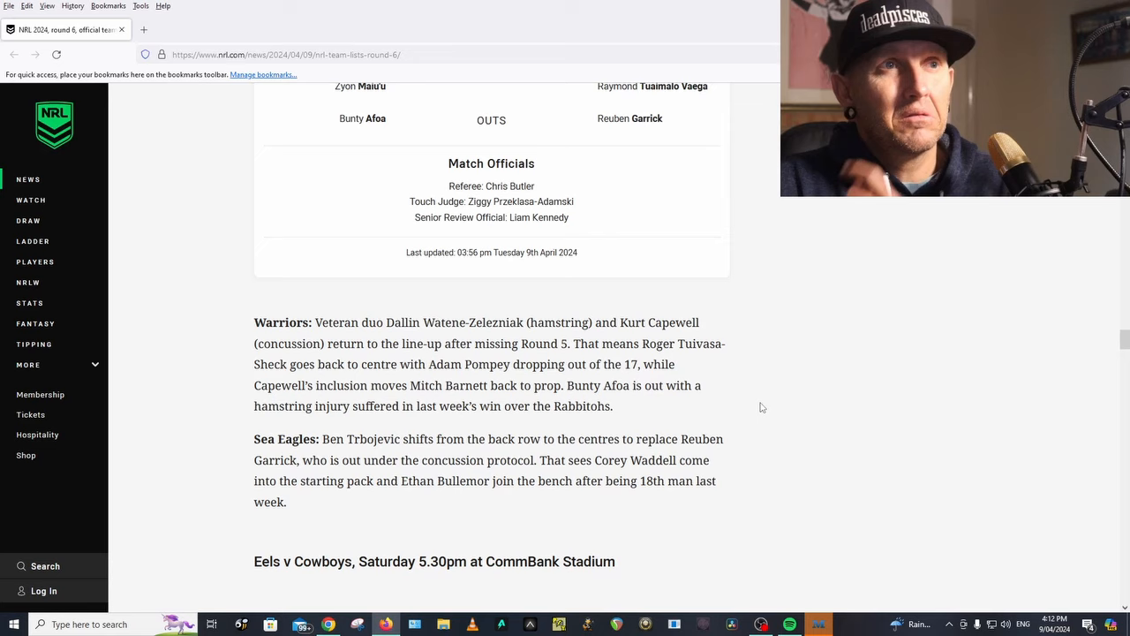
scroll(down, 3)
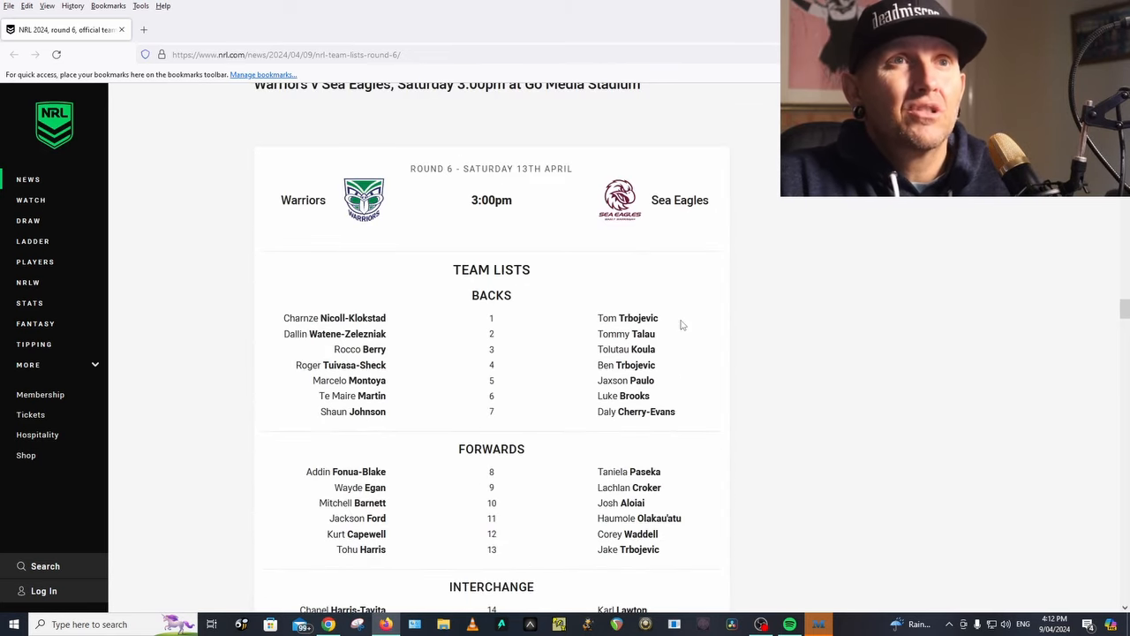
mouse_move(701, 354)
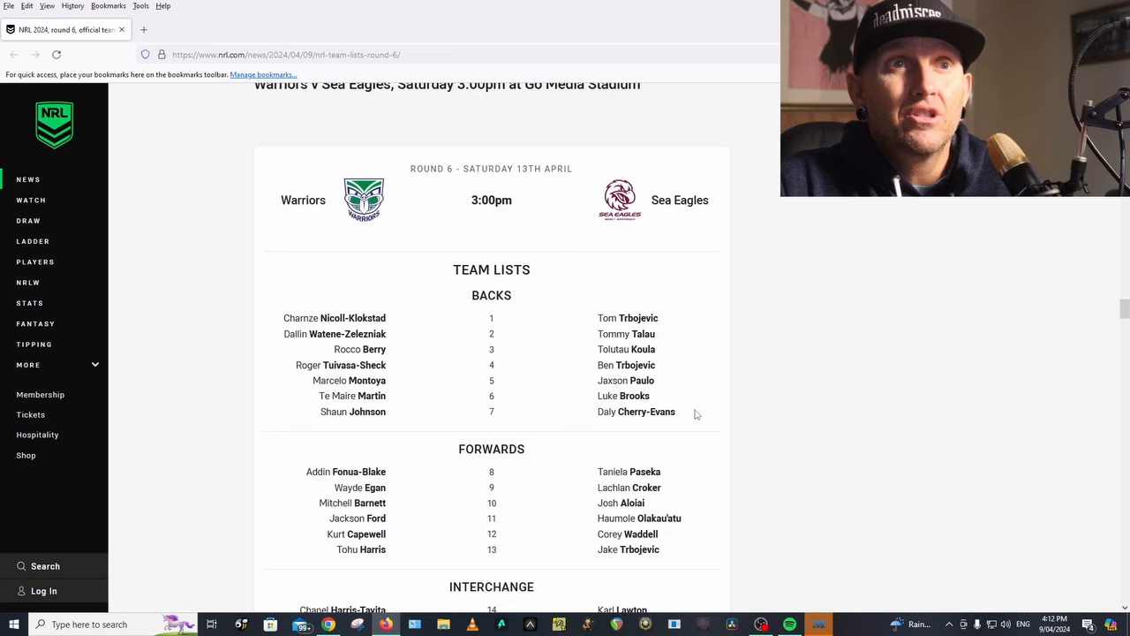
scroll(down, 3)
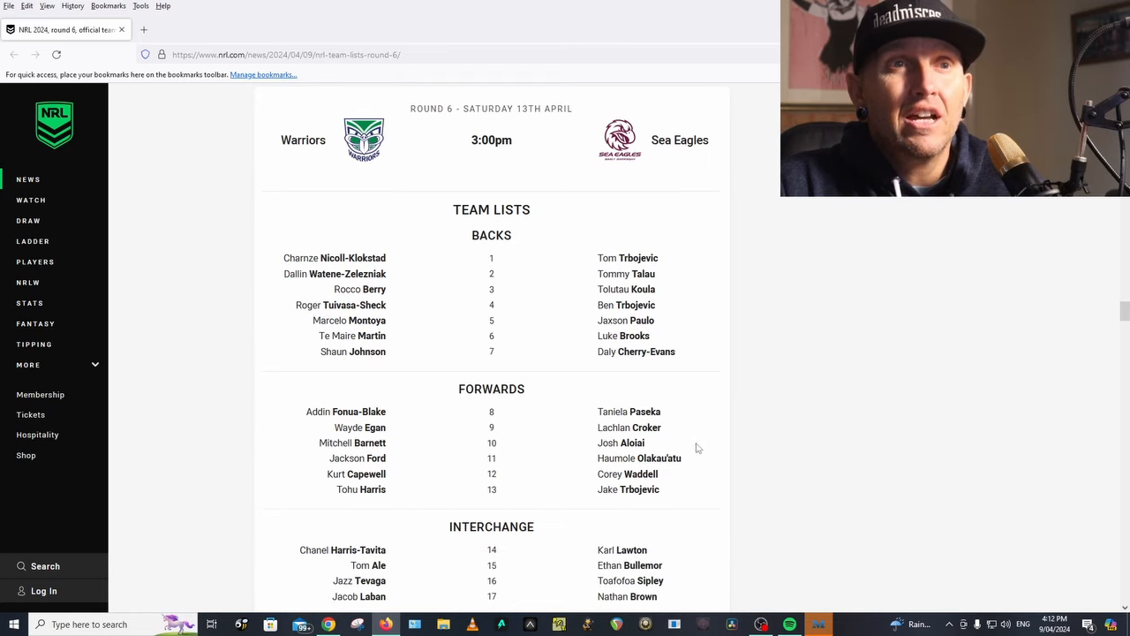
mouse_move(750, 435)
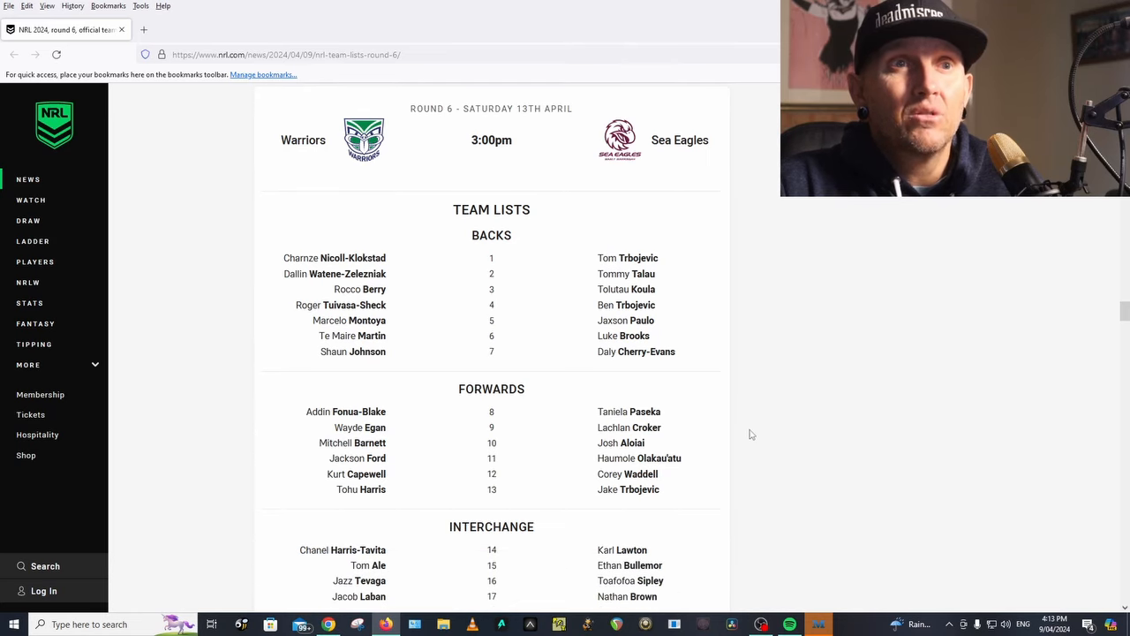
scroll(down, 3)
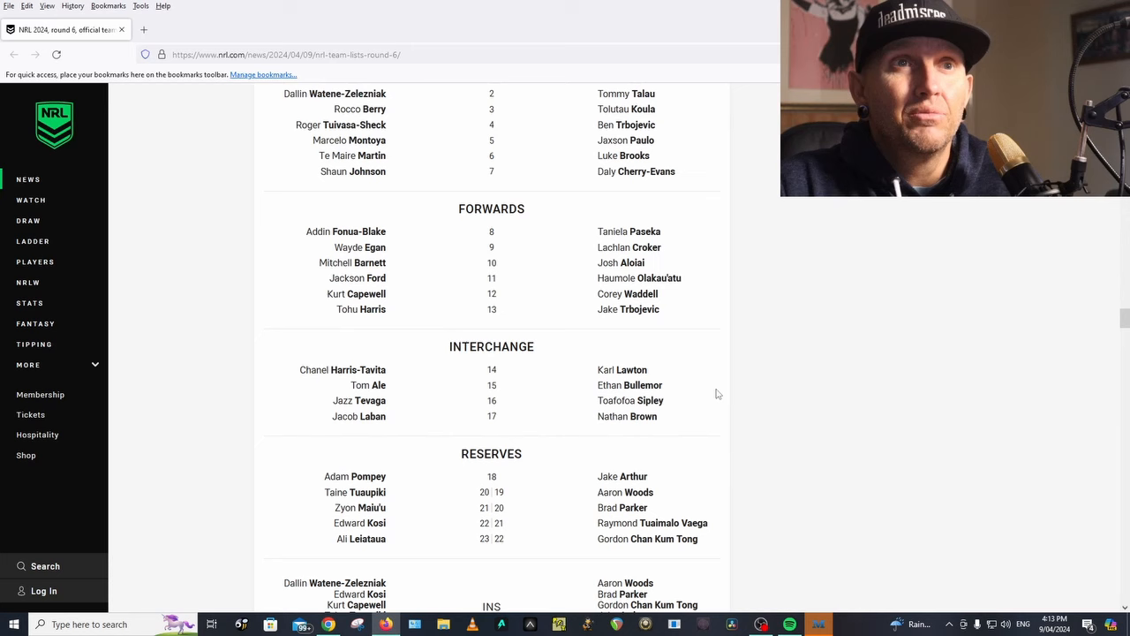
scroll(down, 3)
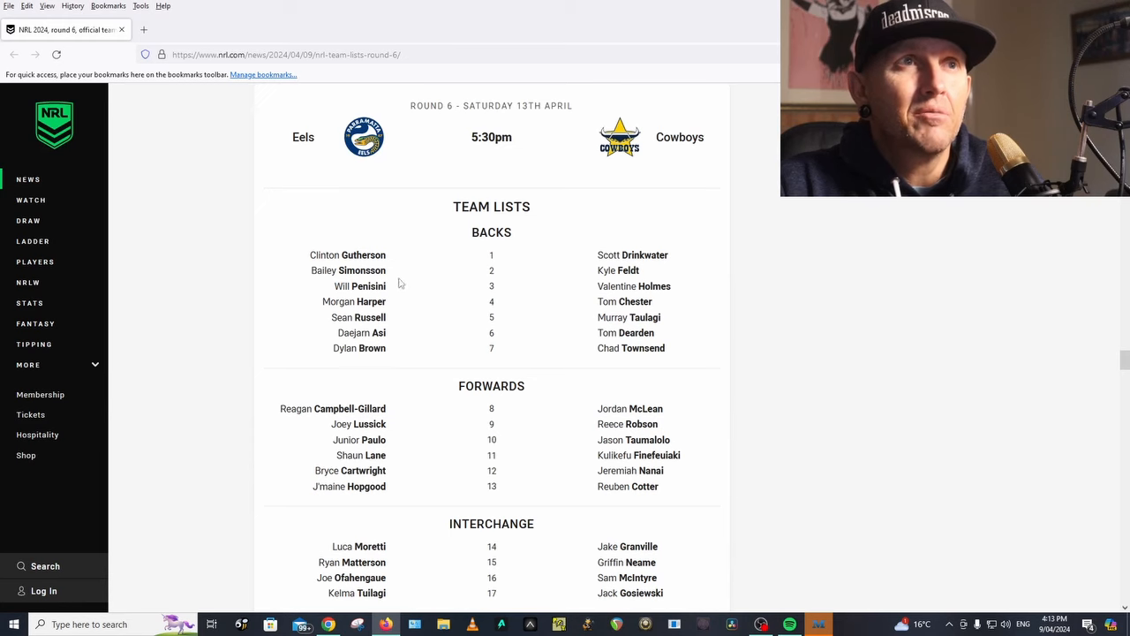
mouse_move(374, 304)
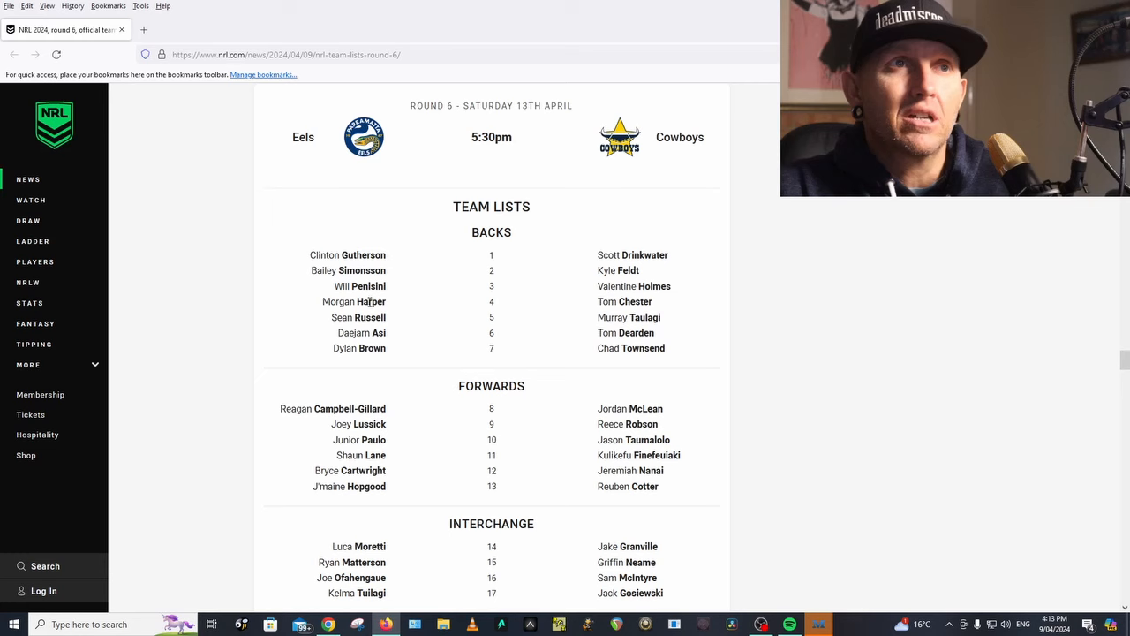
mouse_move(385, 331)
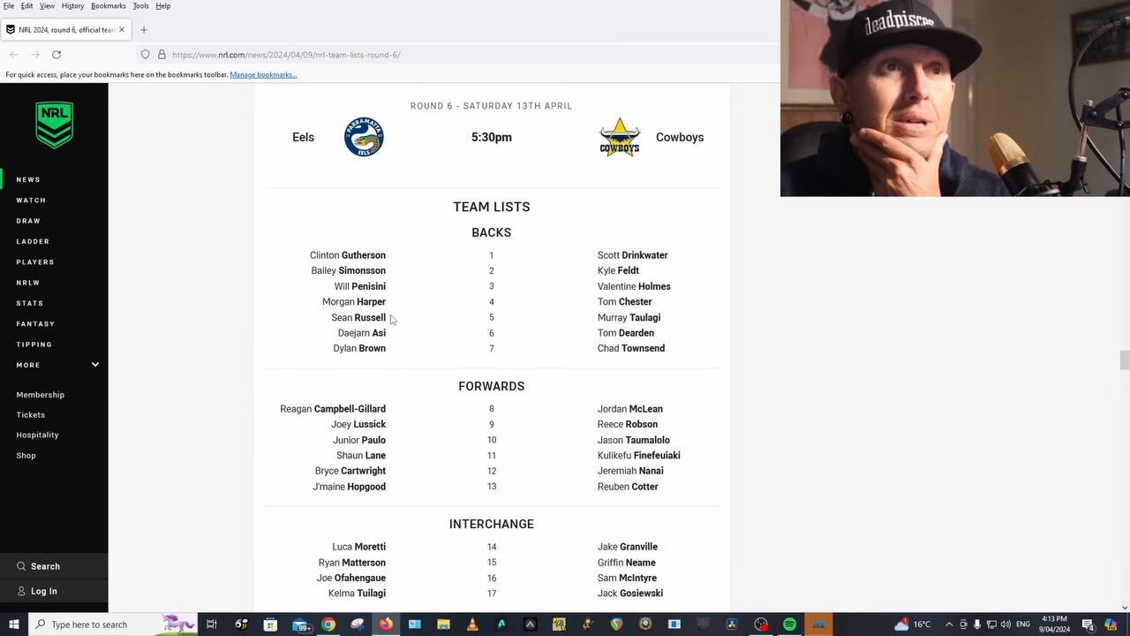
mouse_move(406, 346)
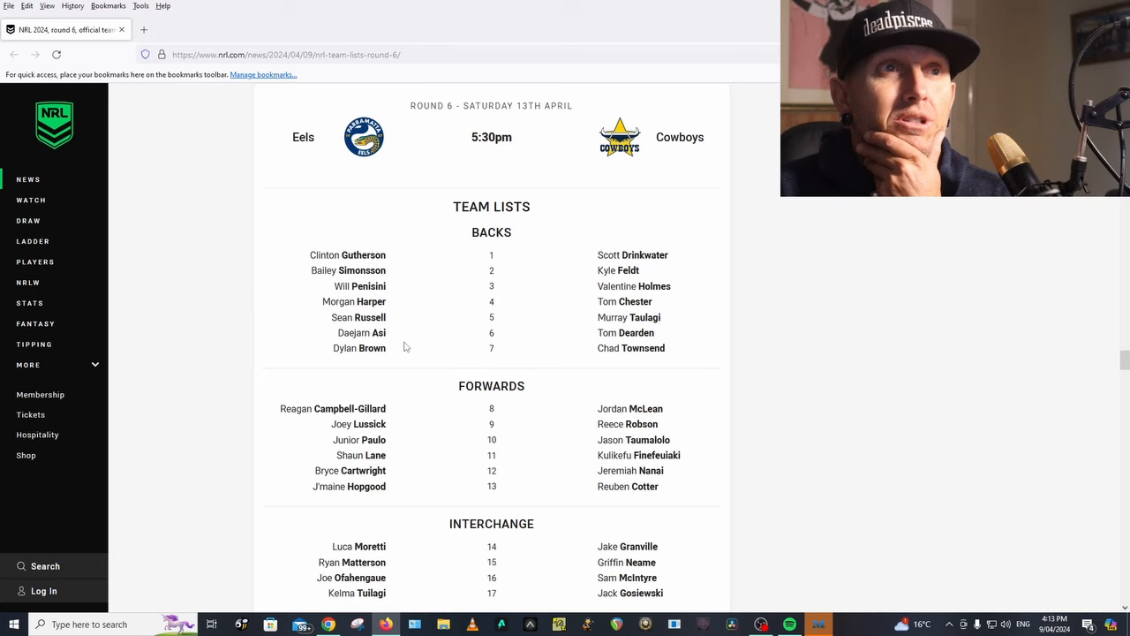
mouse_move(413, 422)
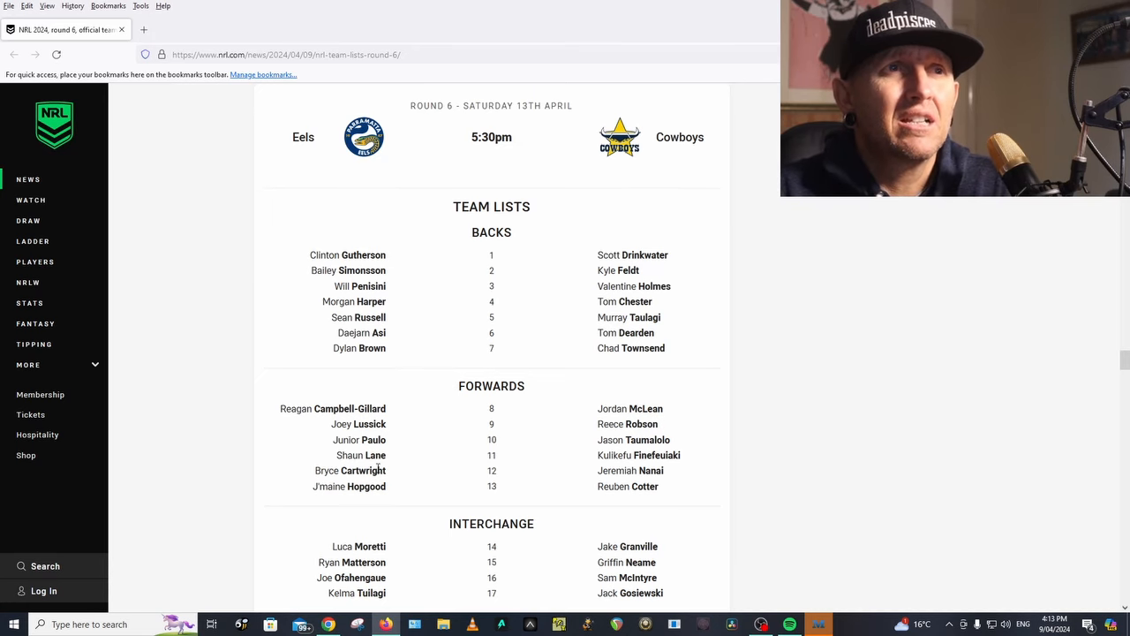
Scroll past the Eels v Cowboys lineups and match officials to the Eels team notes.
scroll(down, 3)
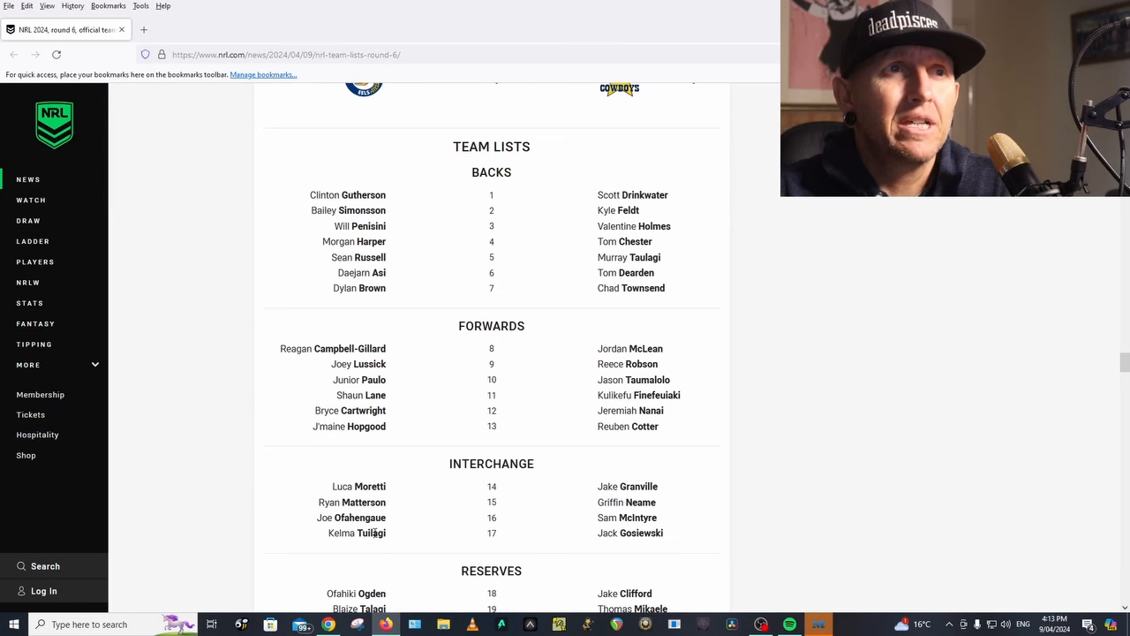
scroll(down, 3)
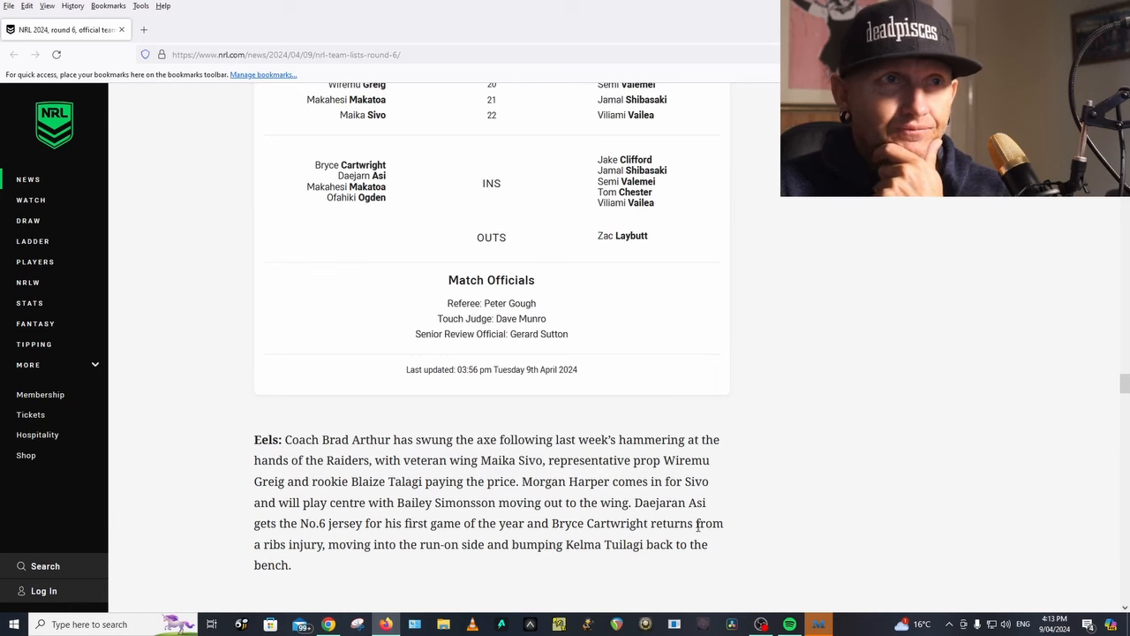
mouse_move(767, 522)
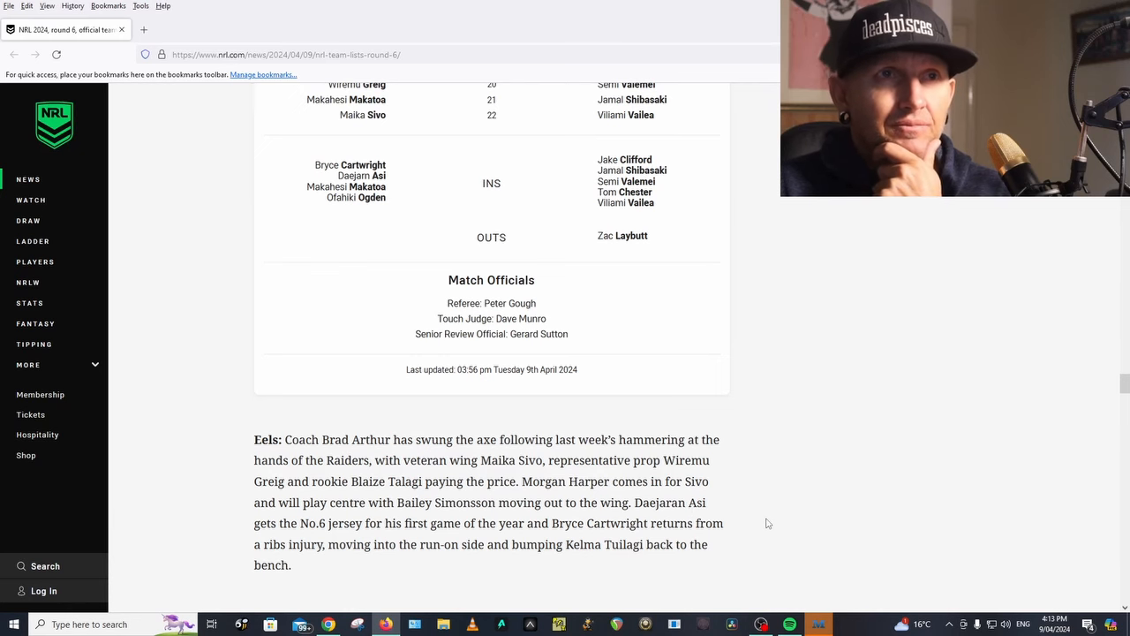
Recheck the Eels v Cowboys card, then scroll through the Cowboys note to the Rabbitohs v Sharks heading.
scroll(up, 3)
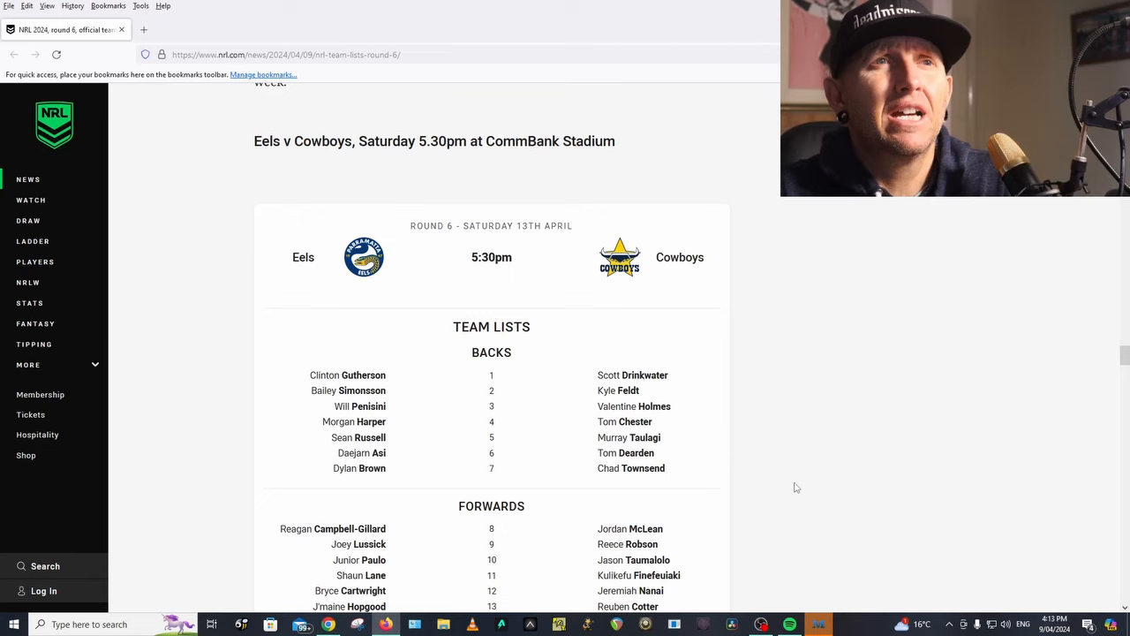
scroll(down, 3)
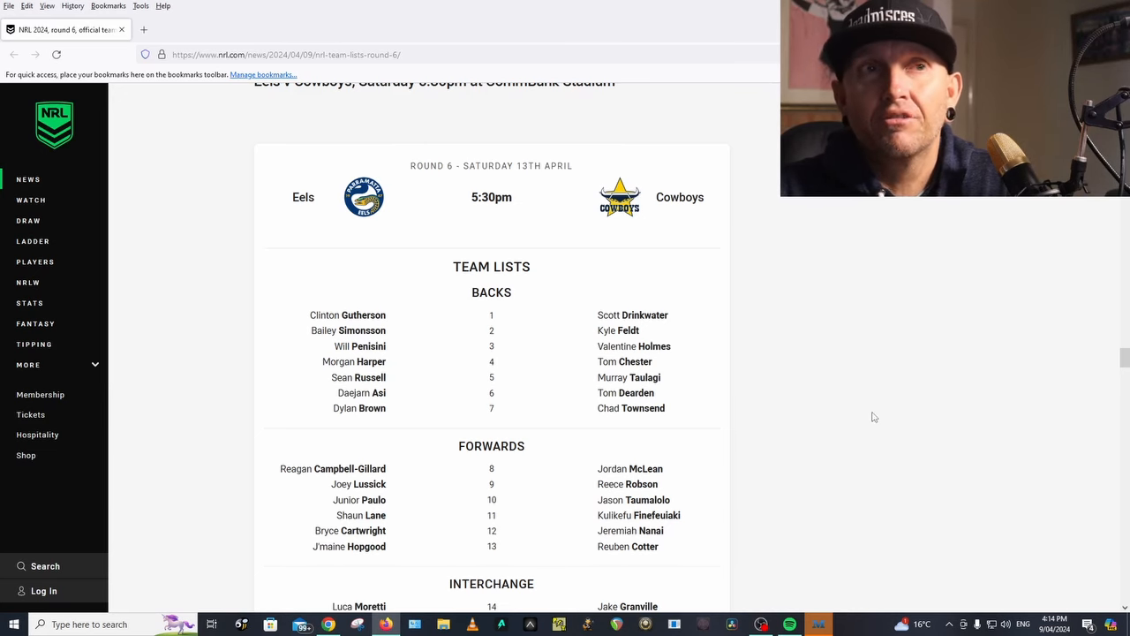
mouse_move(852, 415)
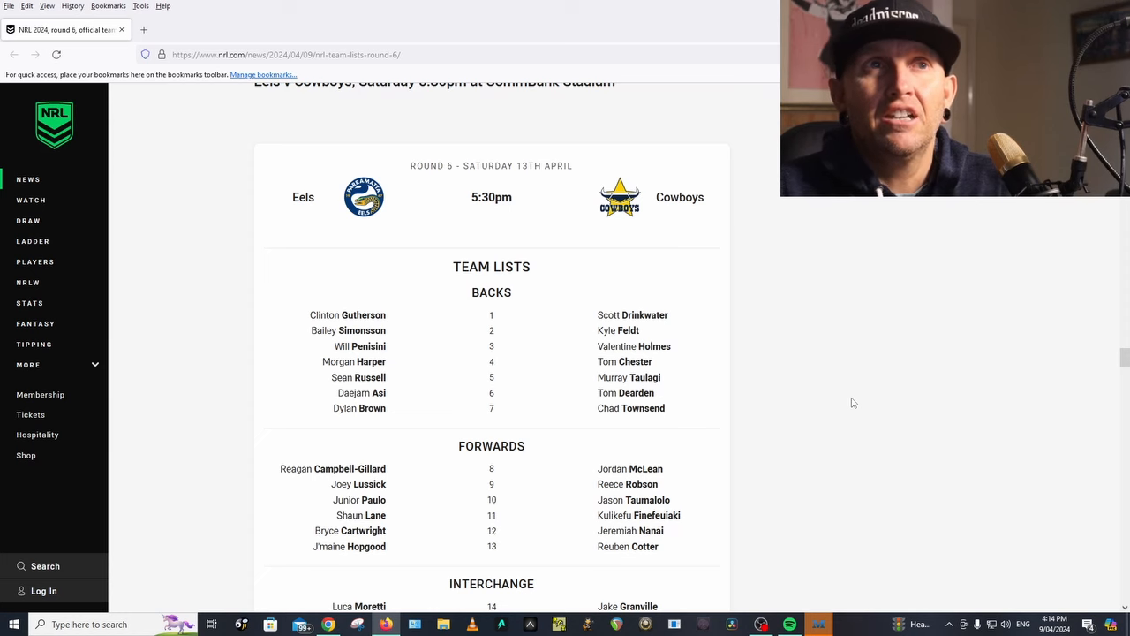
mouse_move(703, 272)
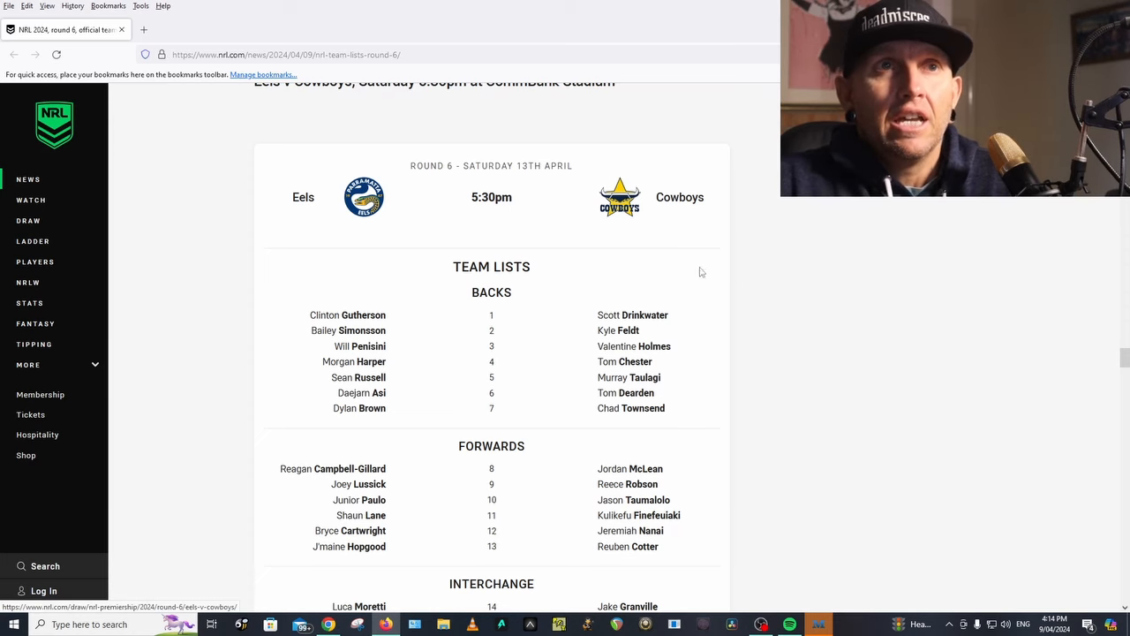
mouse_move(681, 369)
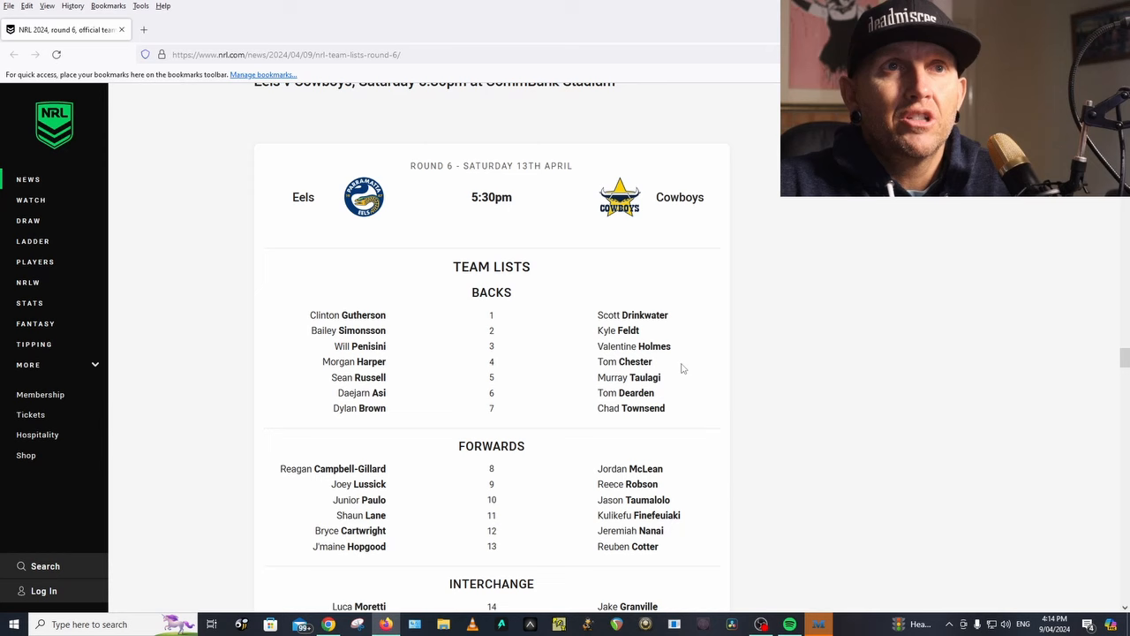
scroll(down, 3)
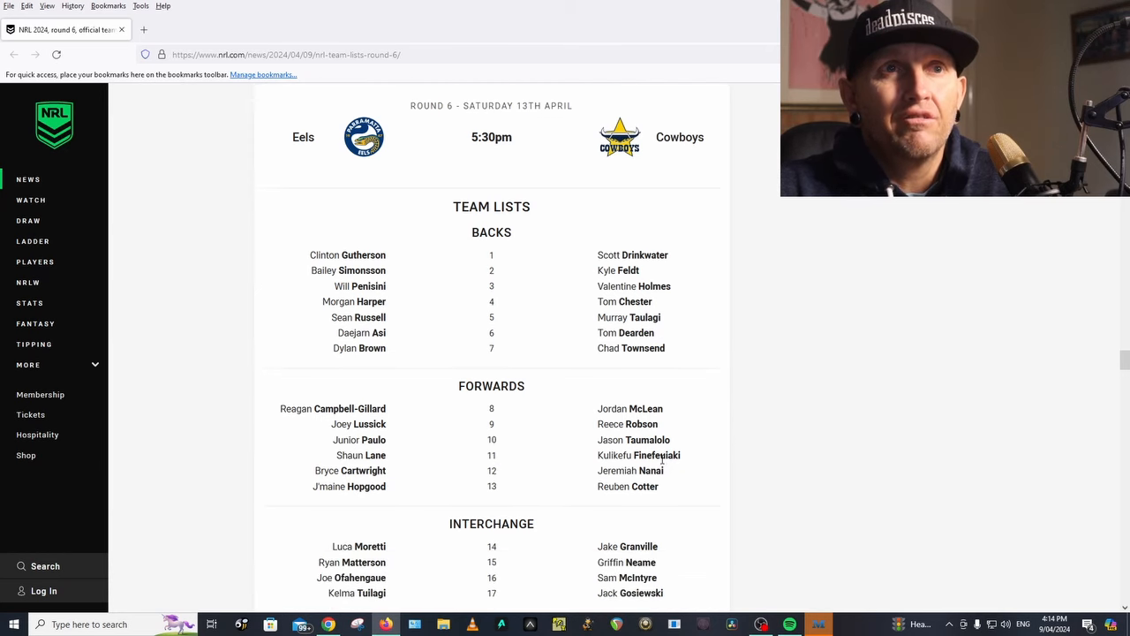
scroll(down, 3)
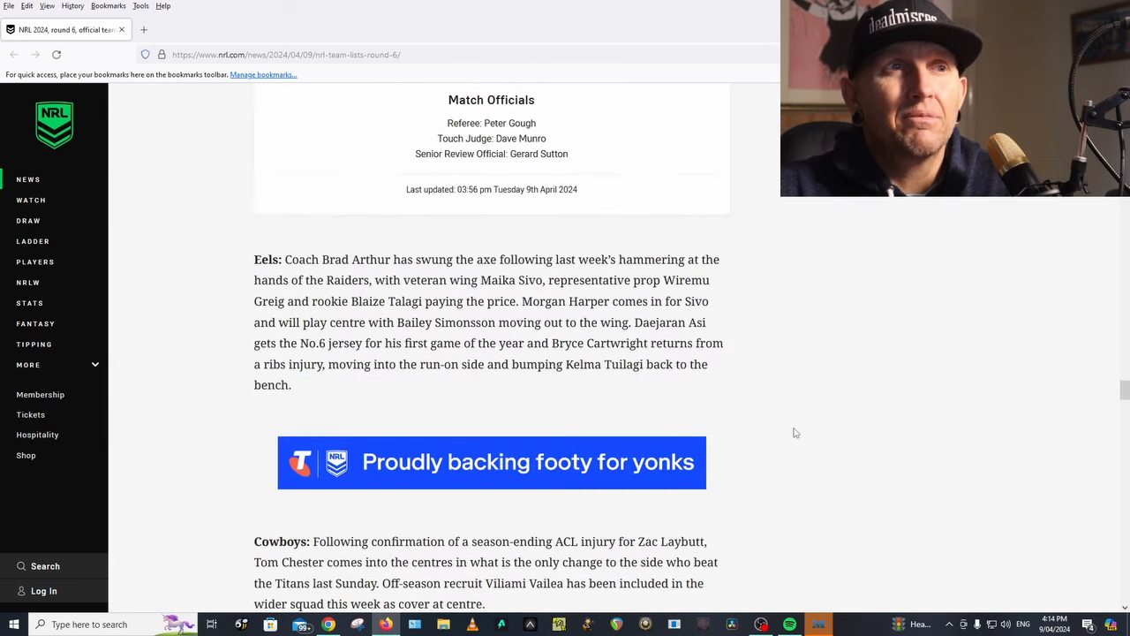
scroll(down, 3)
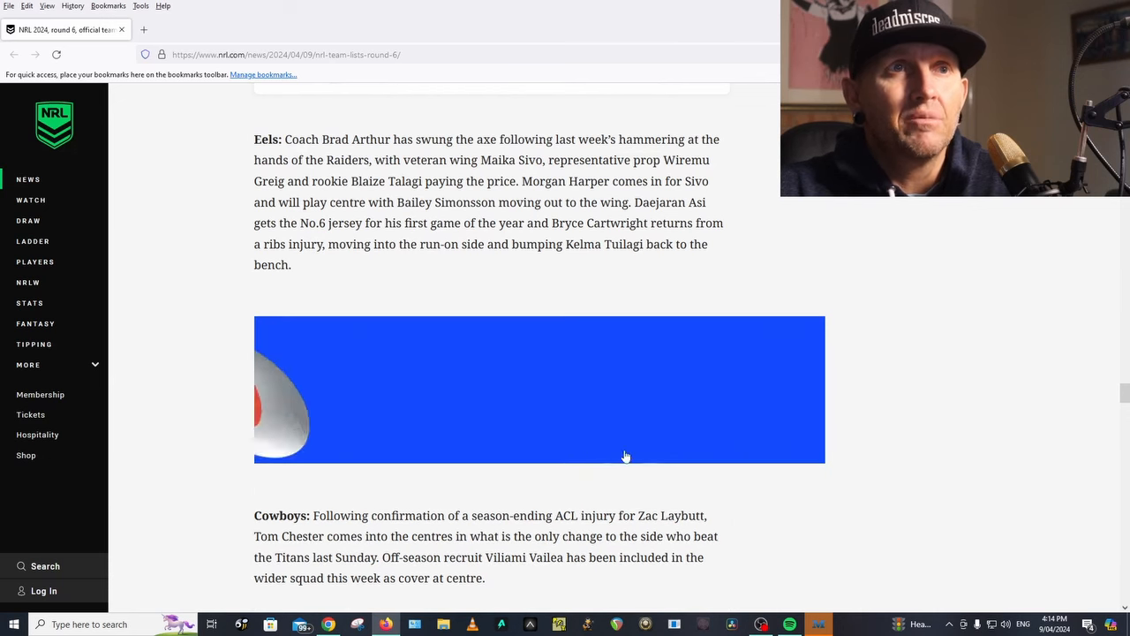
scroll(down, 3)
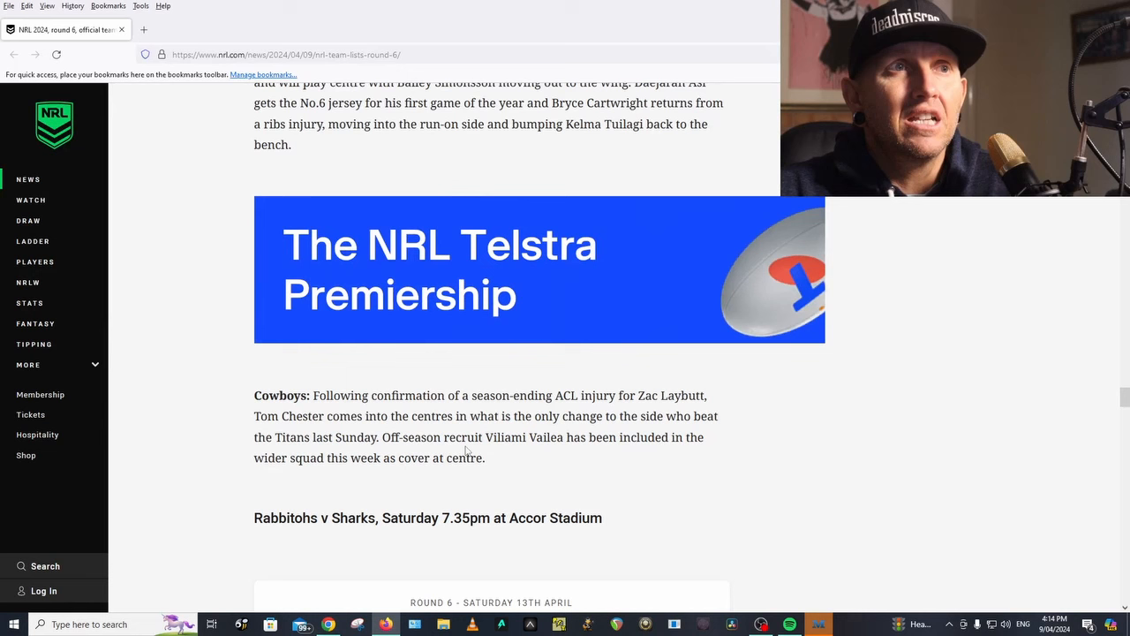
mouse_move(868, 450)
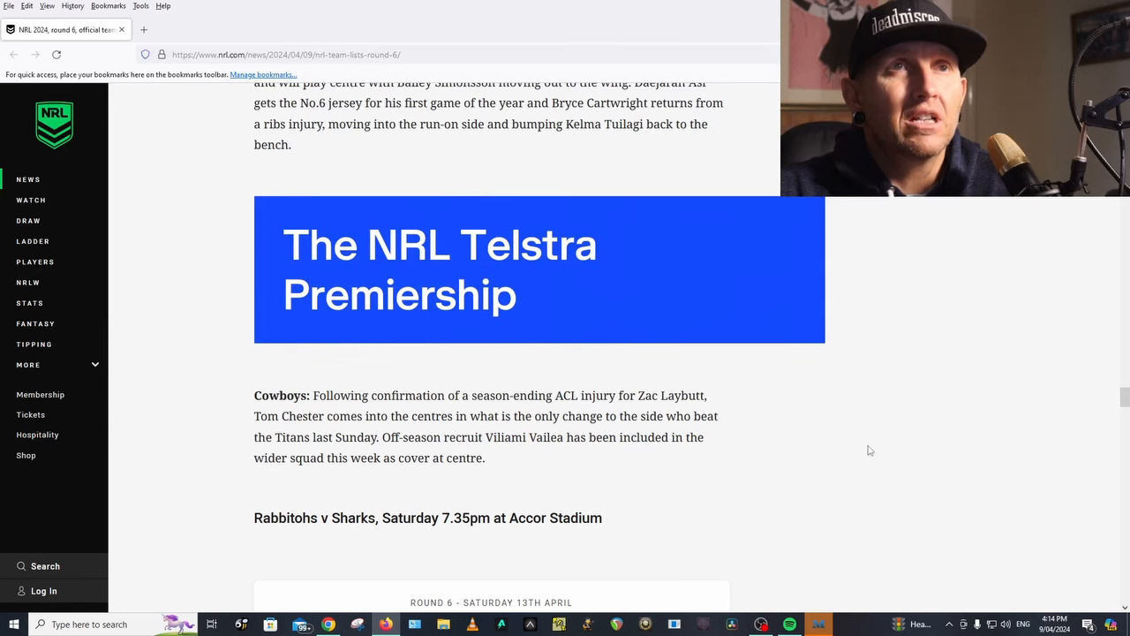
scroll(down, 3)
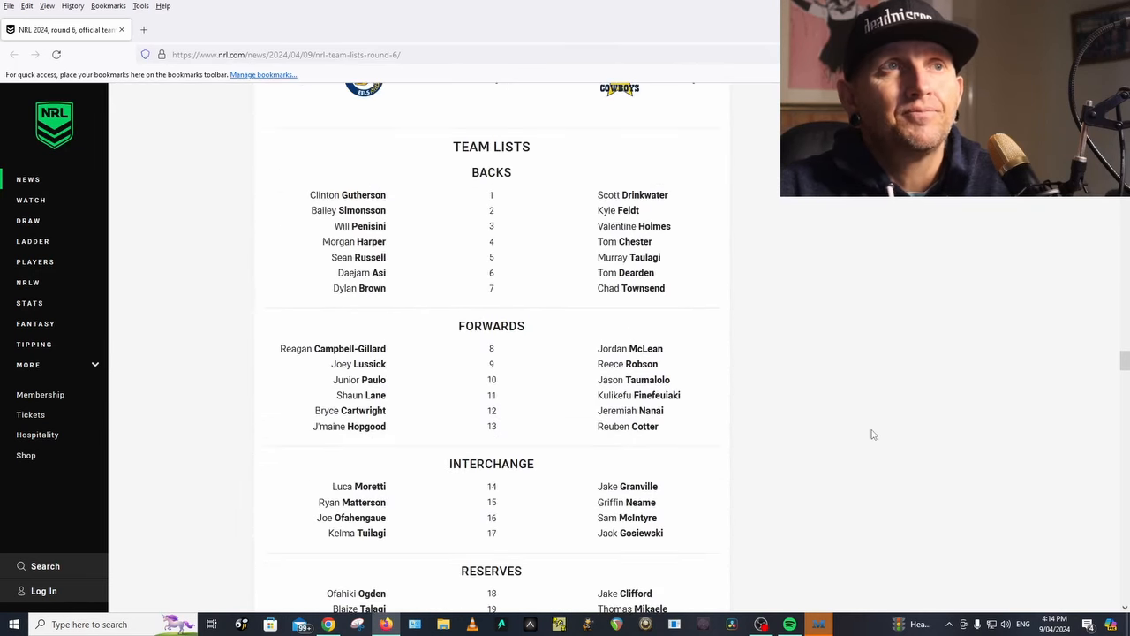
scroll(up, 3)
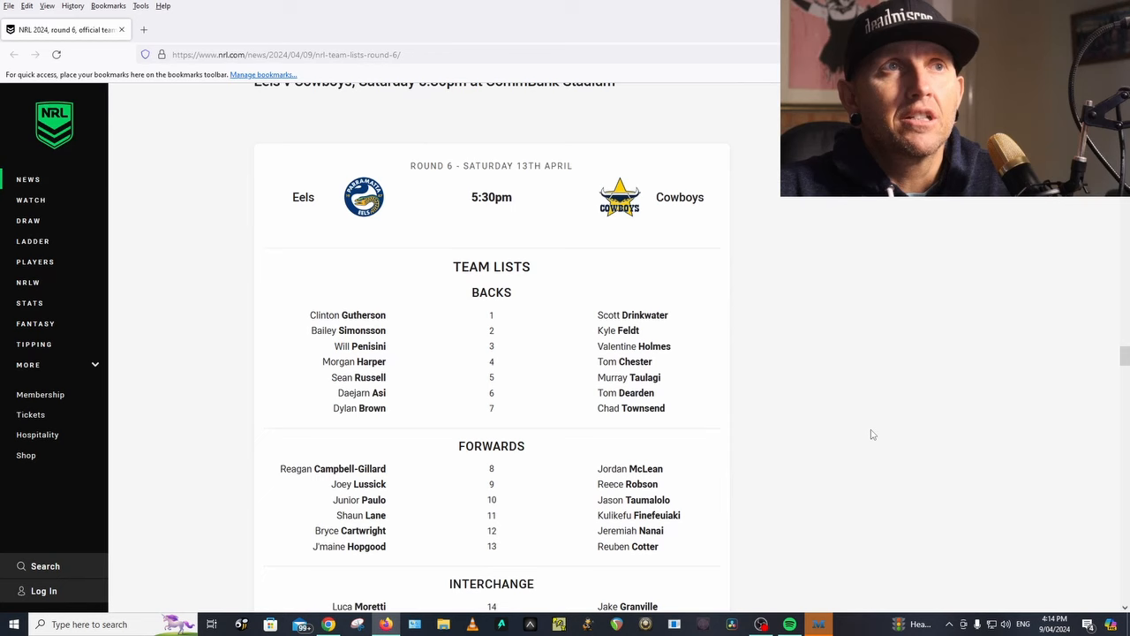
mouse_move(883, 421)
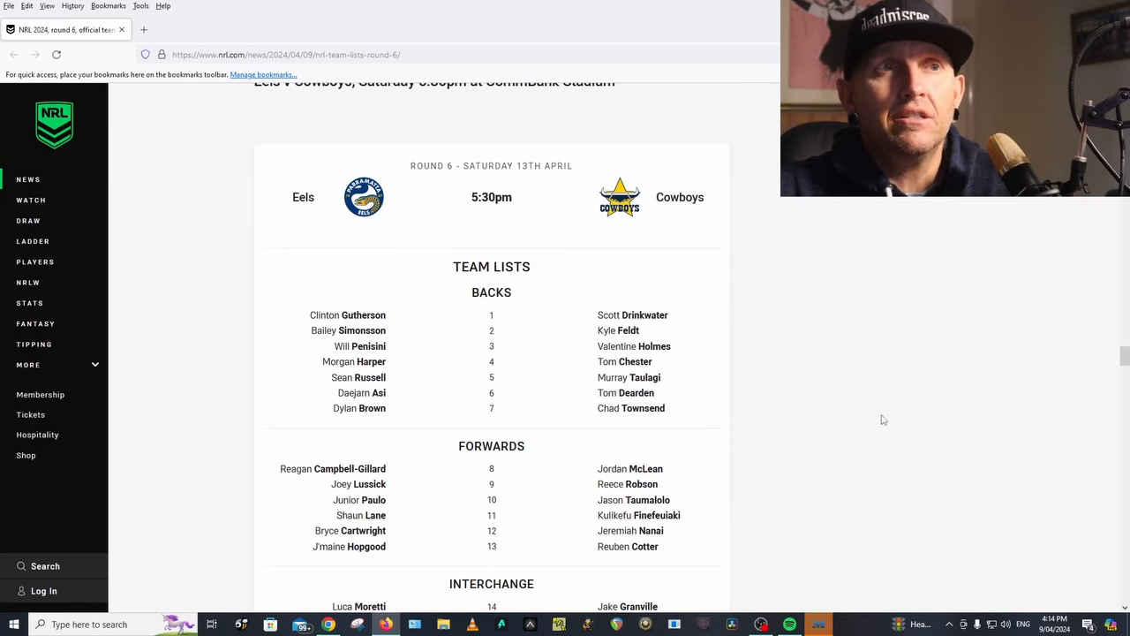
scroll(down, 3)
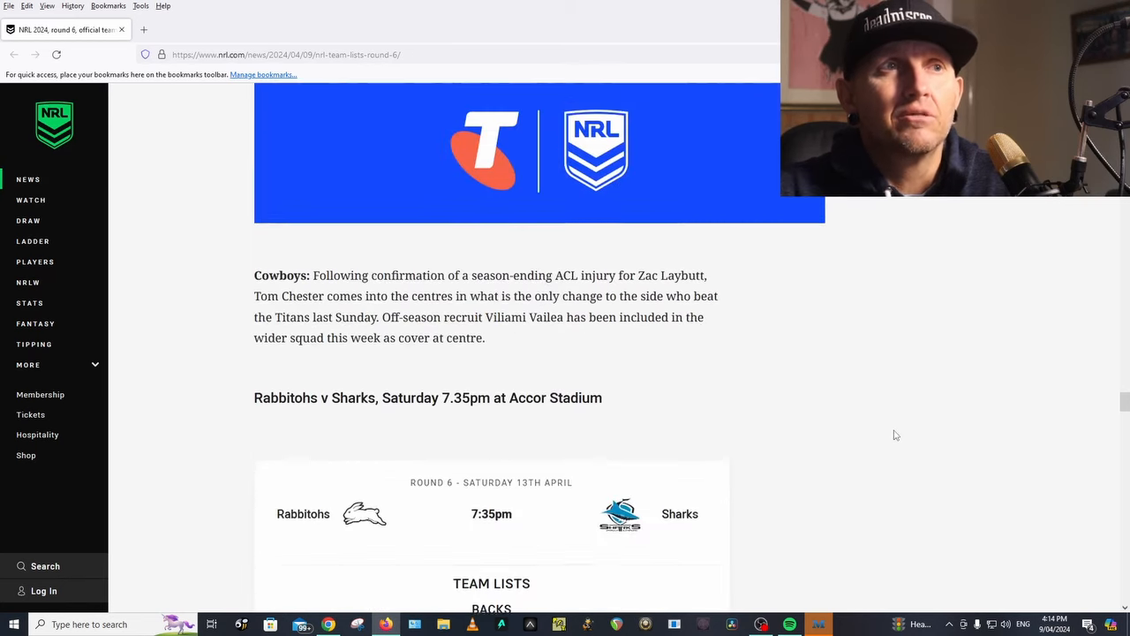
Scroll through the Rabbitohs v Sharks ins, outs and Rabbitohs note, then back up to the lineups.
scroll(down, 3)
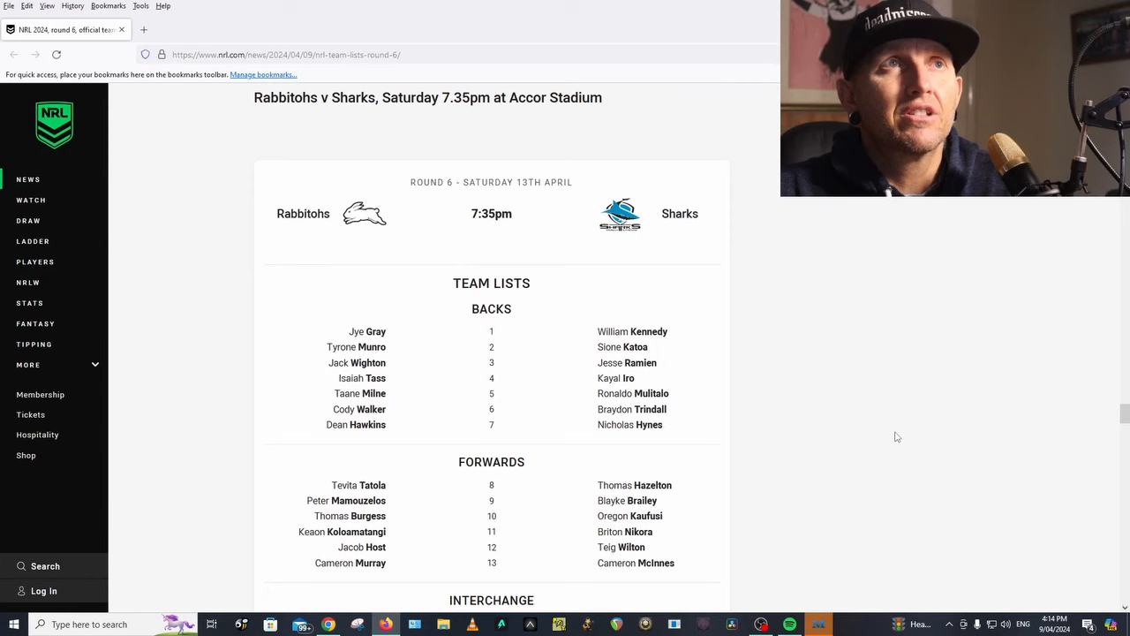
mouse_move(915, 357)
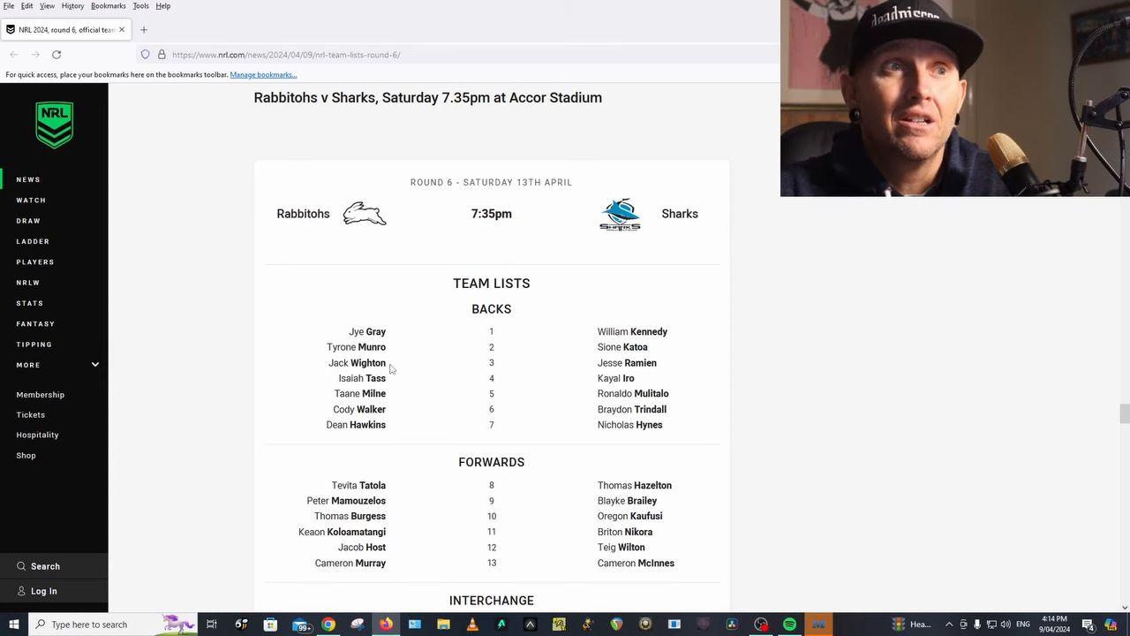
mouse_move(428, 423)
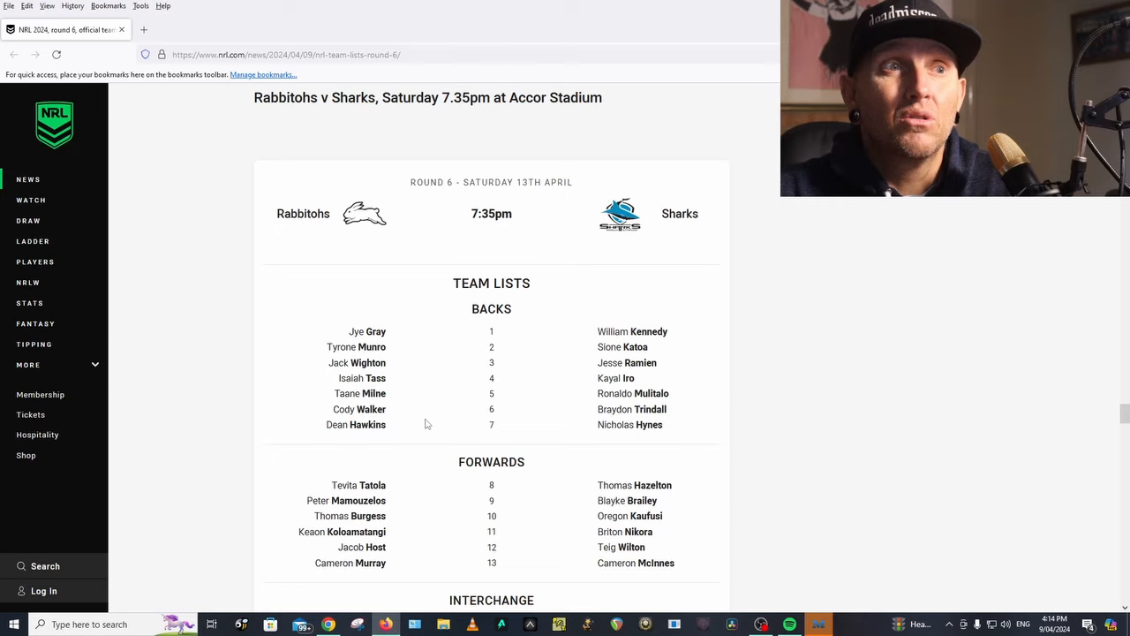
scroll(down, 3)
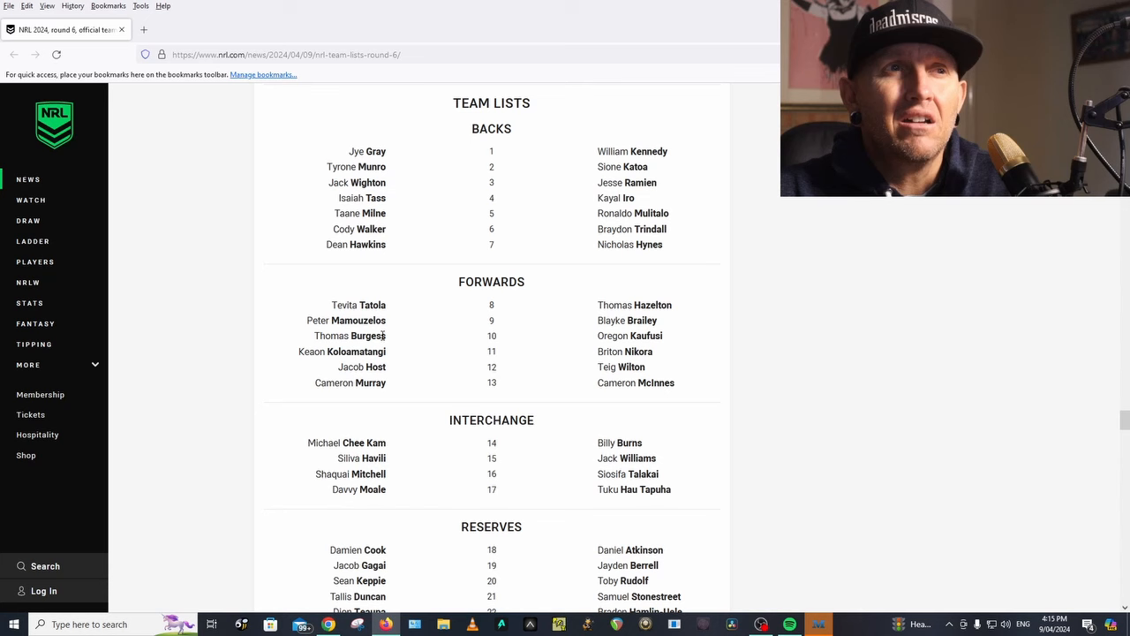
mouse_move(399, 362)
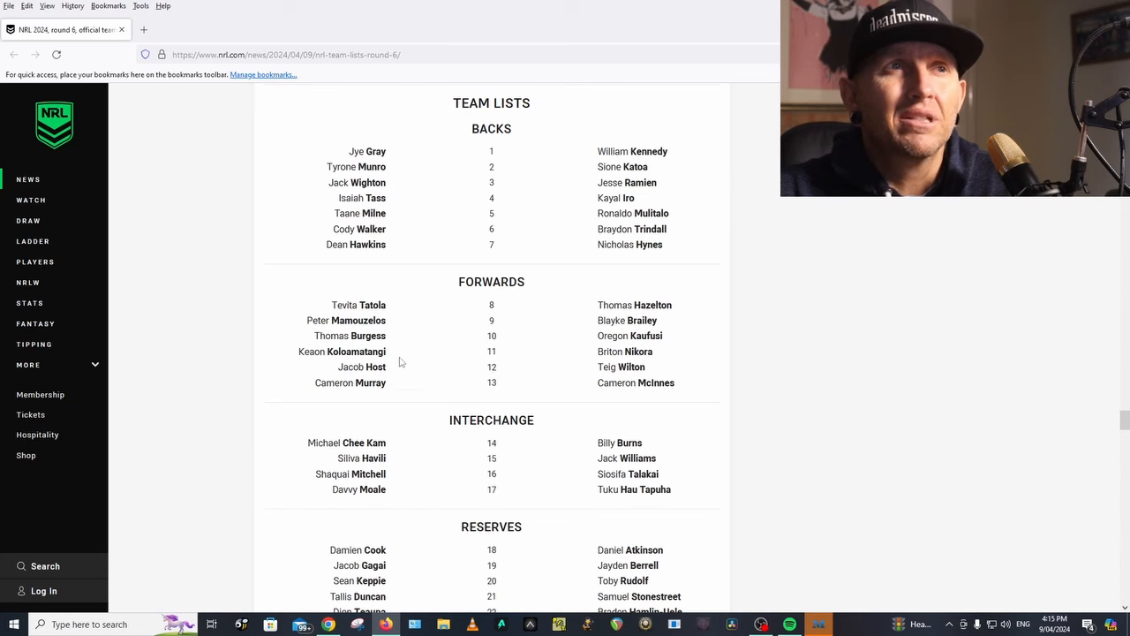
scroll(down, 3)
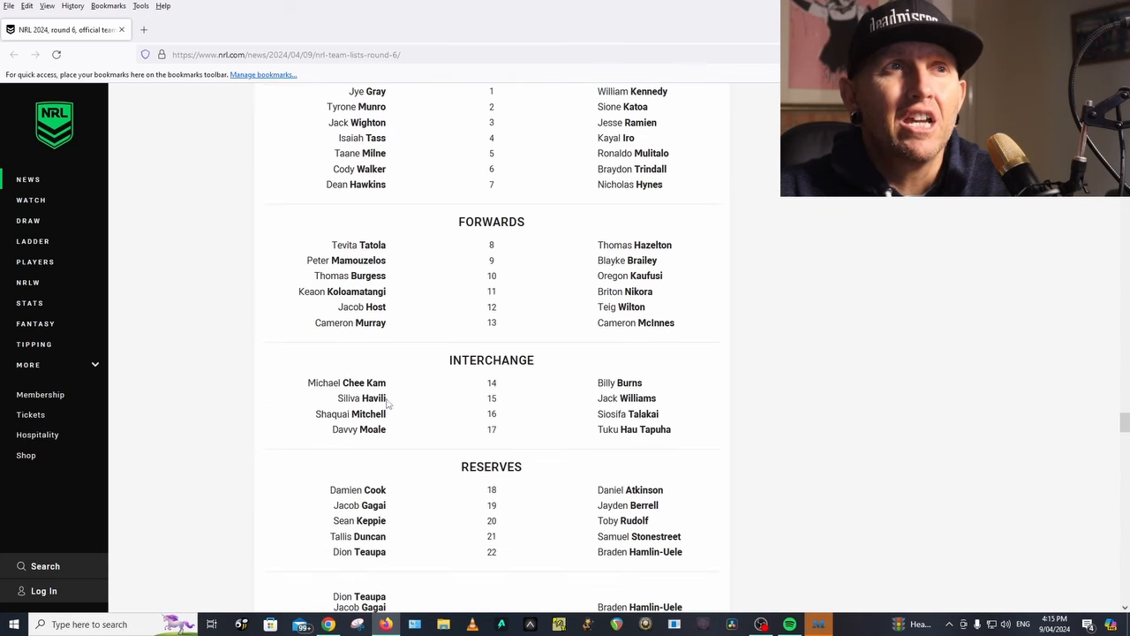
scroll(down, 3)
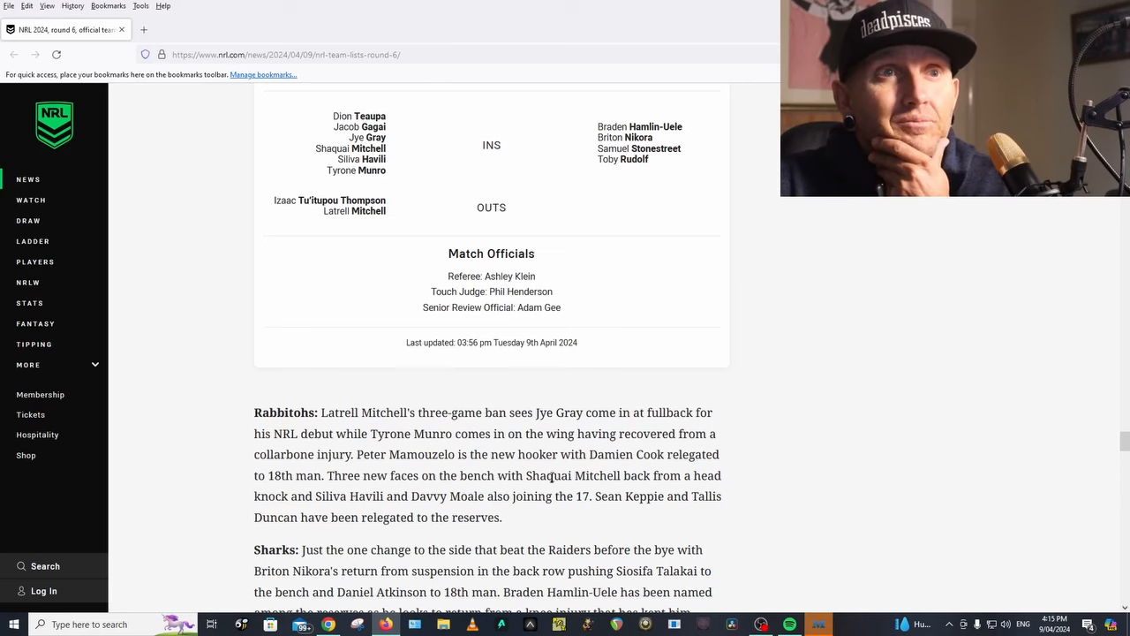
mouse_move(664, 496)
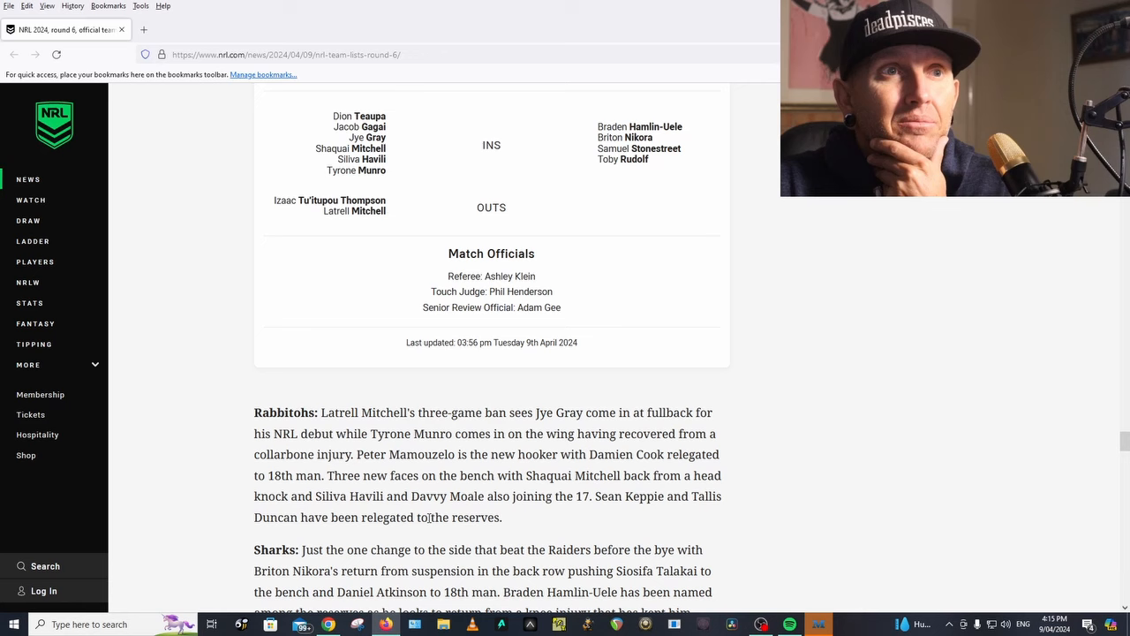
scroll(up, 3)
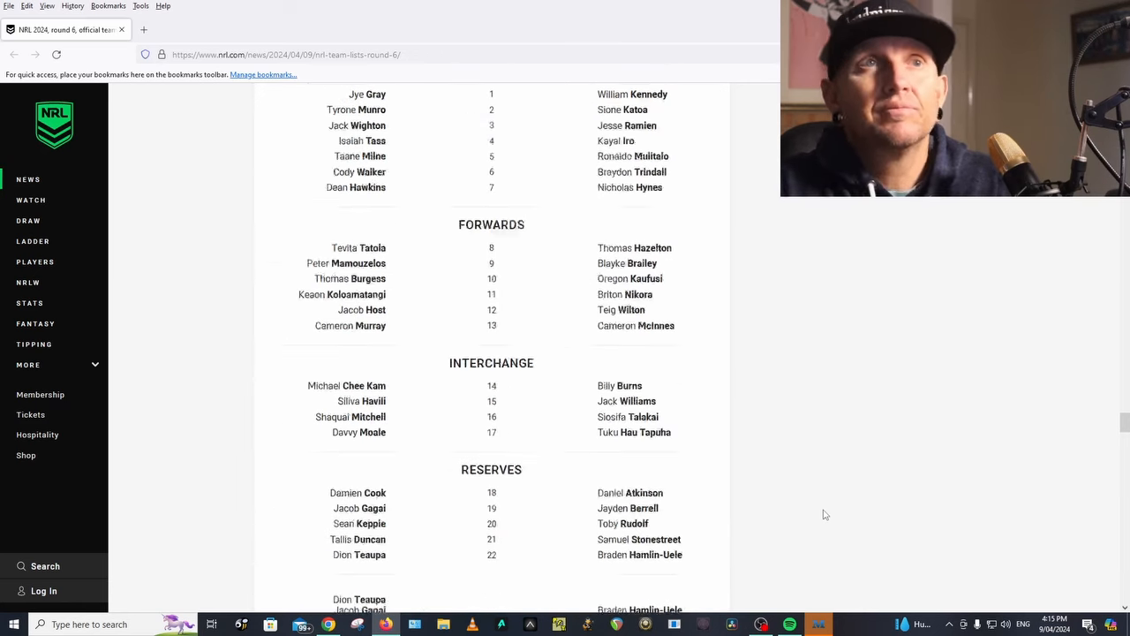
Recheck the Rabbitohs v Sharks card, then scroll down to the Wests Tigers v Dragons team lists.
scroll(up, 3)
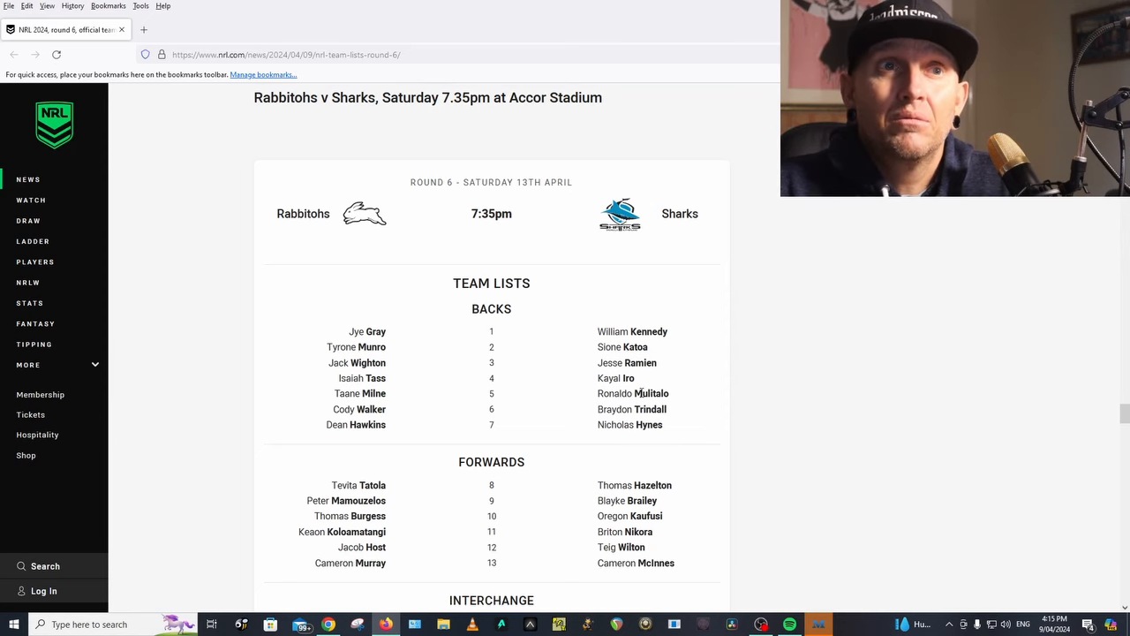
scroll(down, 3)
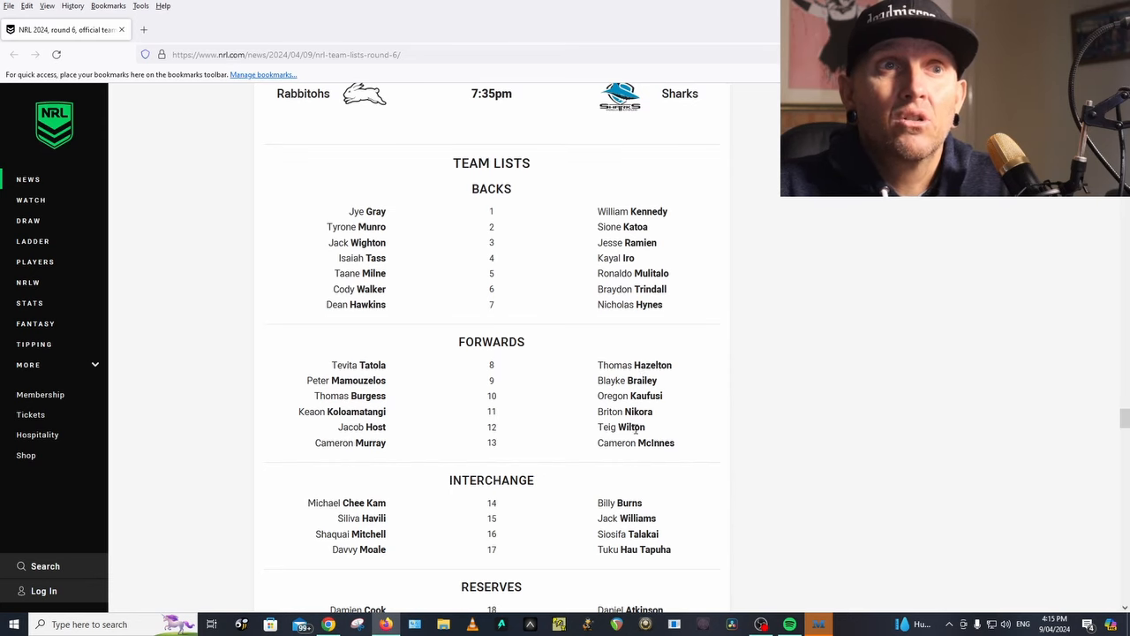
scroll(down, 3)
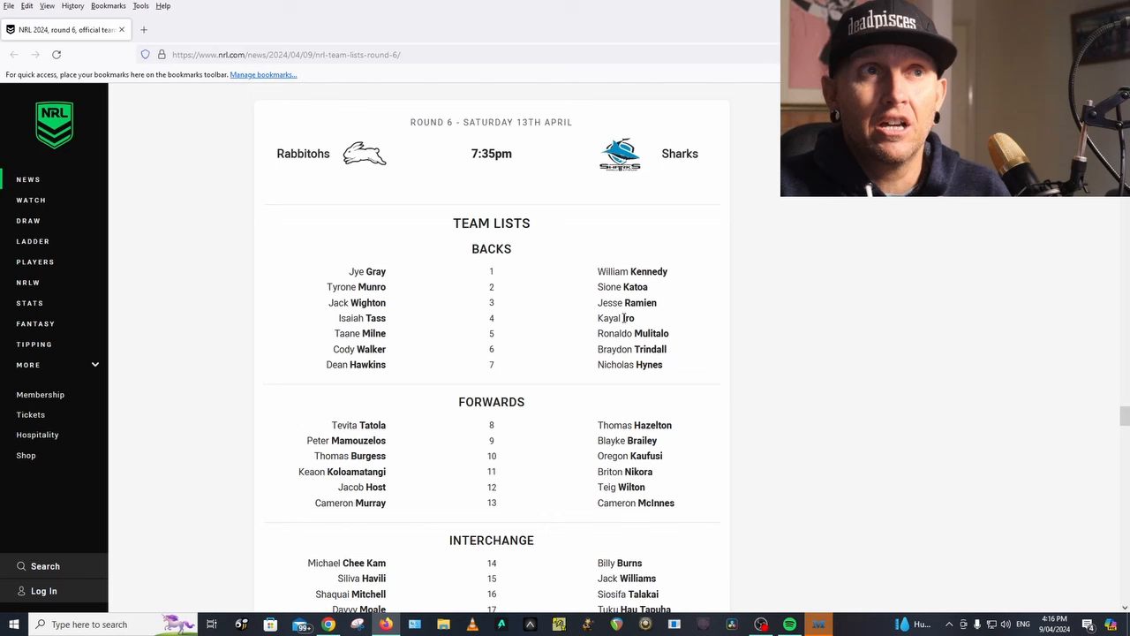
scroll(down, 3)
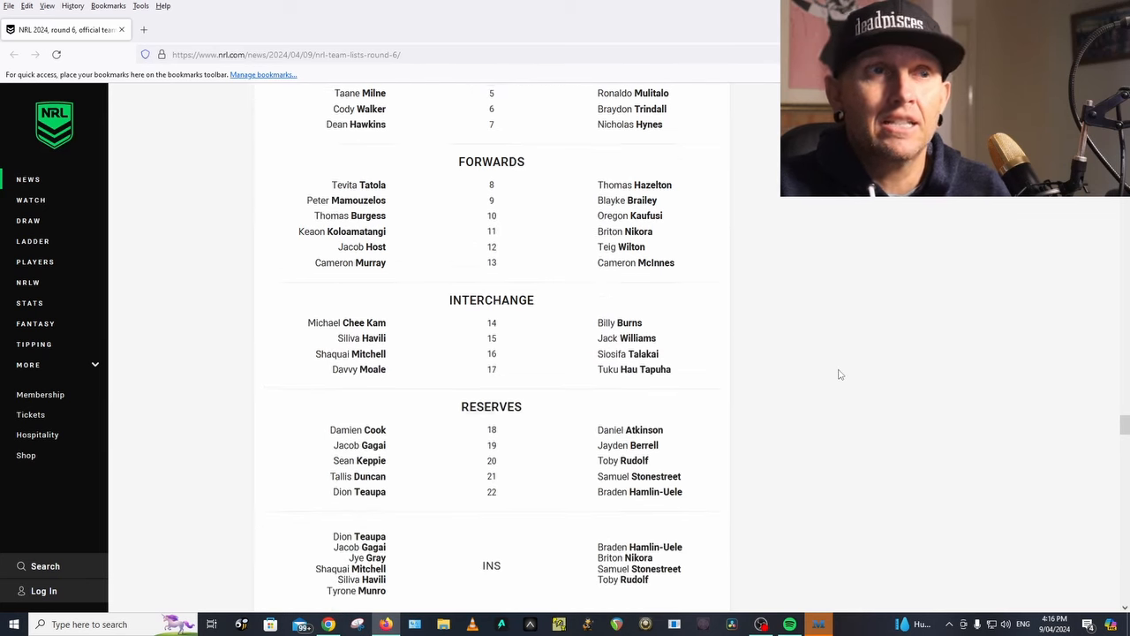
scroll(down, 3)
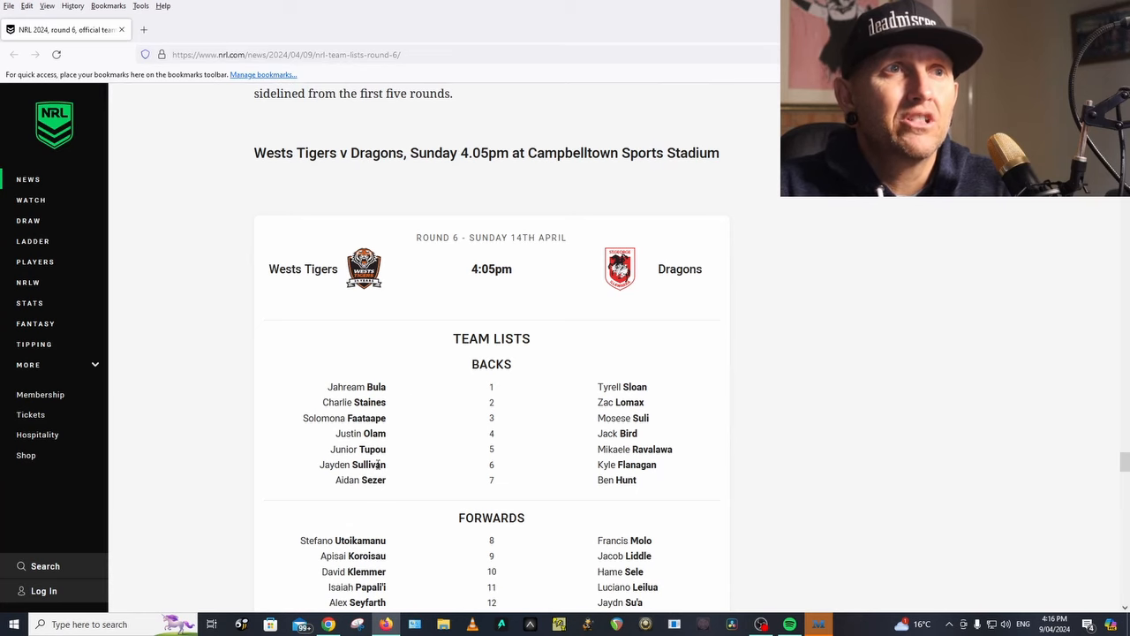
scroll(down, 3)
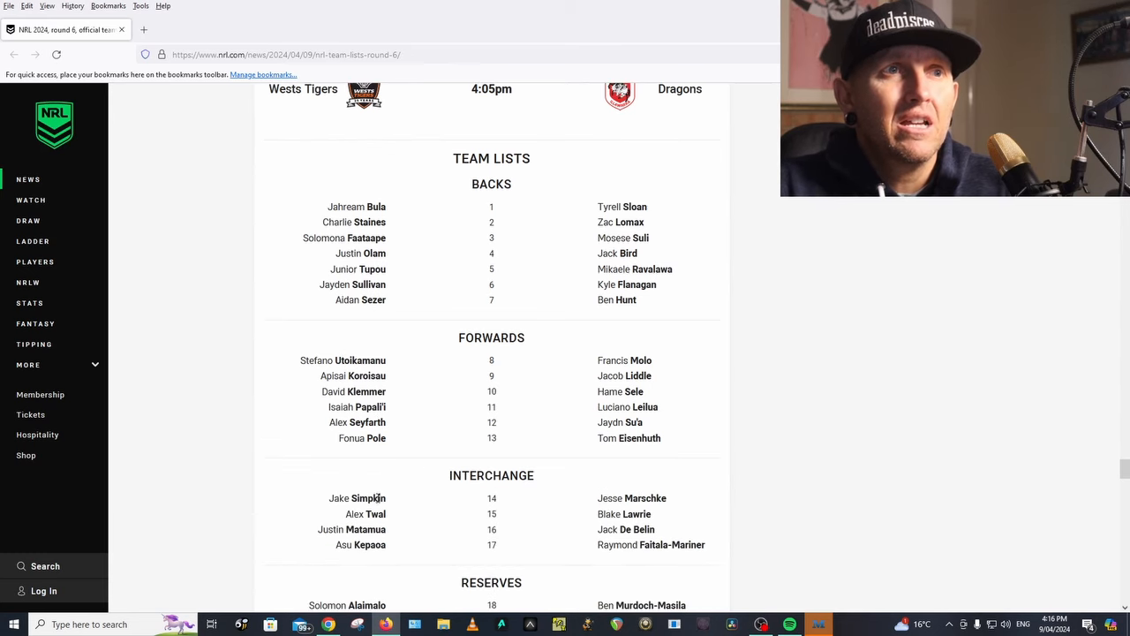
mouse_move(427, 530)
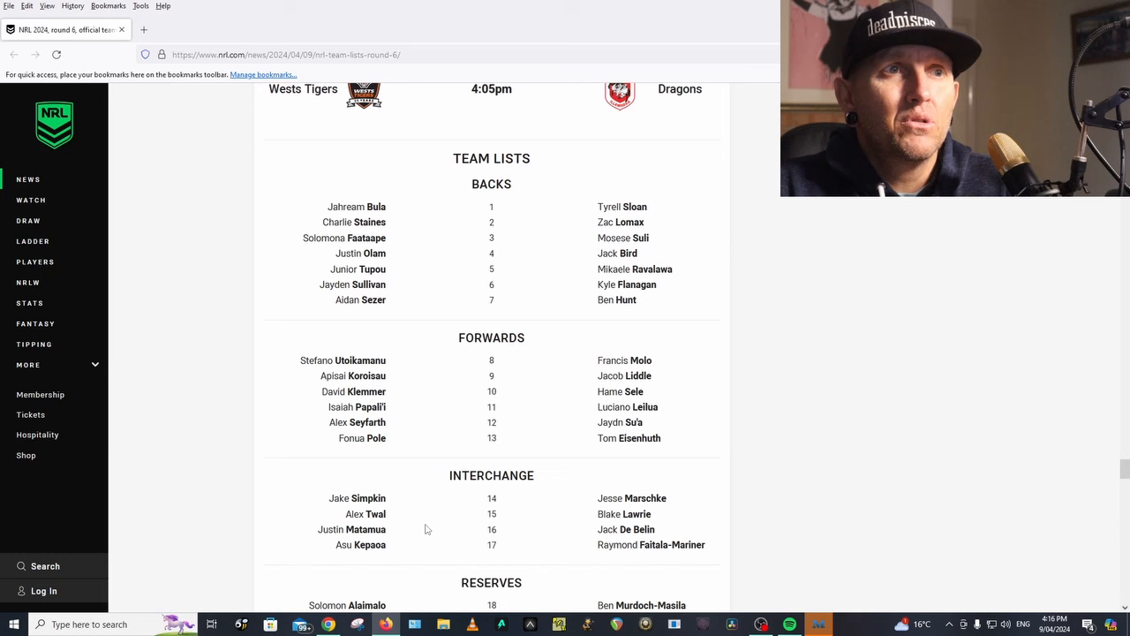
mouse_move(399, 552)
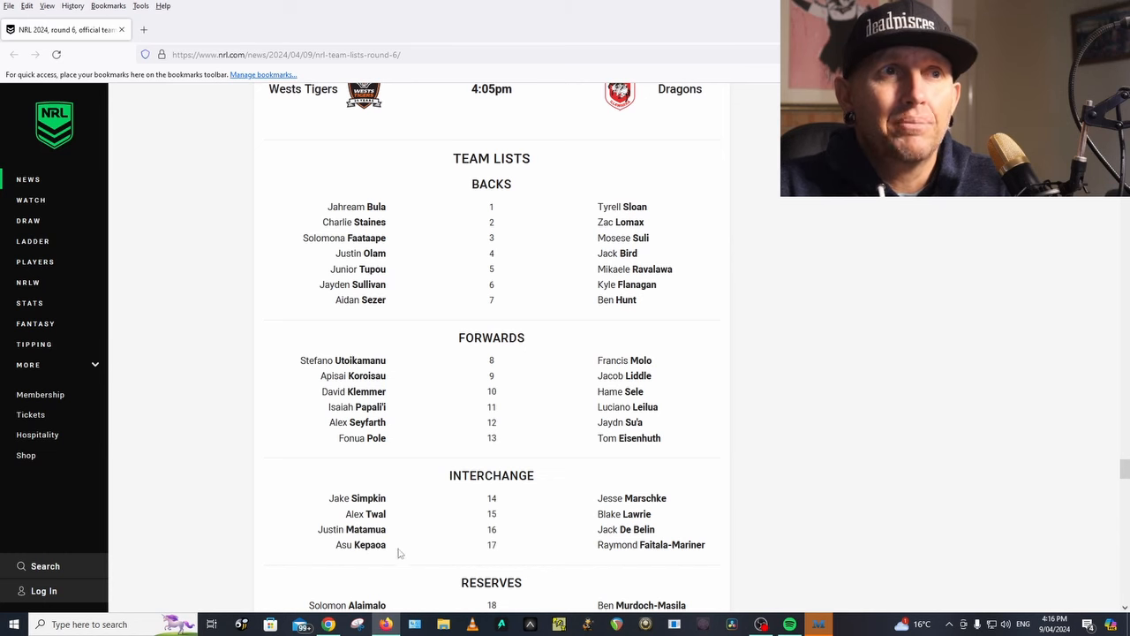
scroll(down, 3)
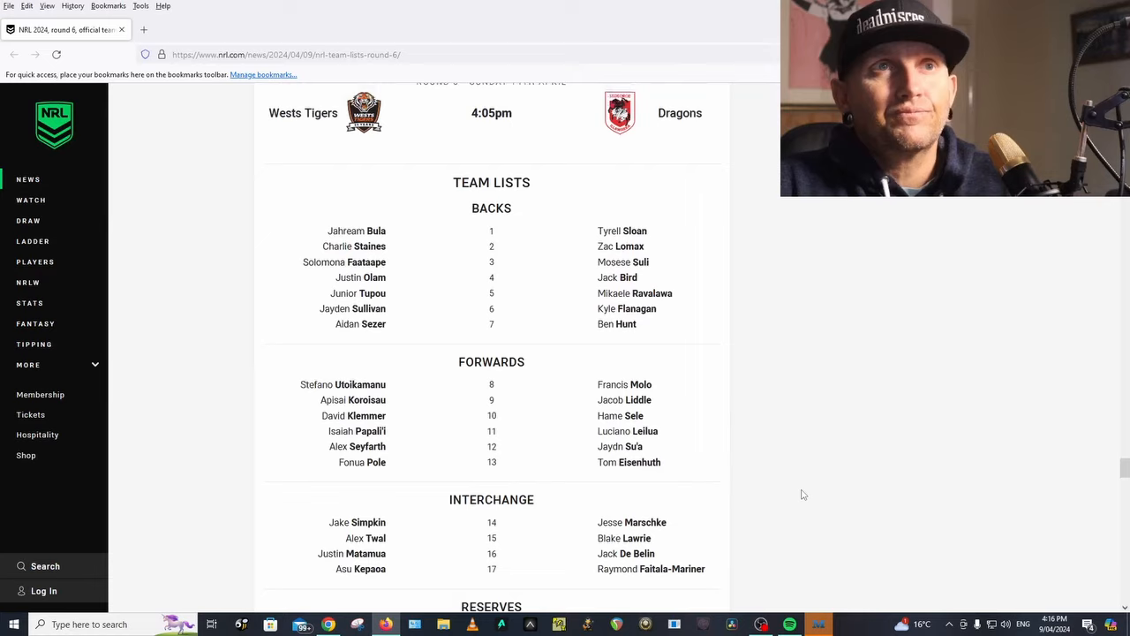
scroll(up, 3)
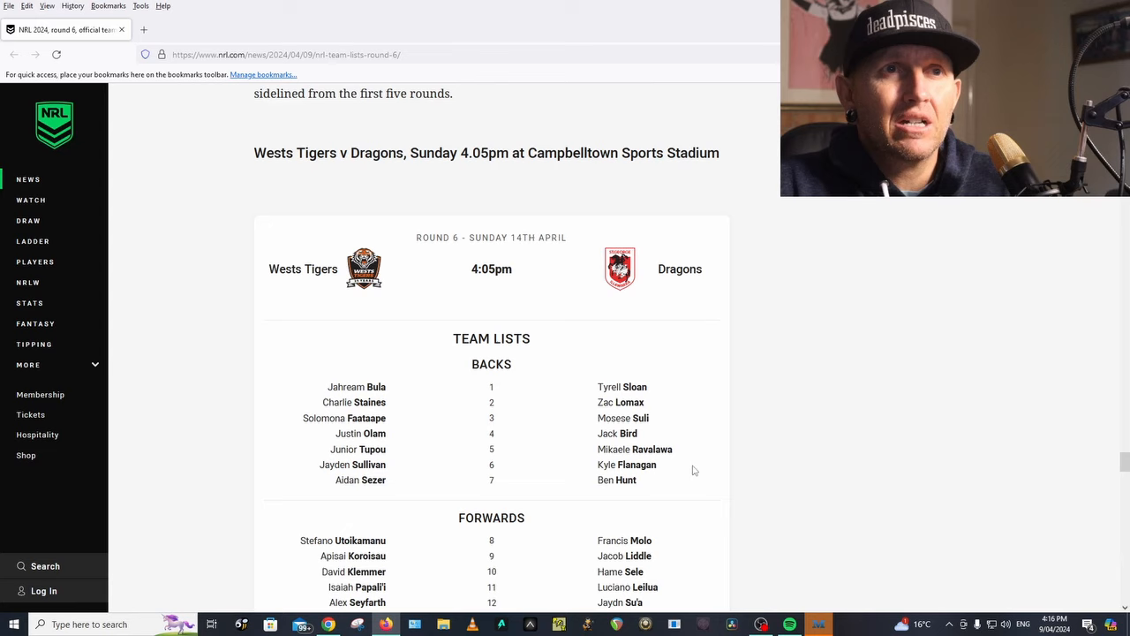
scroll(down, 3)
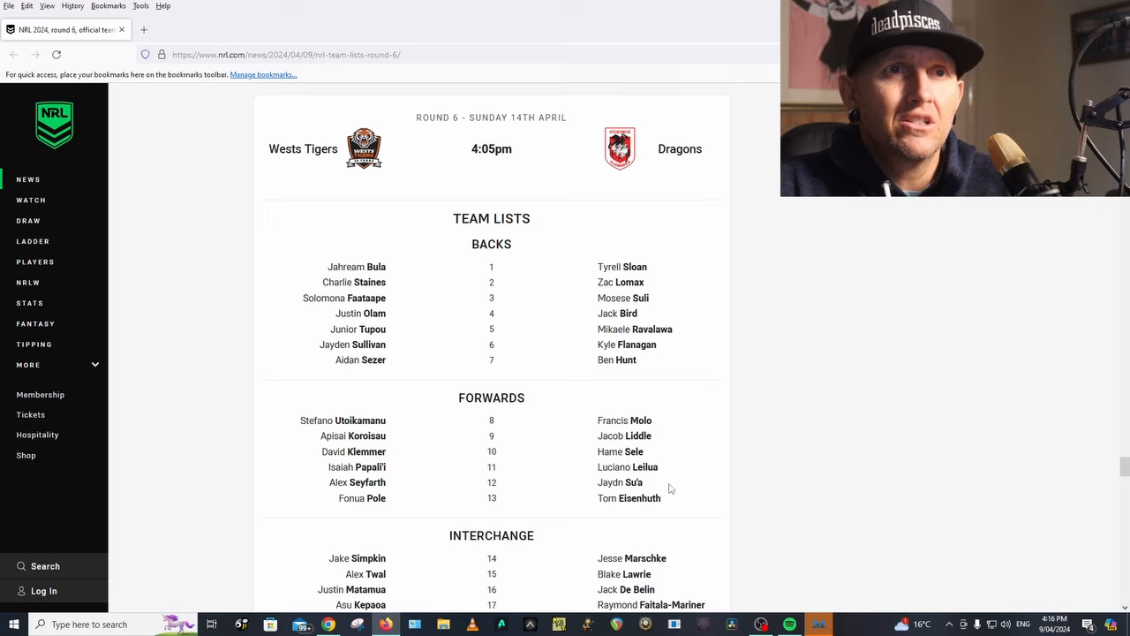
scroll(down, 3)
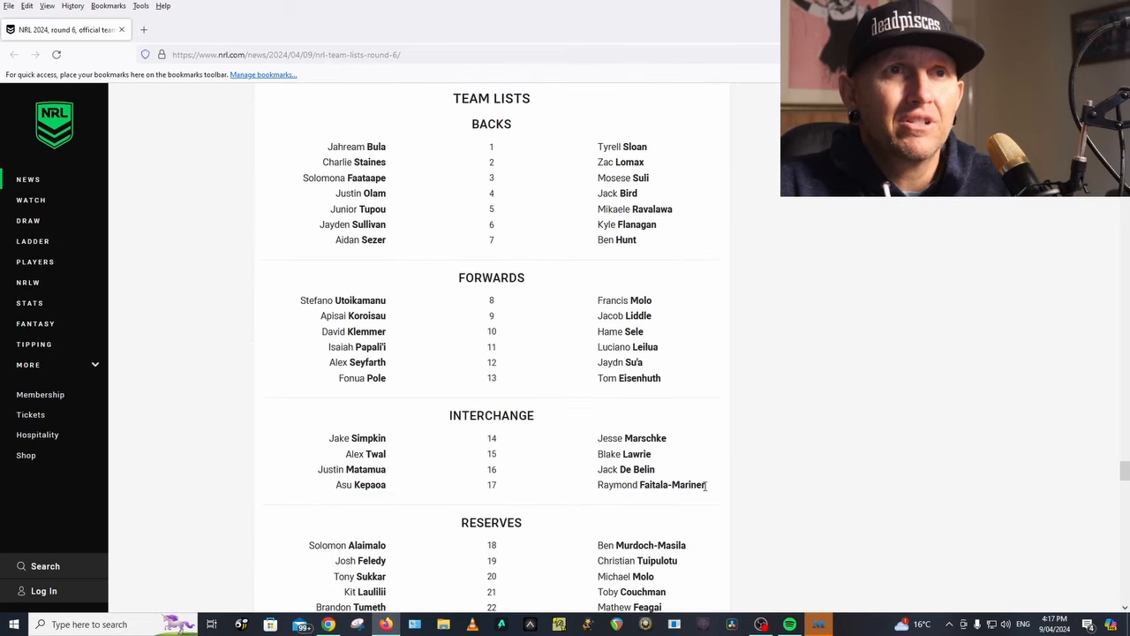
mouse_move(776, 477)
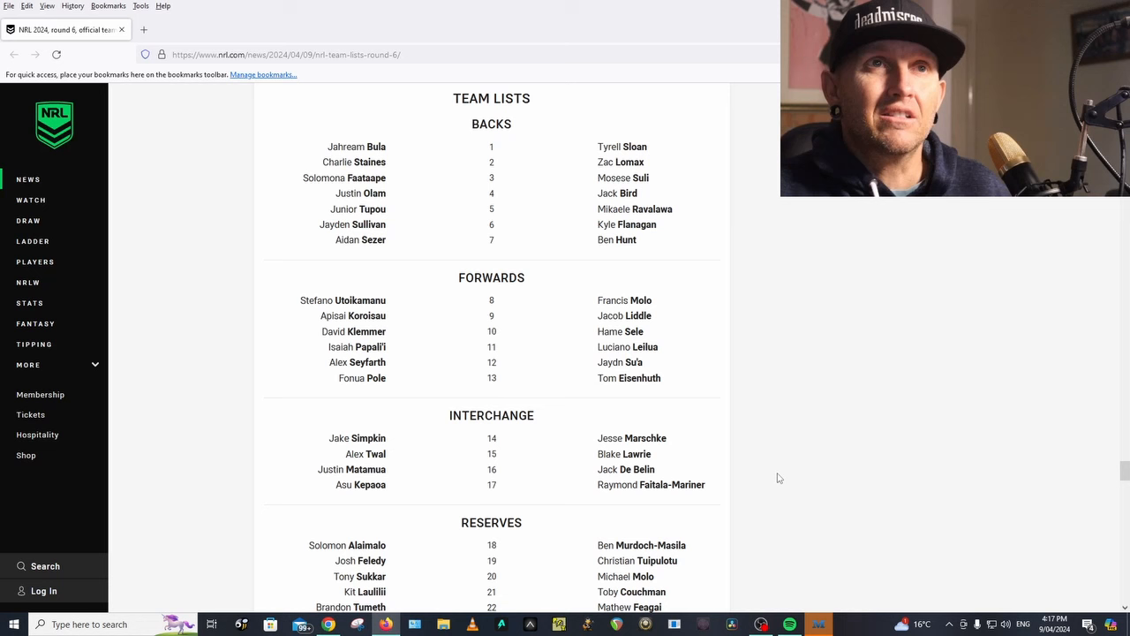
scroll(up, 3)
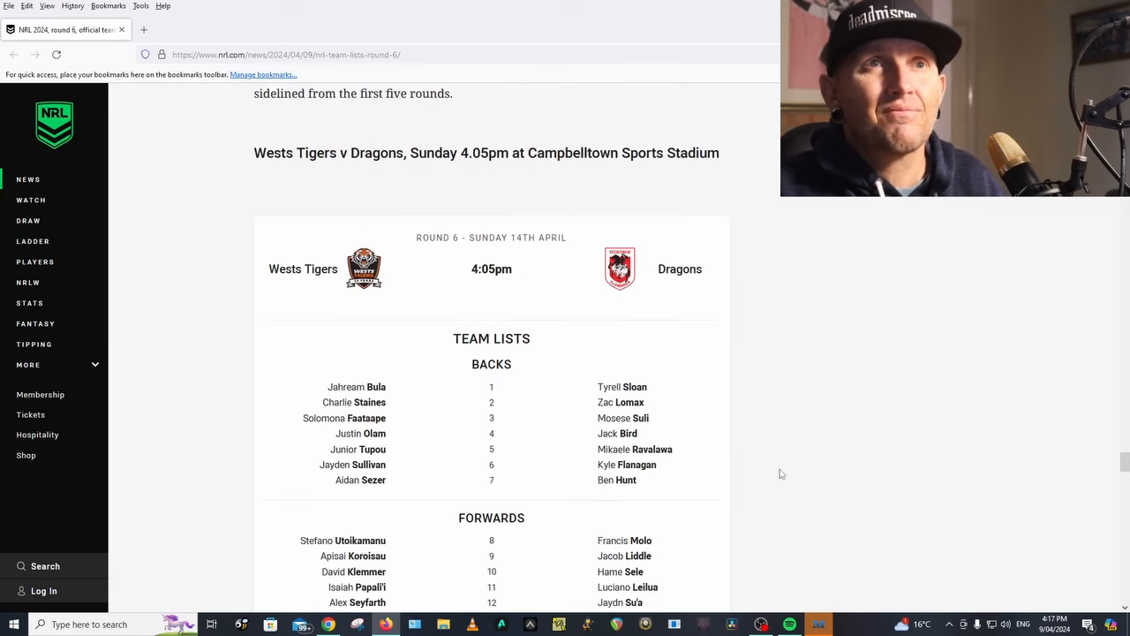
scroll(down, 3)
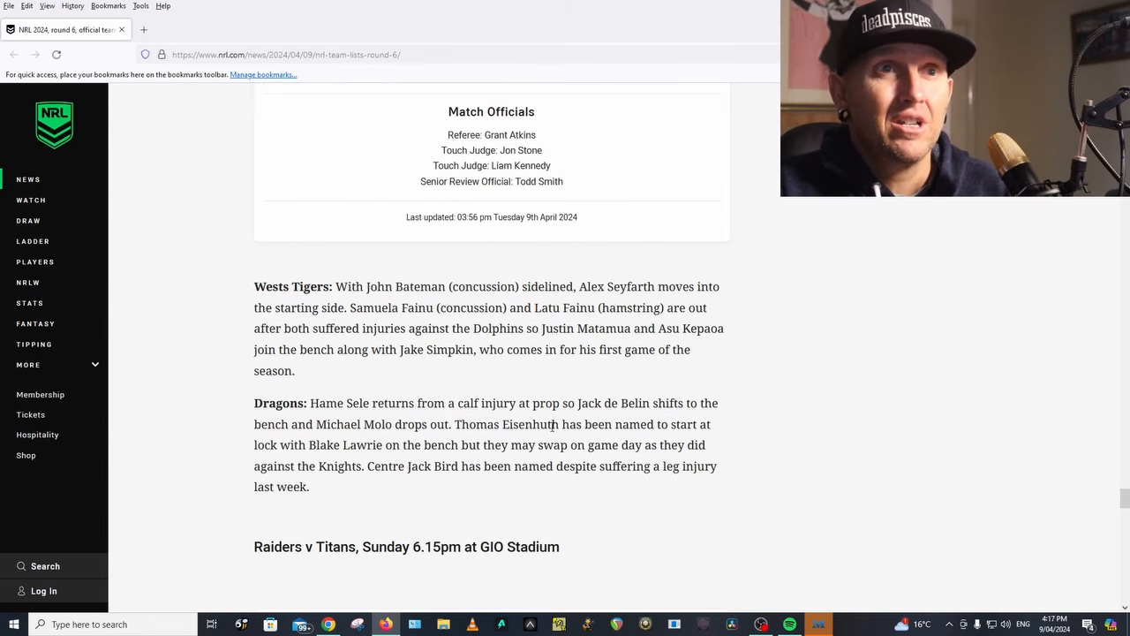
mouse_move(433, 450)
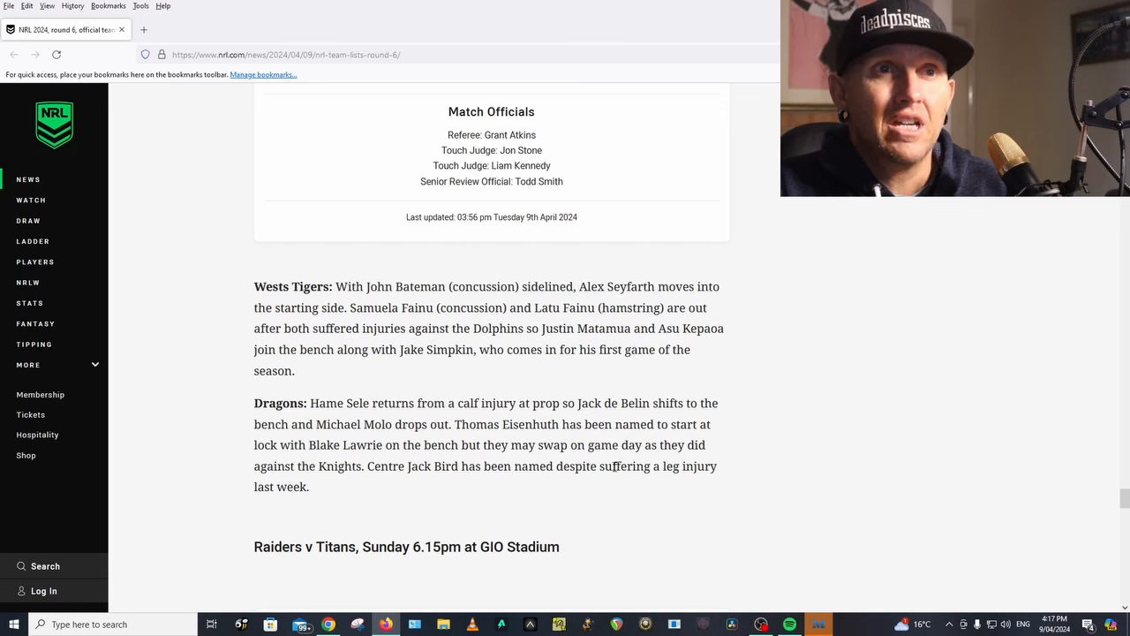
scroll(down, 3)
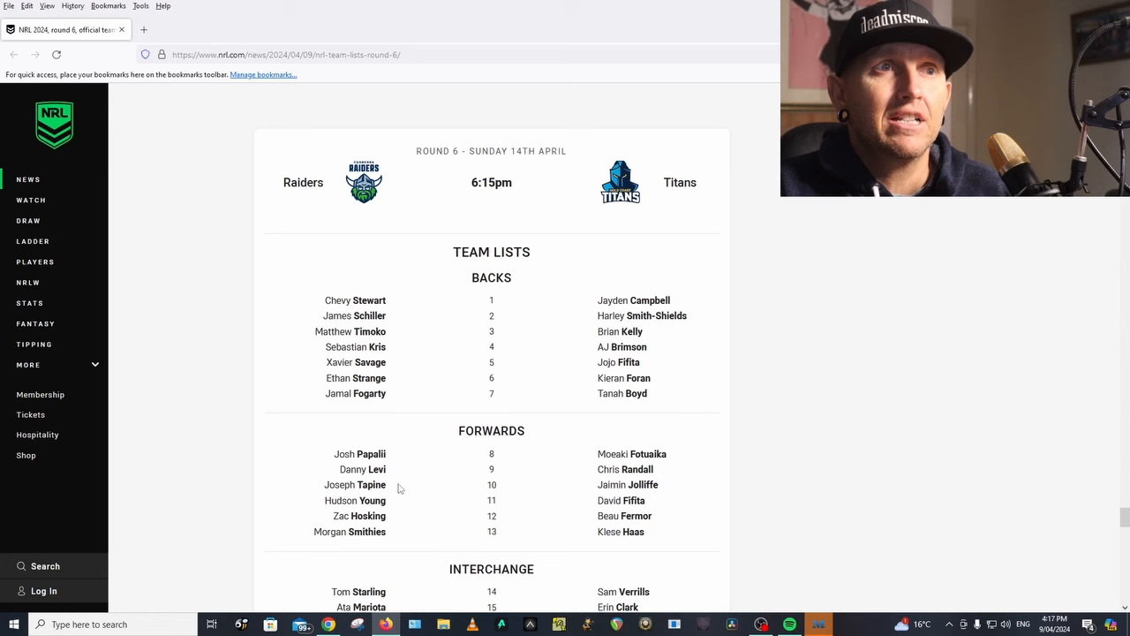
mouse_move(360, 536)
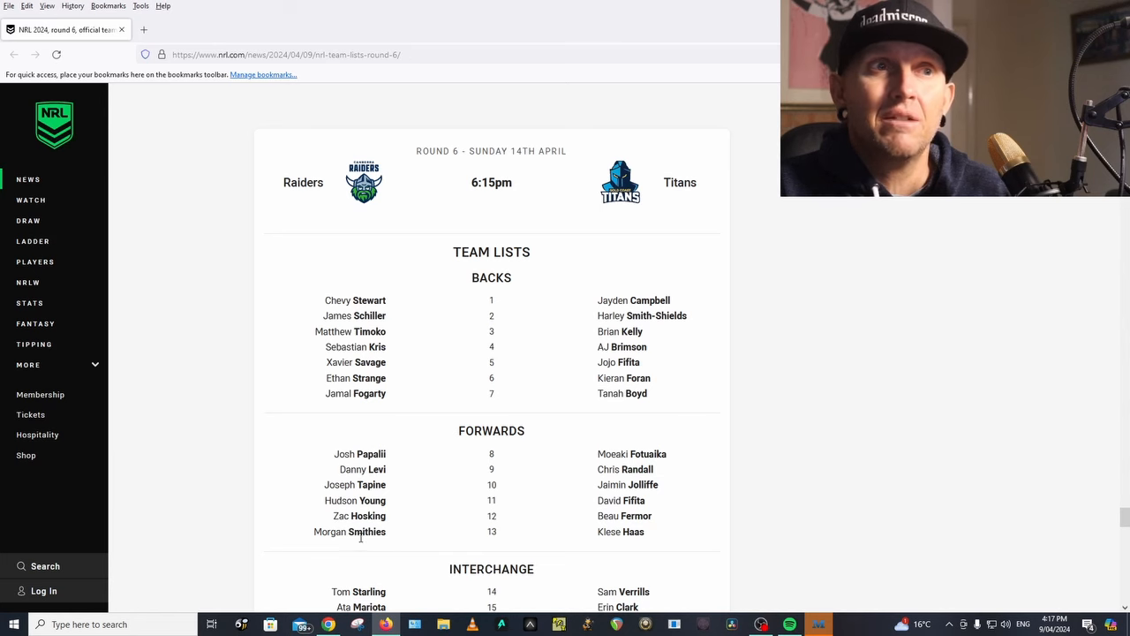
scroll(down, 3)
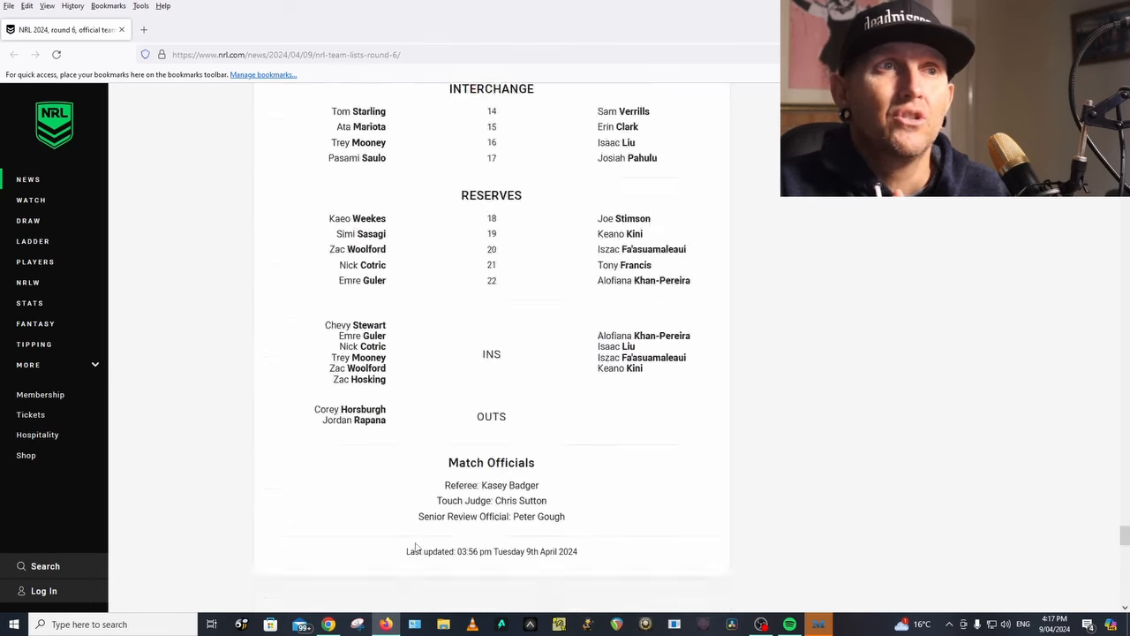
scroll(down, 3)
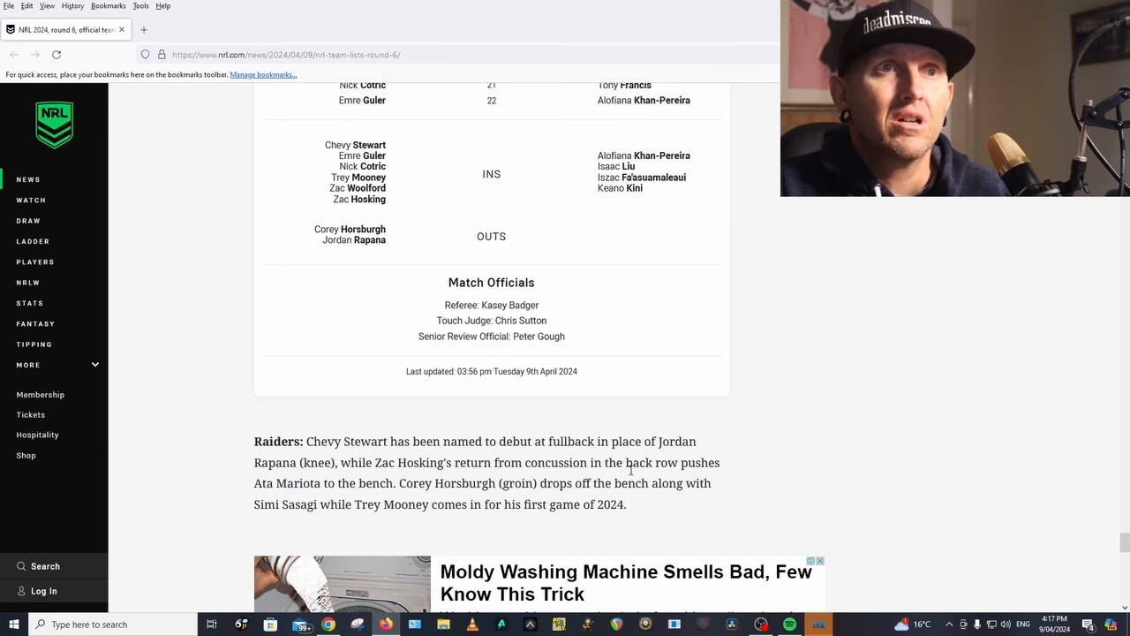
mouse_move(332, 501)
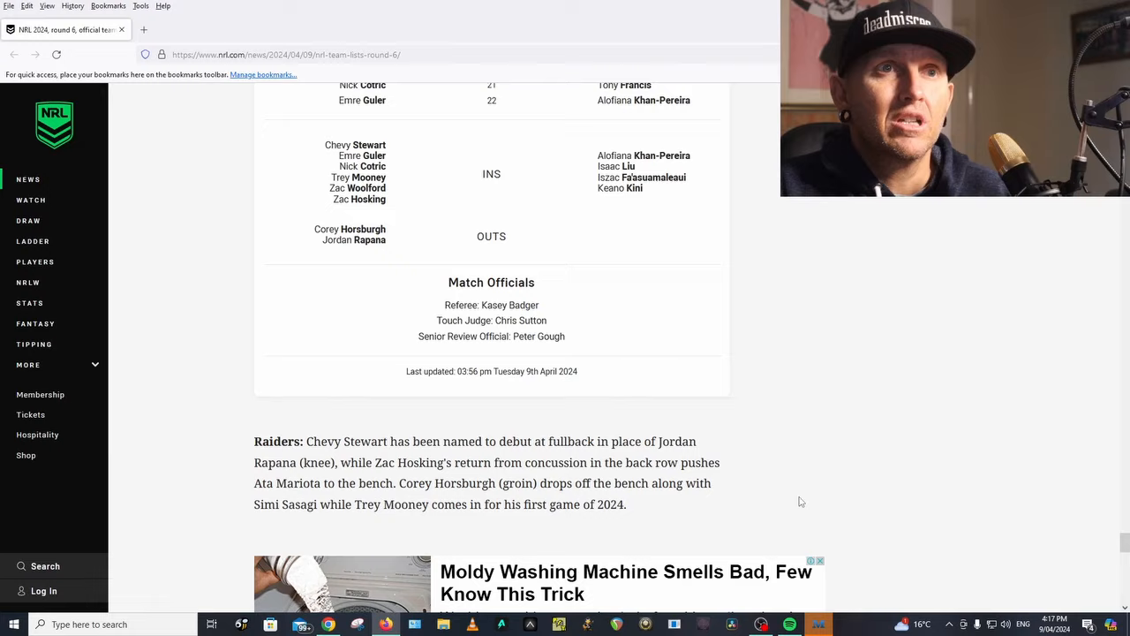
scroll(up, 3)
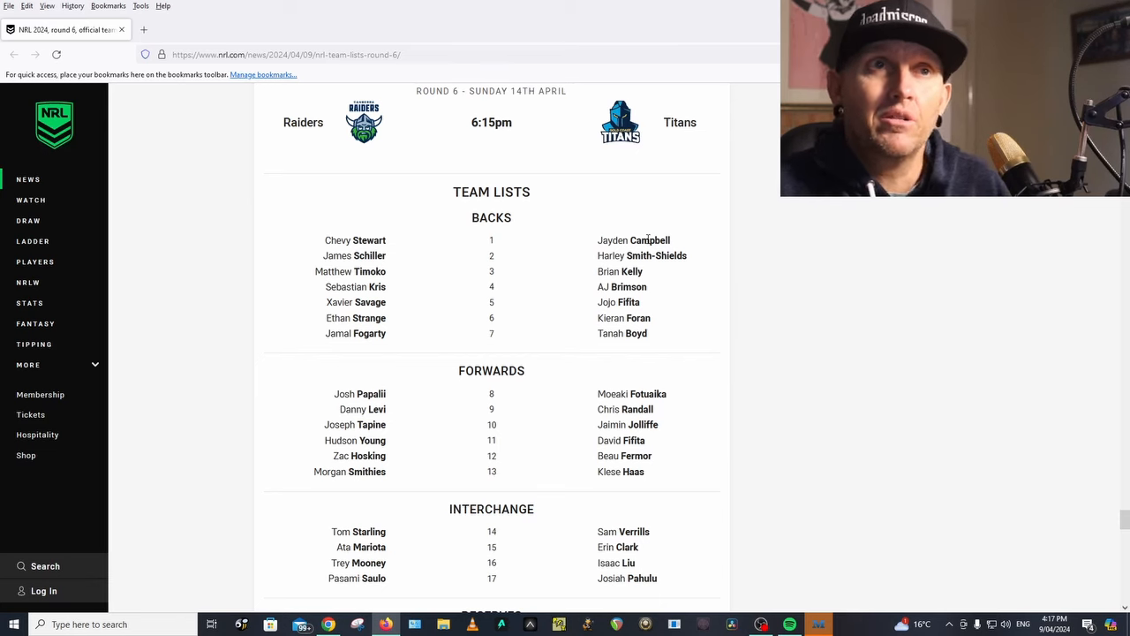
mouse_move(644, 255)
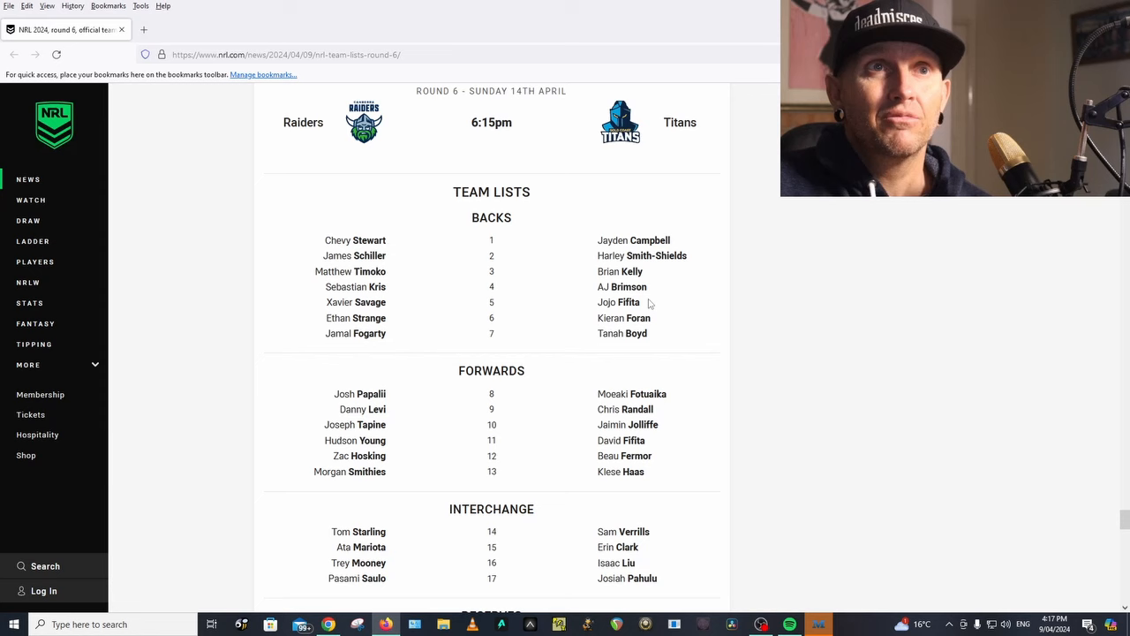
mouse_move(670, 404)
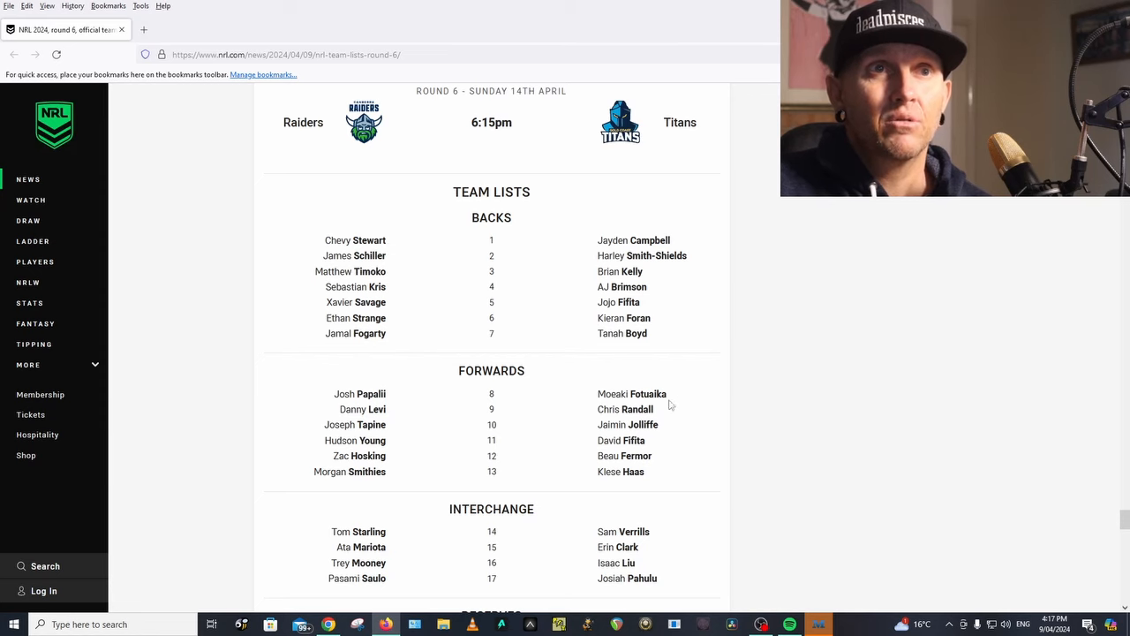
mouse_move(687, 476)
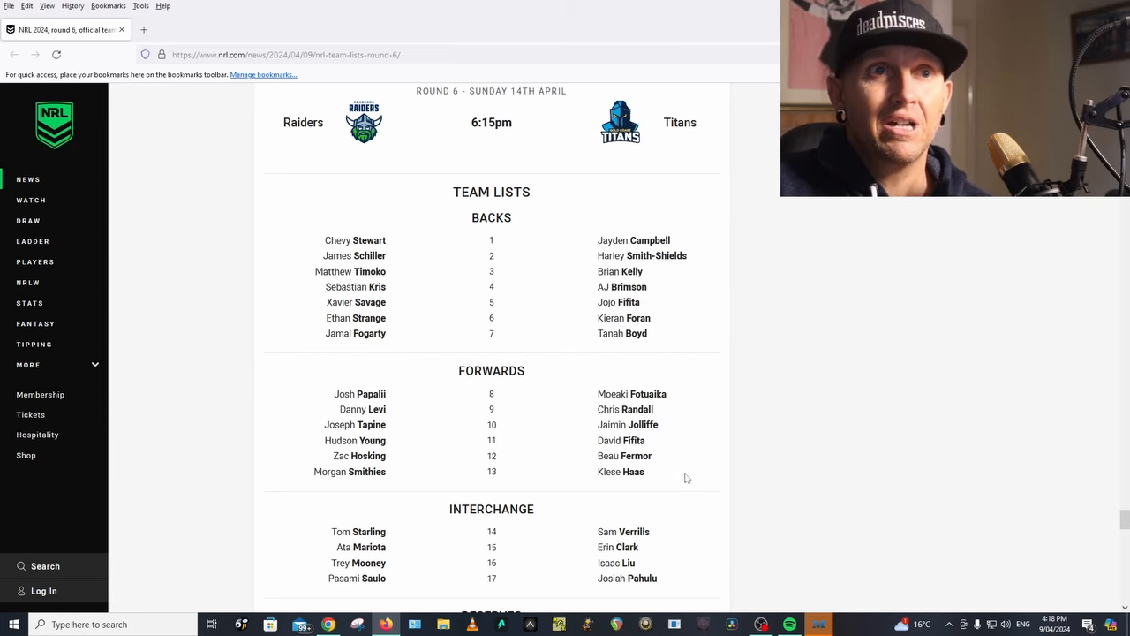
scroll(down, 3)
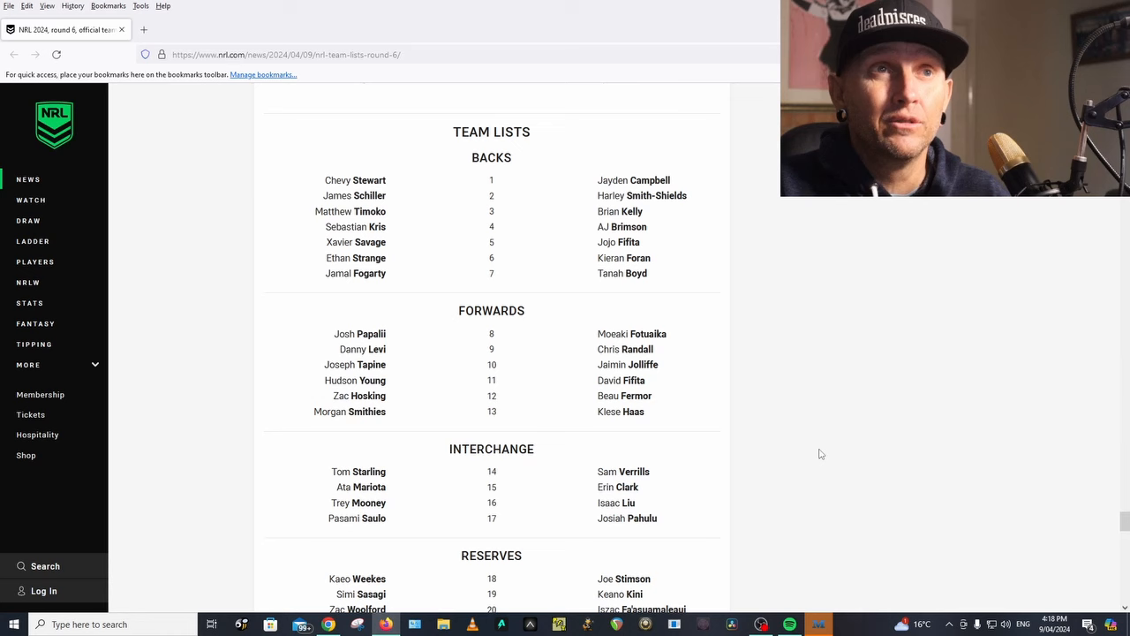
mouse_move(787, 441)
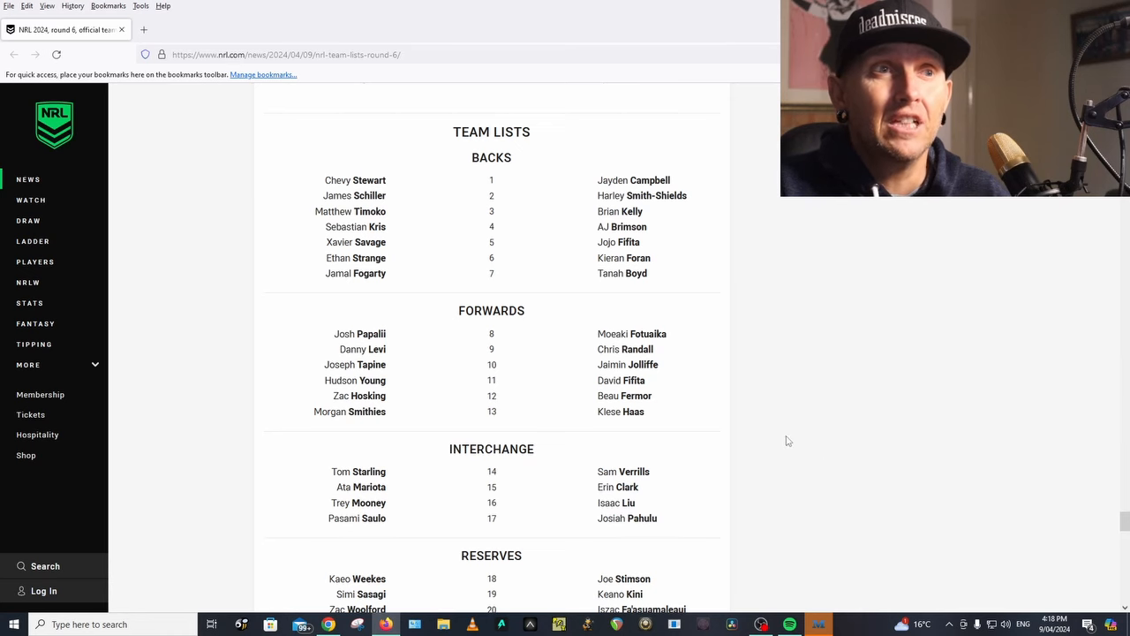
scroll(down, 3)
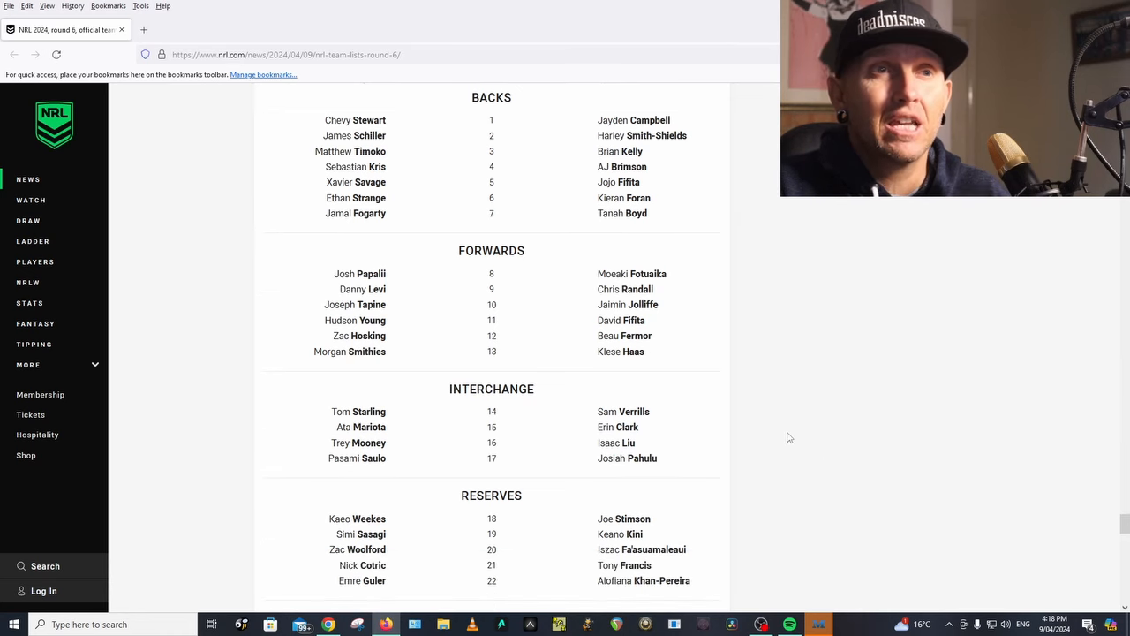
scroll(down, 3)
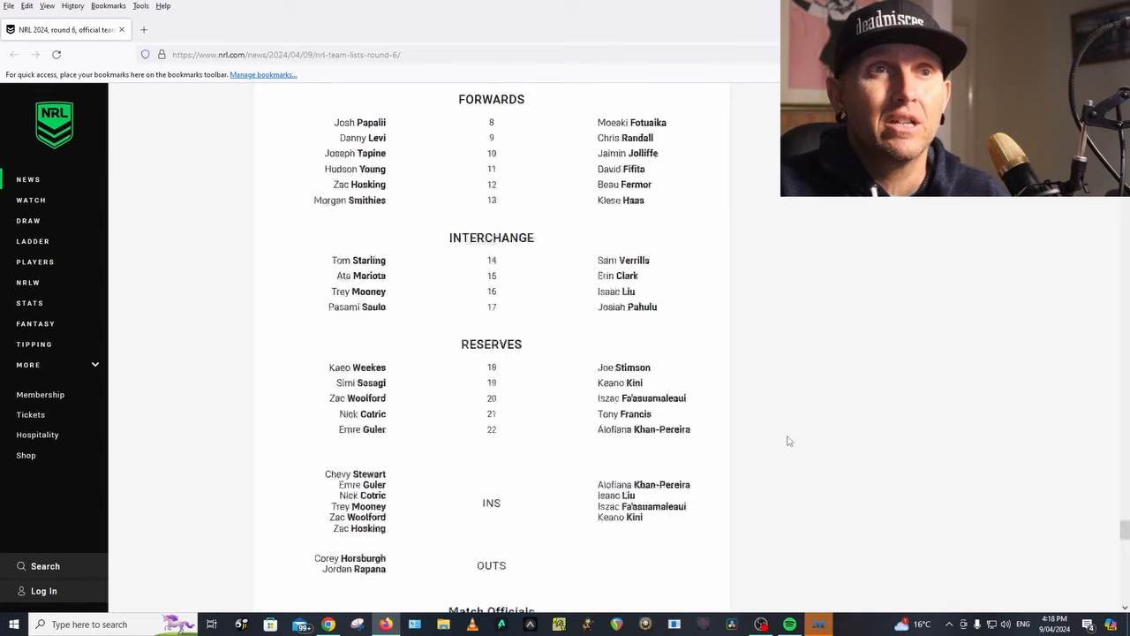
scroll(down, 3)
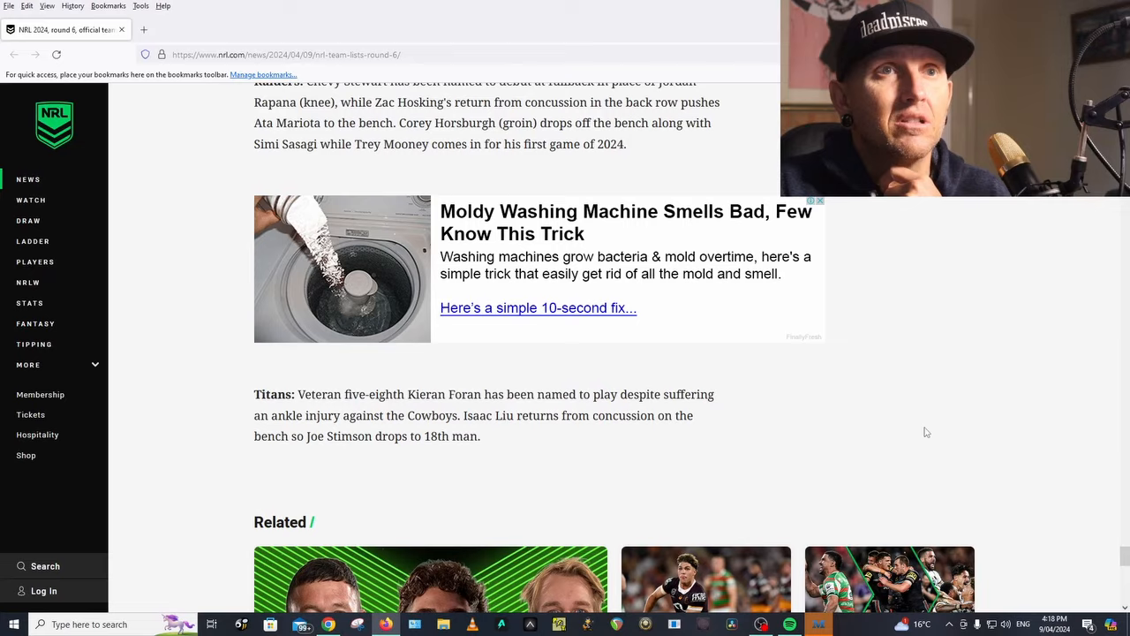
scroll(down, 3)
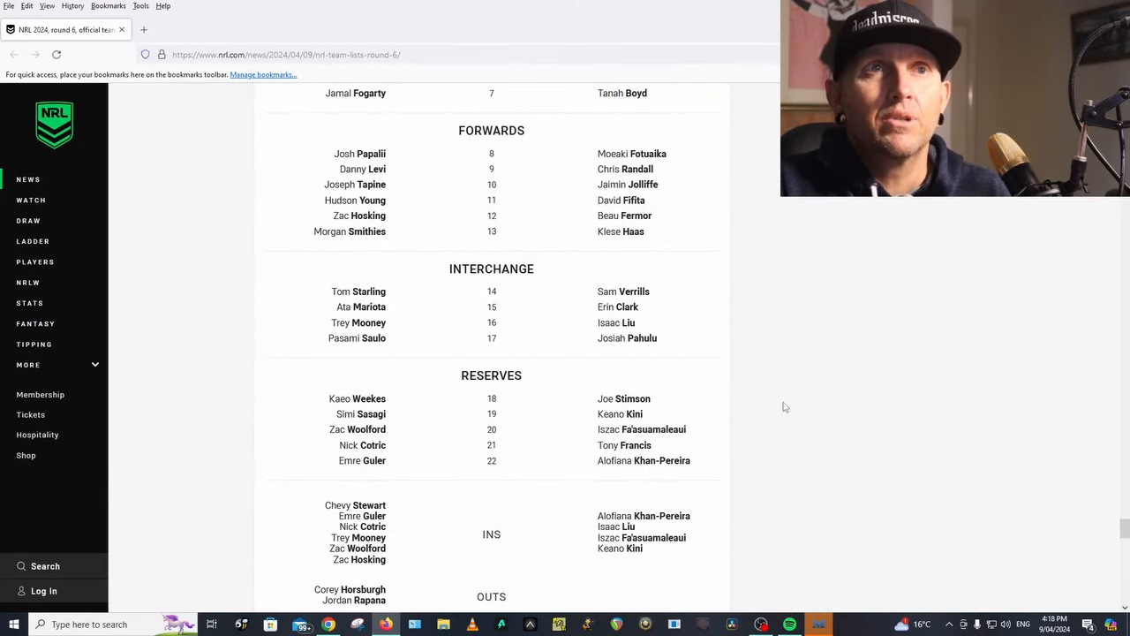
mouse_move(735, 353)
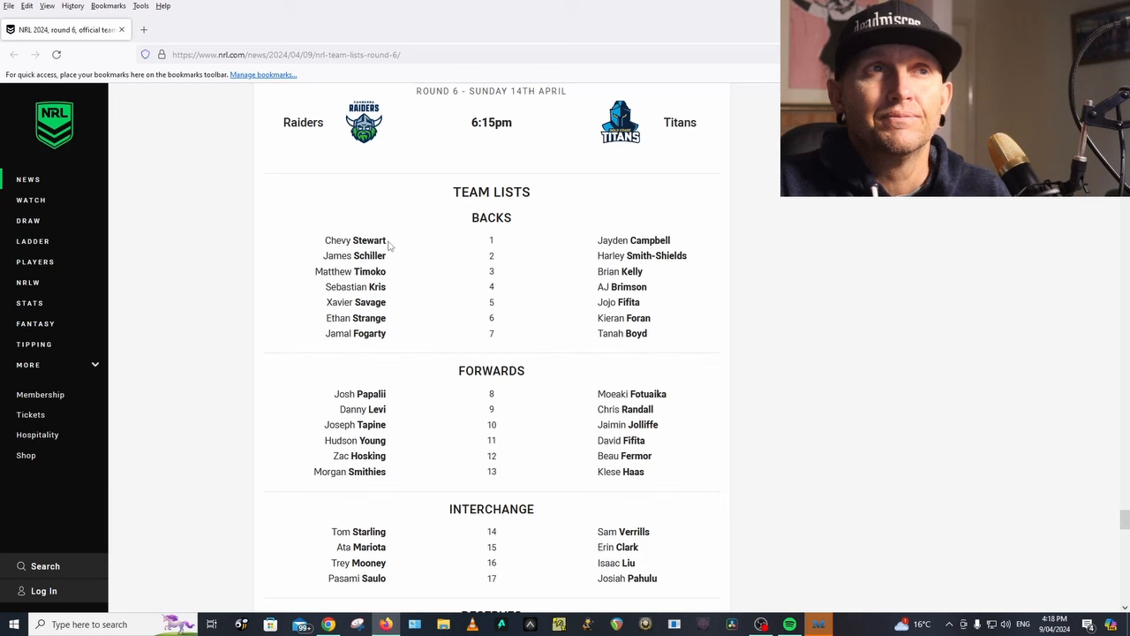
mouse_move(820, 389)
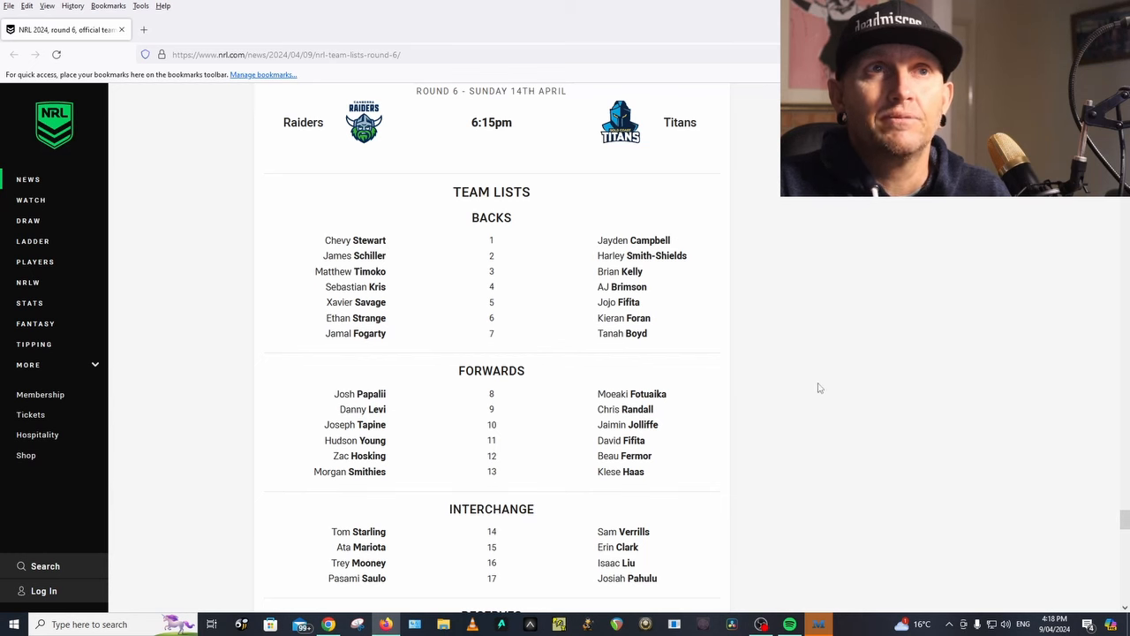
Scroll through Wests Tigers v Dragons, Rabbitohs v Sharks and Warriors v Sea Eagles to the Storm v Bulldogs team lists.
scroll(down, 3)
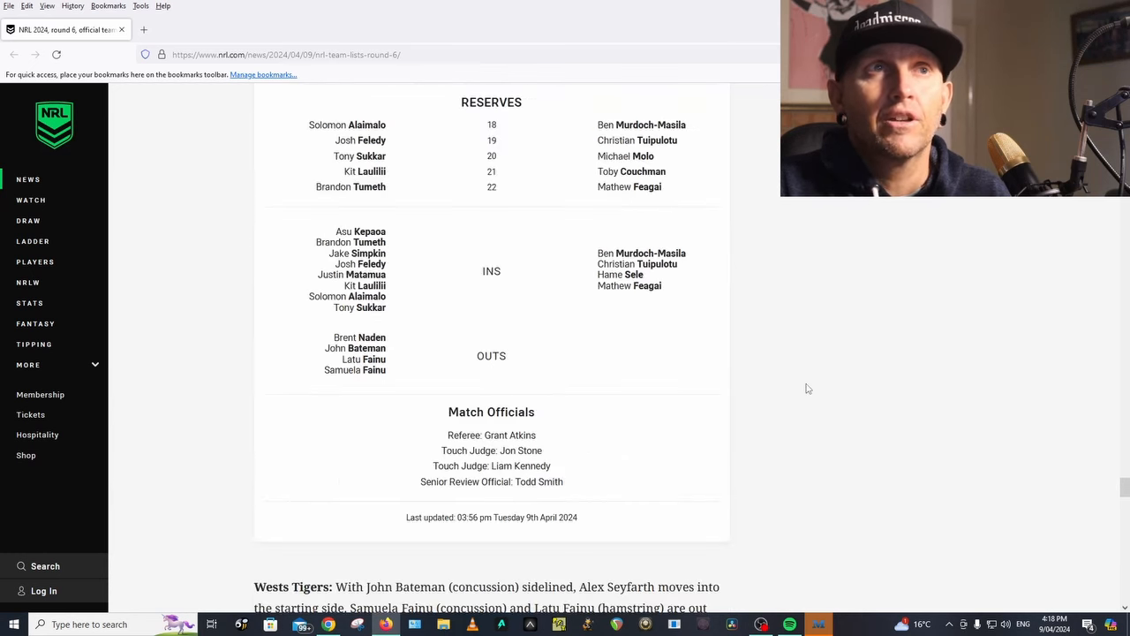
scroll(down, 3)
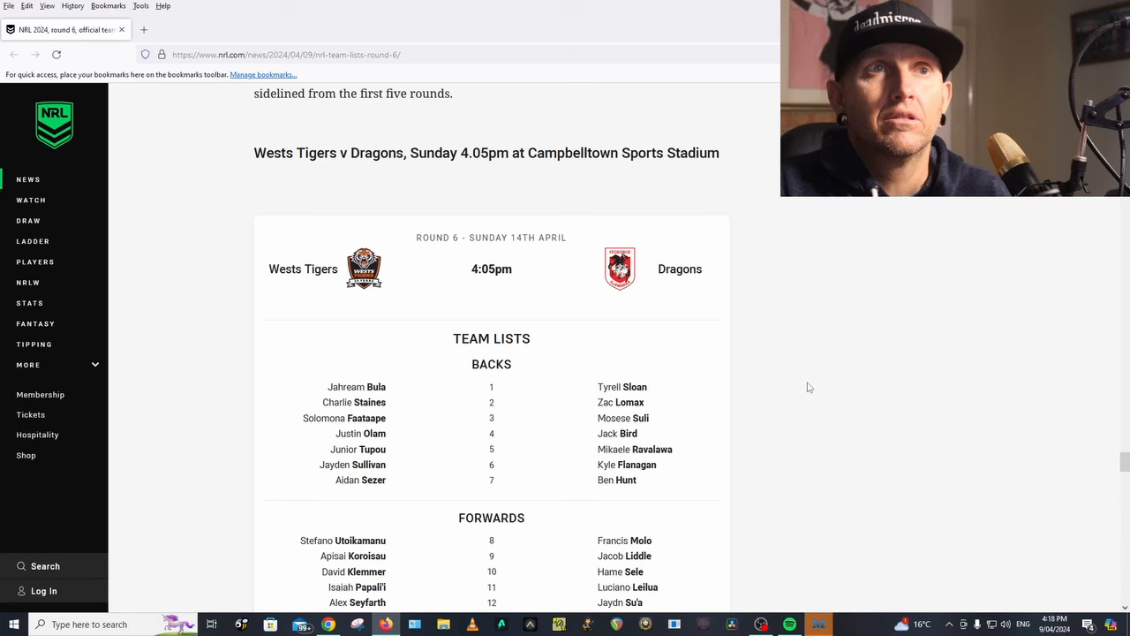
scroll(up, 3)
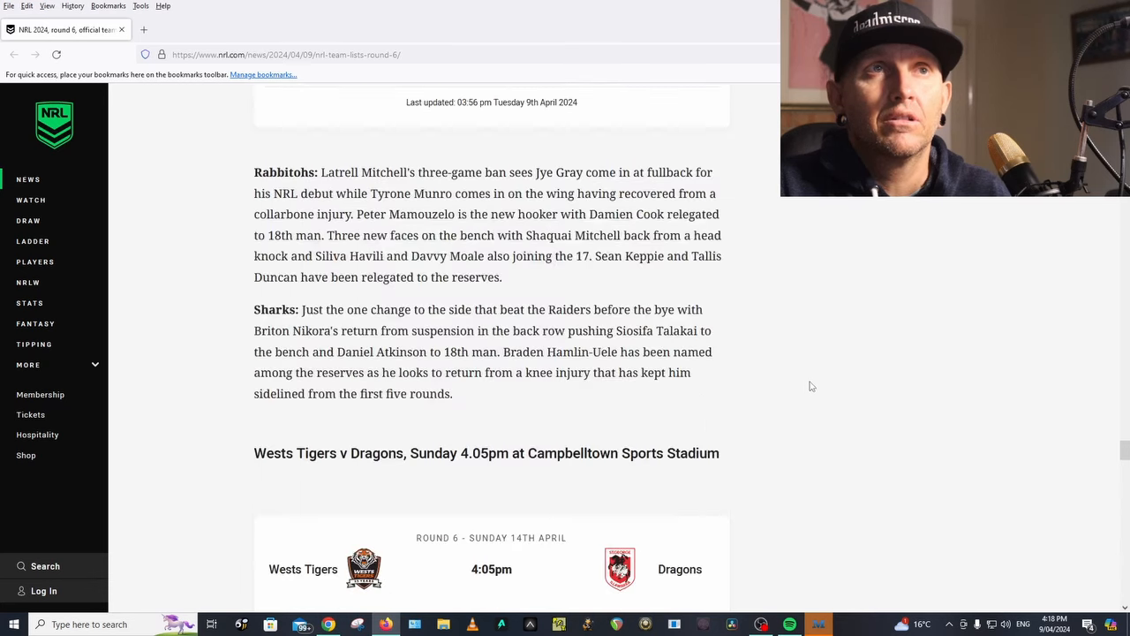
scroll(up, 3)
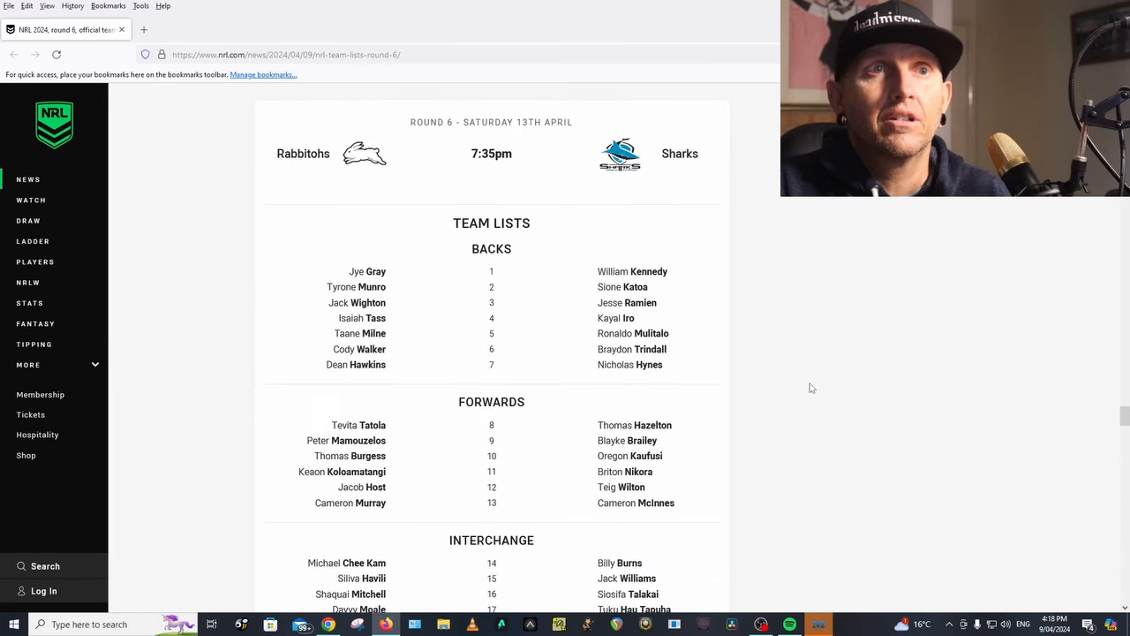
mouse_move(808, 415)
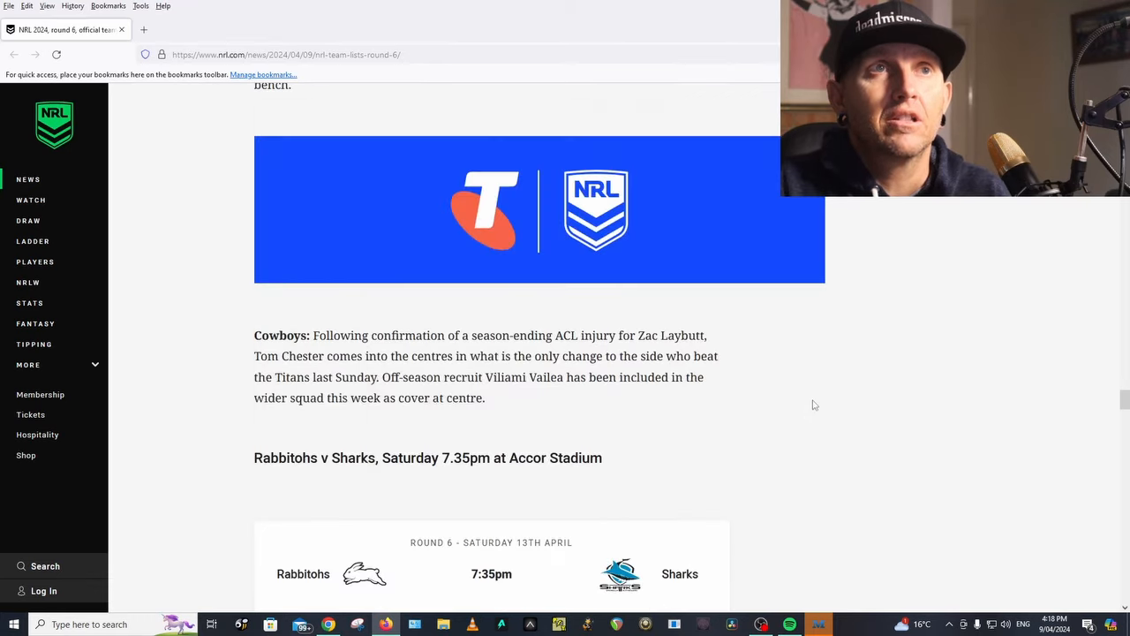
scroll(down, 3)
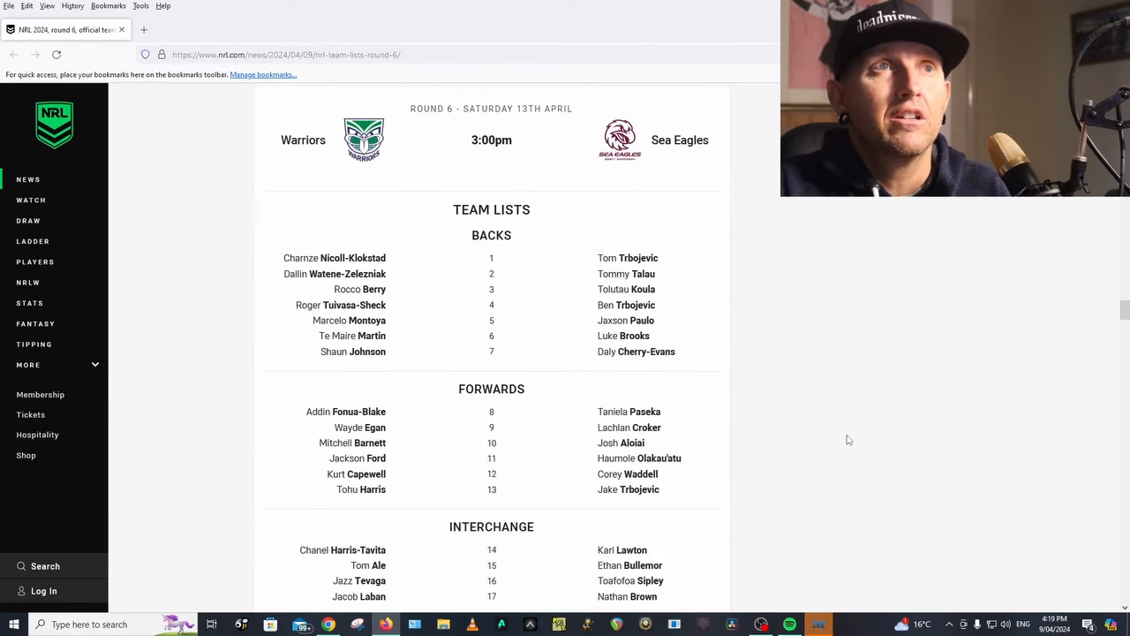
scroll(down, 3)
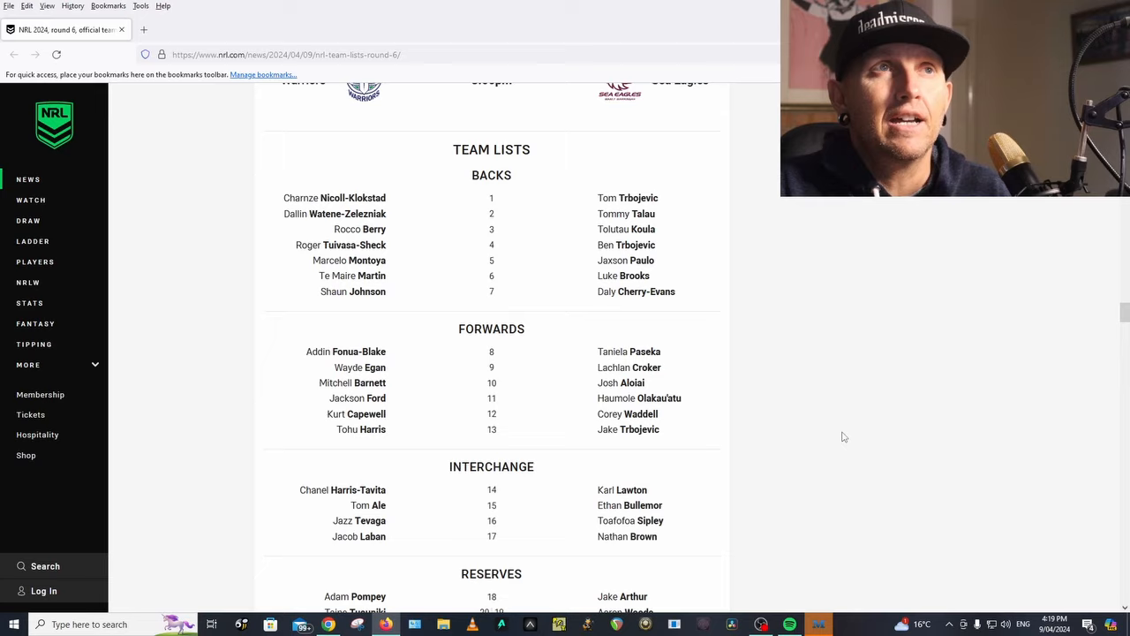
scroll(down, 3)
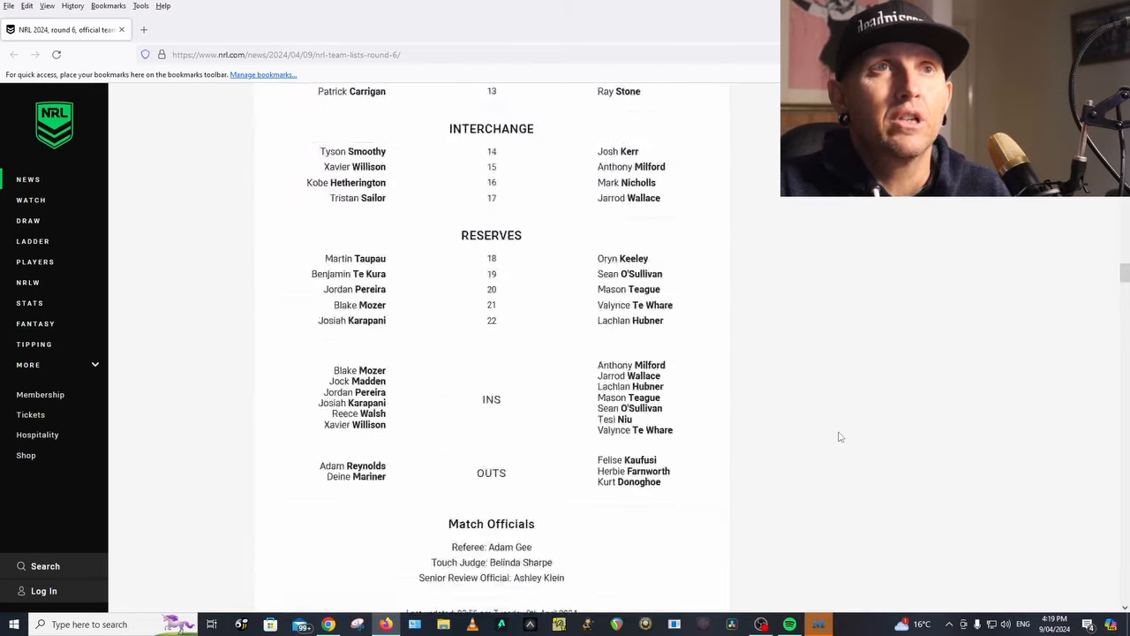
scroll(down, 3)
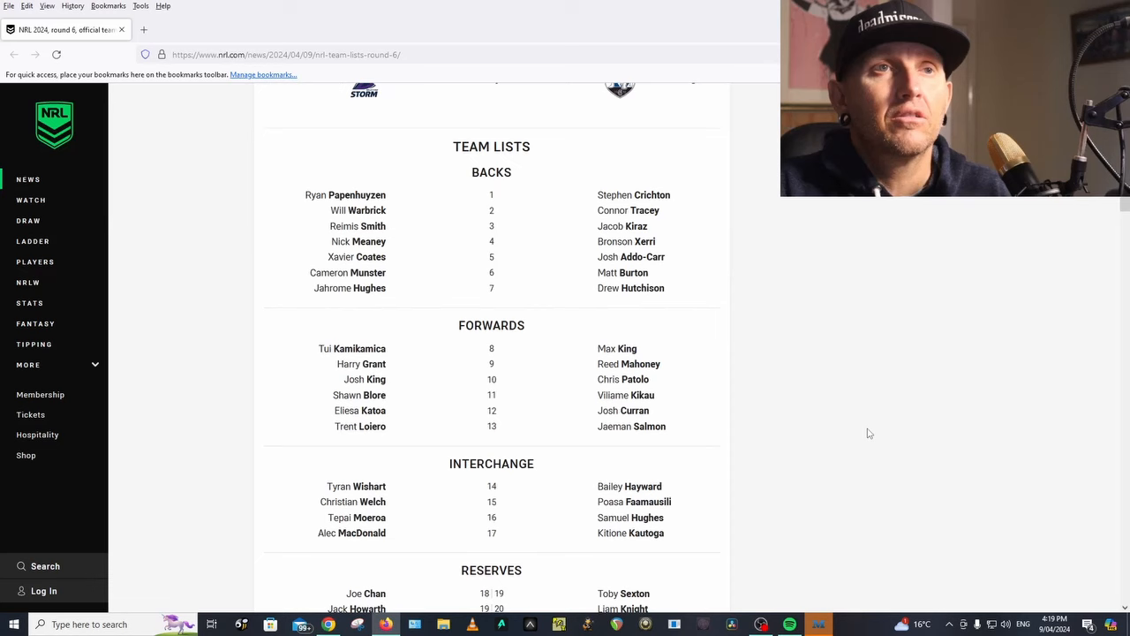
mouse_move(655, 413)
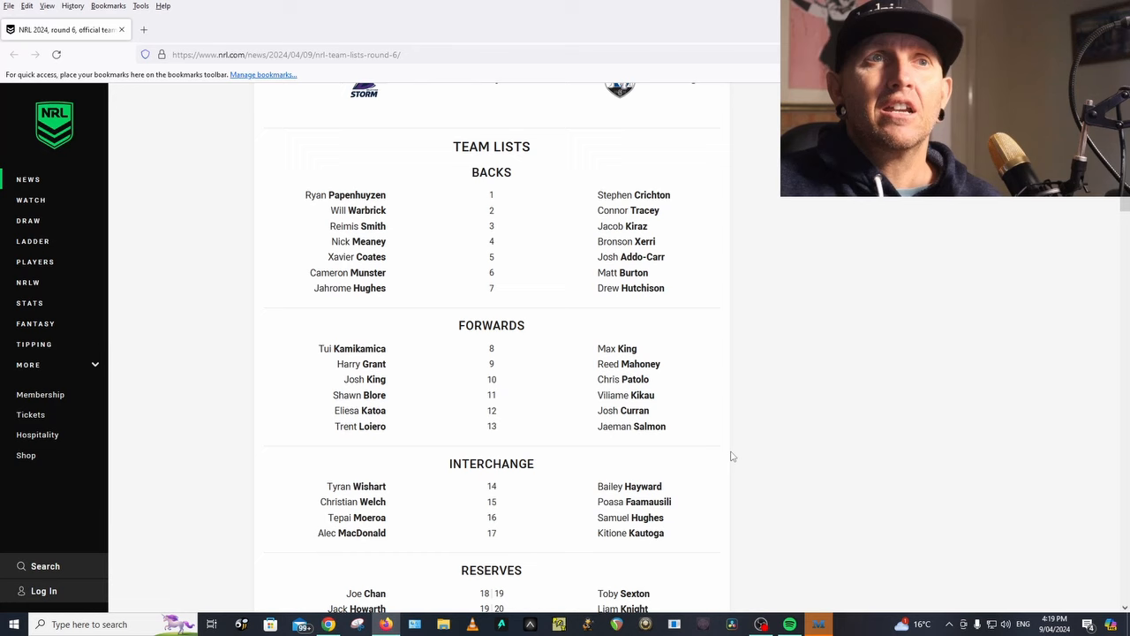
mouse_move(608, 413)
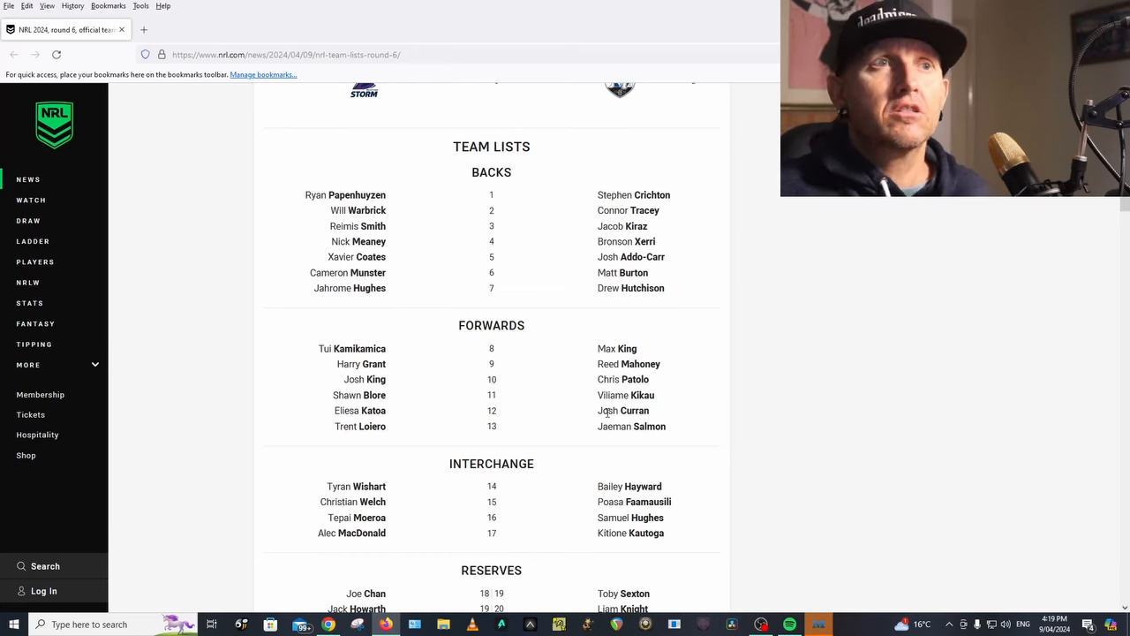